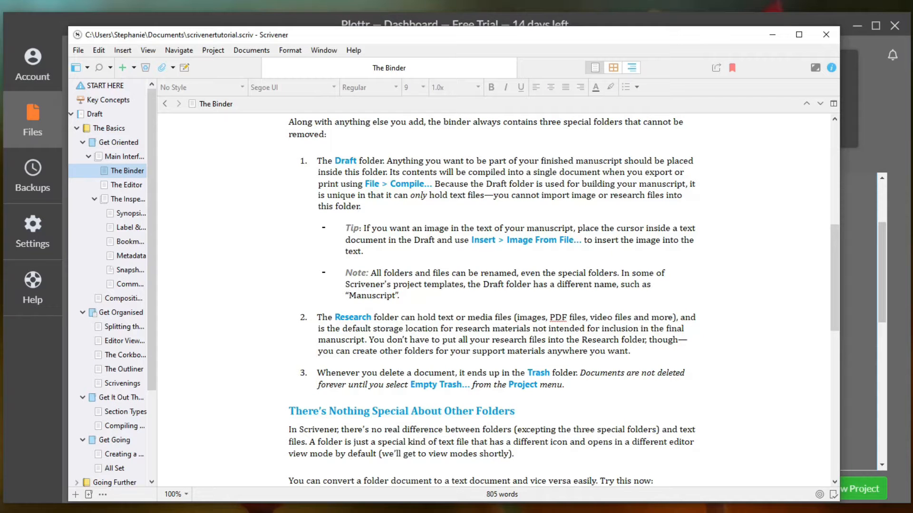
pyautogui.moveTo(421, 260)
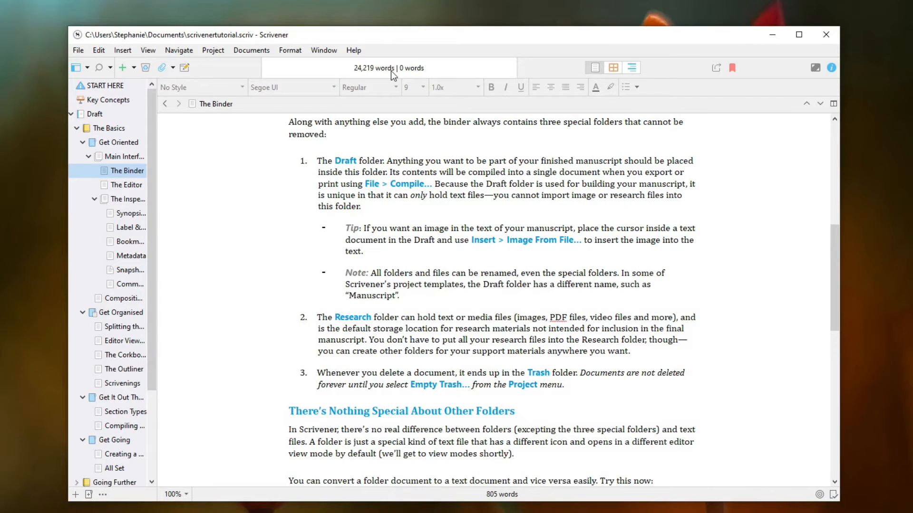
# Pick the Novel template from the Fiction category of Project Templates
pyautogui.click(77, 50)
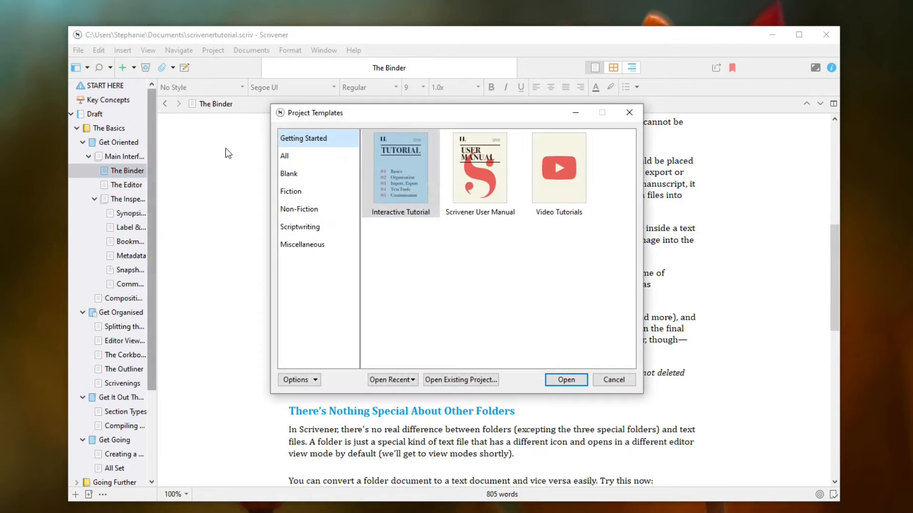
pyautogui.click(558, 168)
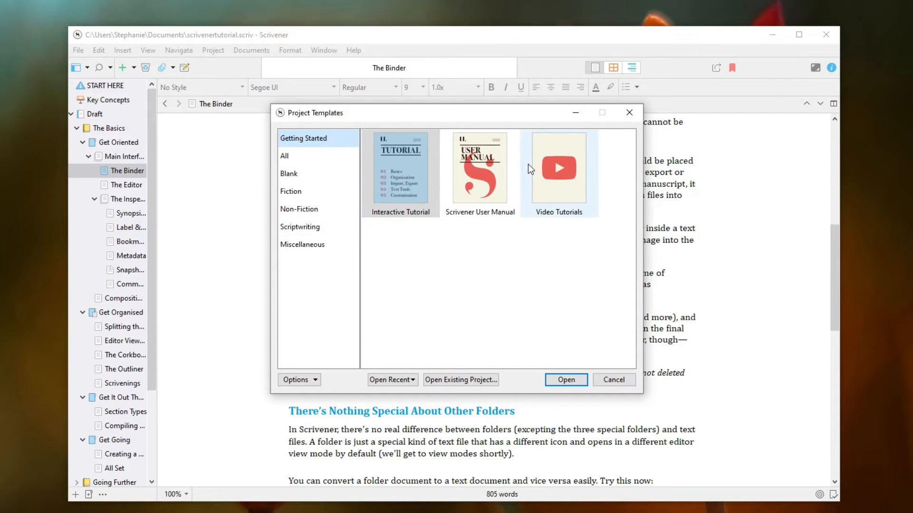
pyautogui.moveTo(307, 195)
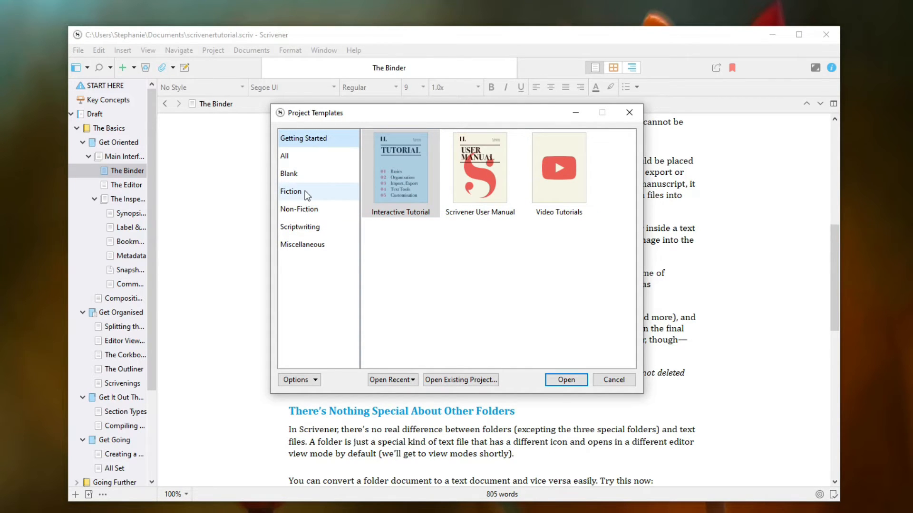
pyautogui.click(291, 192)
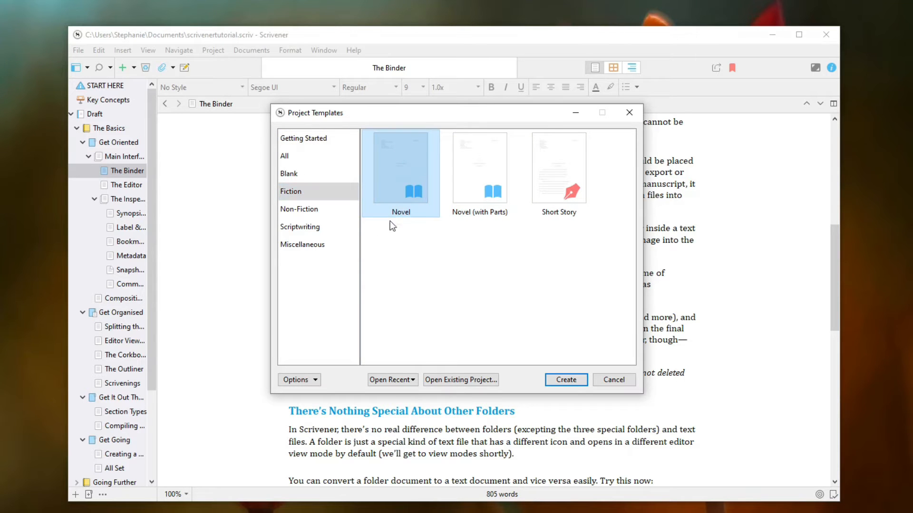
pyautogui.click(564, 379)
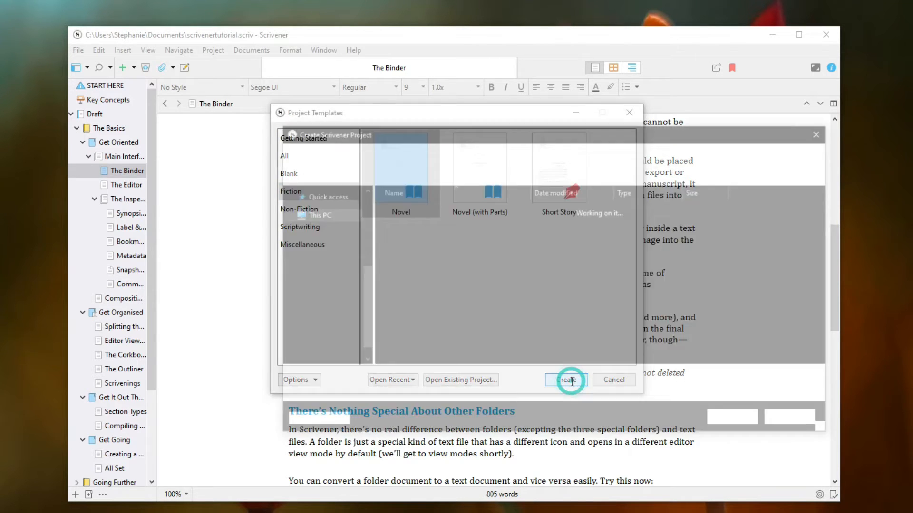
# Create the Novel project and save it as 'newnovel' in Documents
pyautogui.click(566, 379)
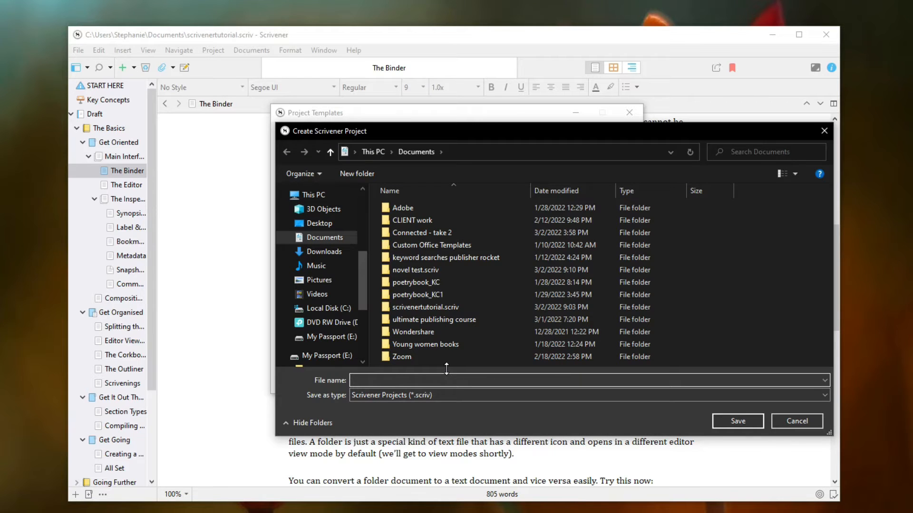
pyautogui.write('n')
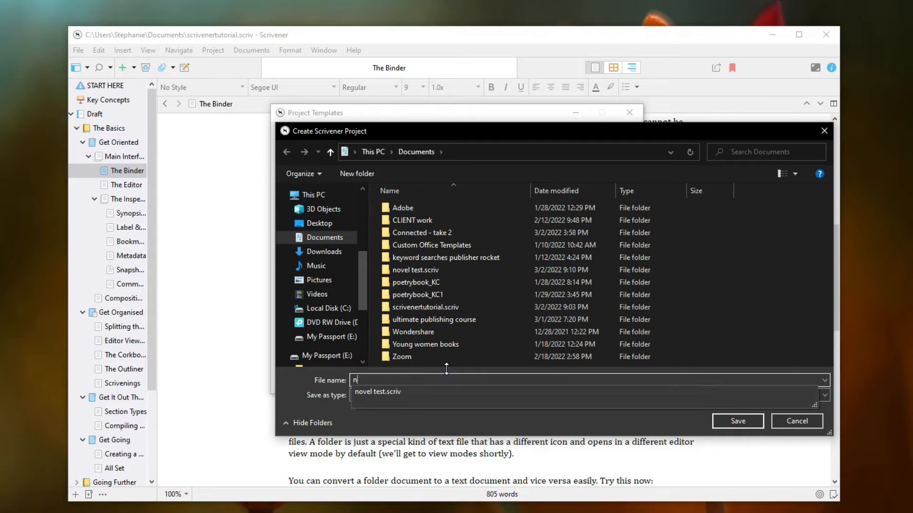
pyautogui.write('ewnovel')
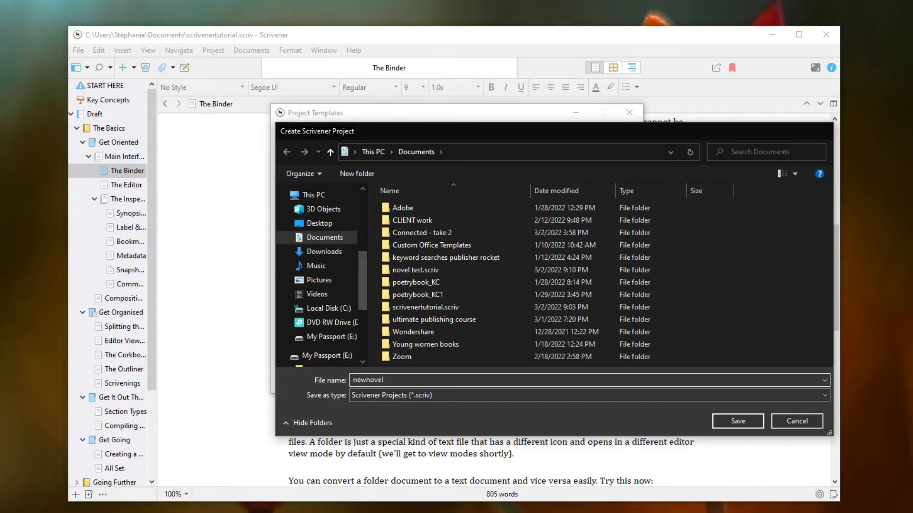
pyautogui.click(737, 420)
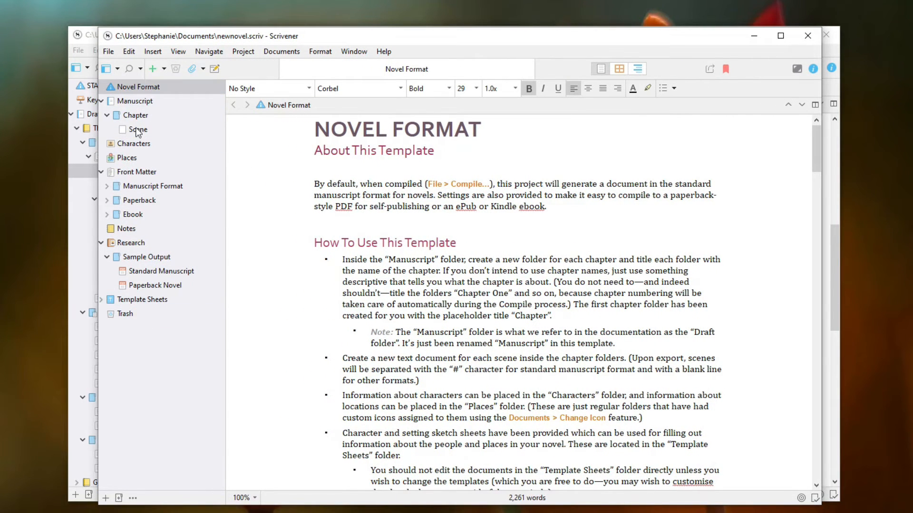
pyautogui.click(135, 115)
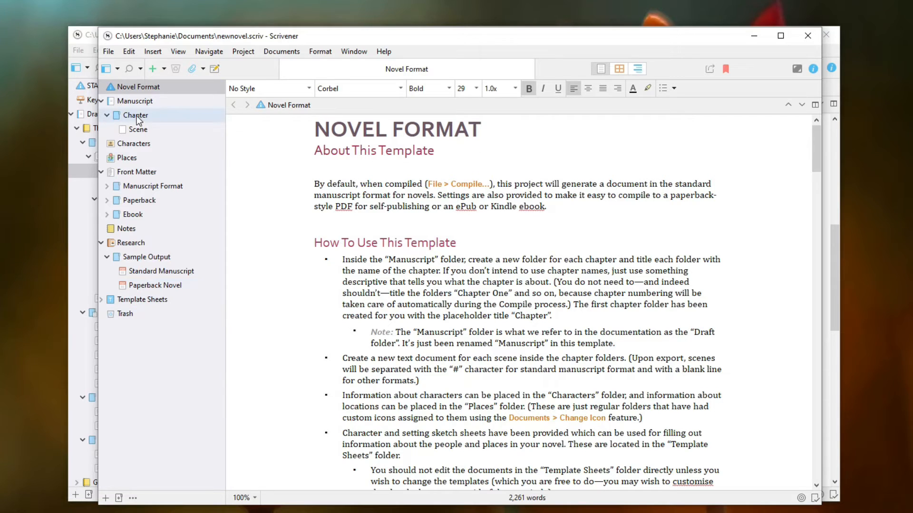
pyautogui.click(153, 186)
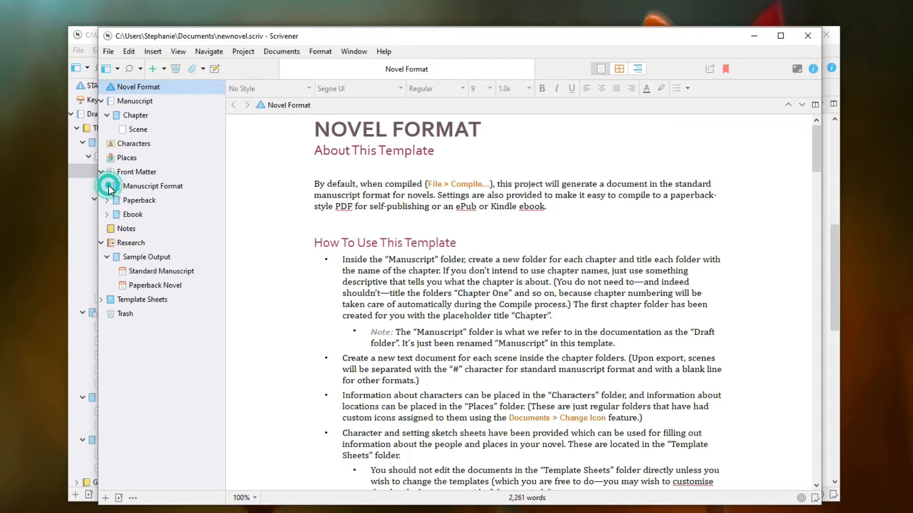
pyautogui.click(102, 172)
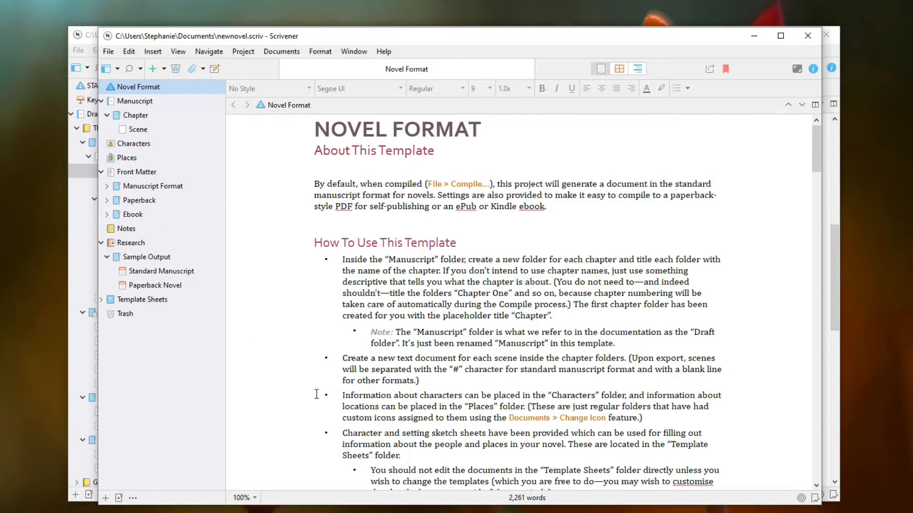
pyautogui.moveTo(529, 163)
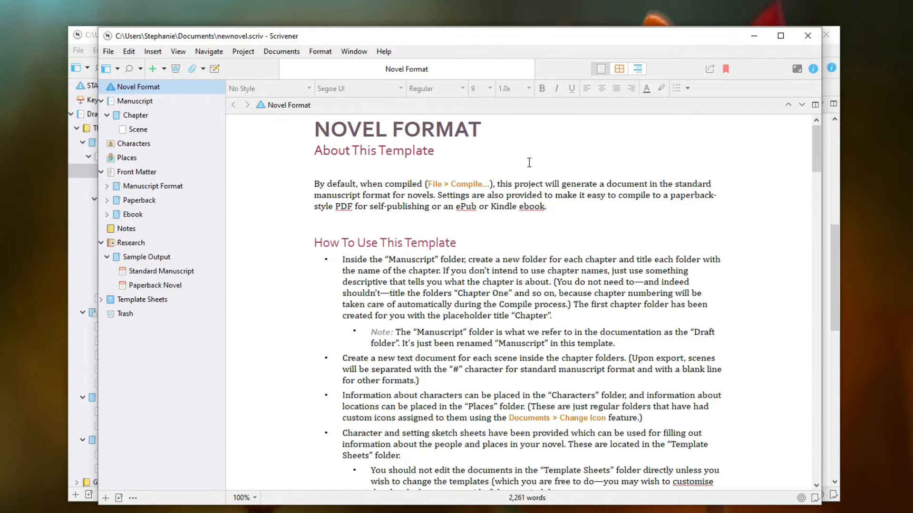
pyautogui.moveTo(409, 366)
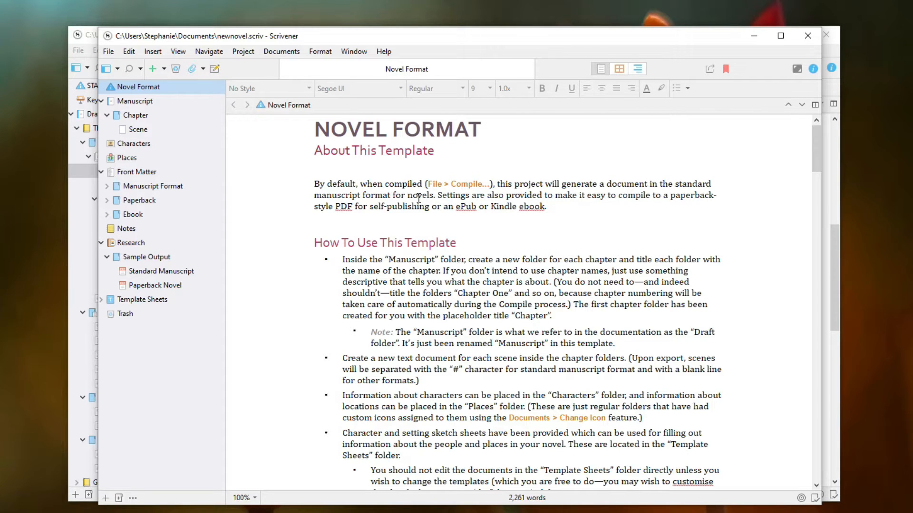
pyautogui.moveTo(539, 165)
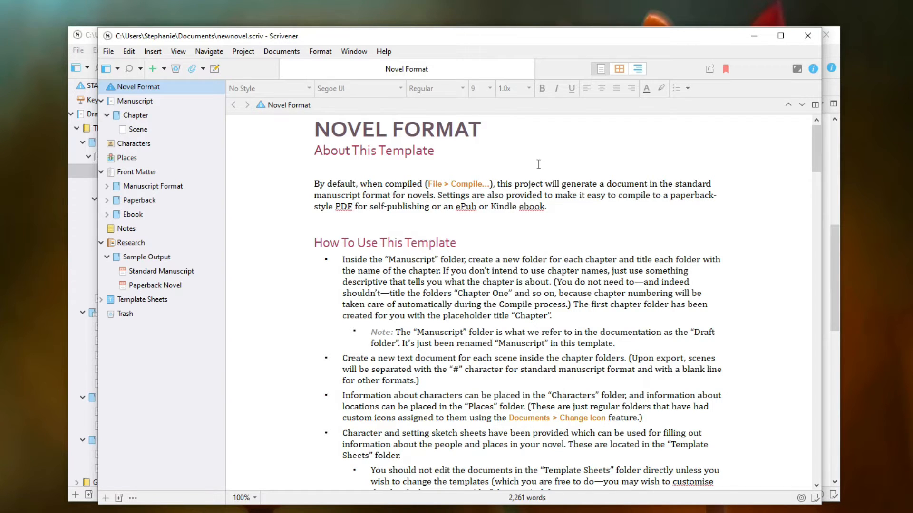
pyautogui.moveTo(508, 173)
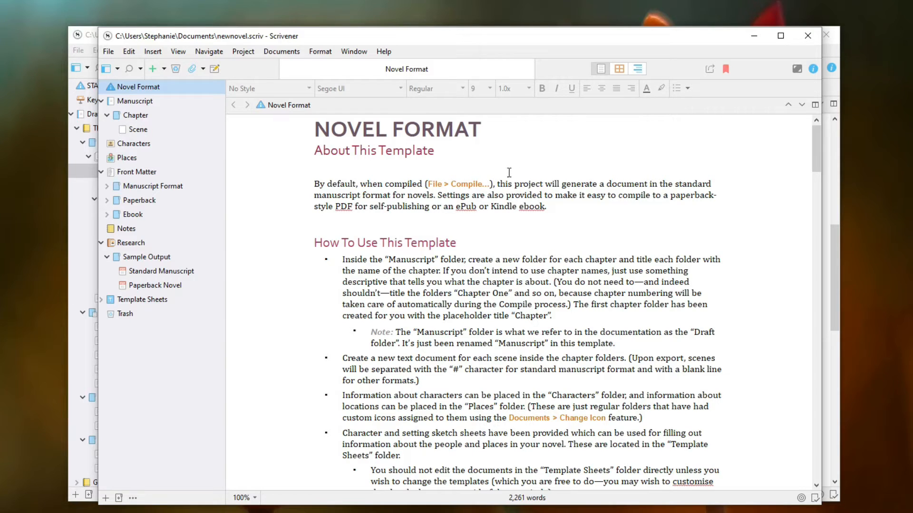
pyautogui.moveTo(559, 208)
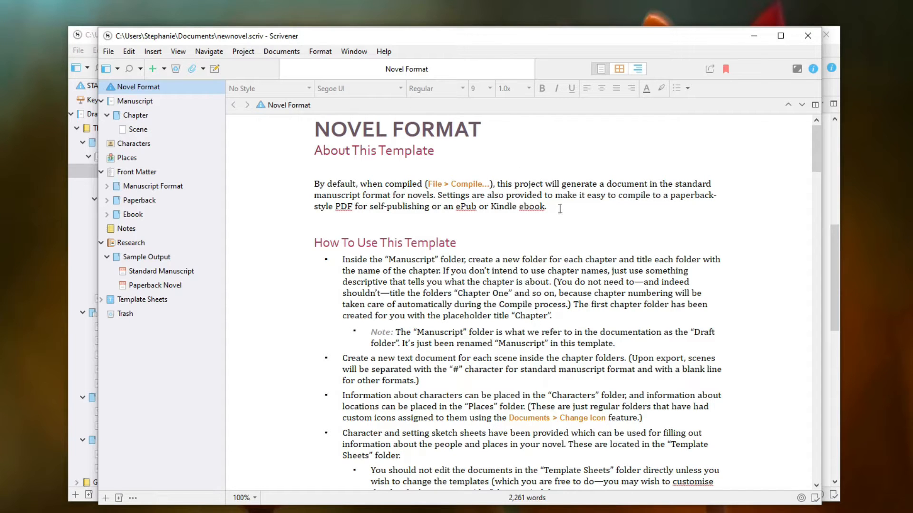
pyautogui.moveTo(482, 205)
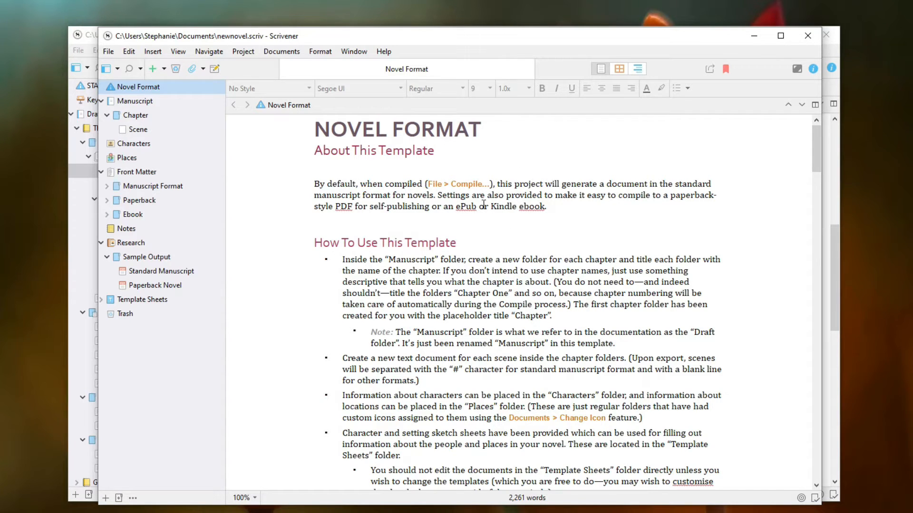
pyautogui.moveTo(588, 219)
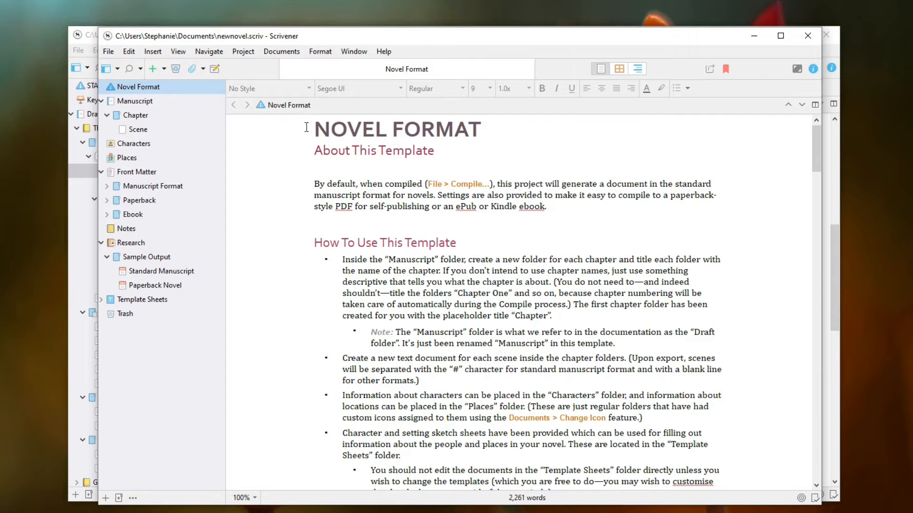
pyautogui.moveTo(352, 258)
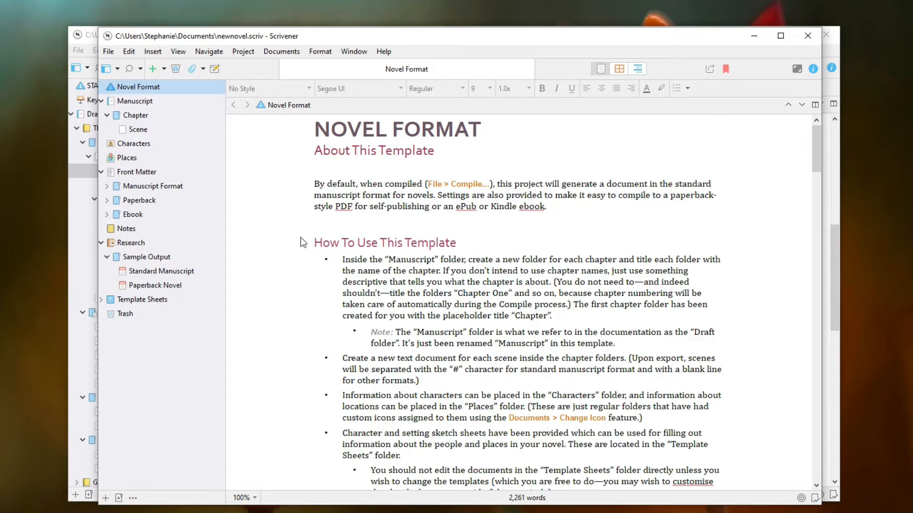
pyautogui.moveTo(337, 168)
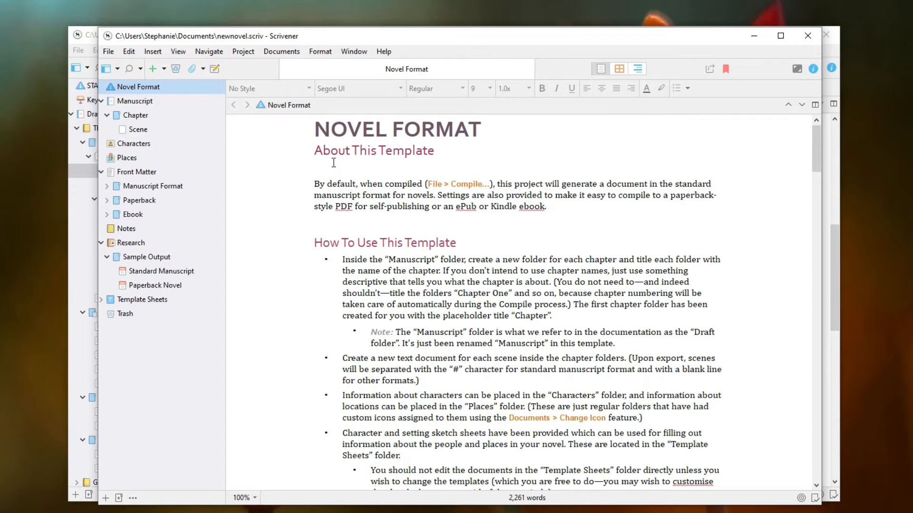
pyautogui.moveTo(332, 145)
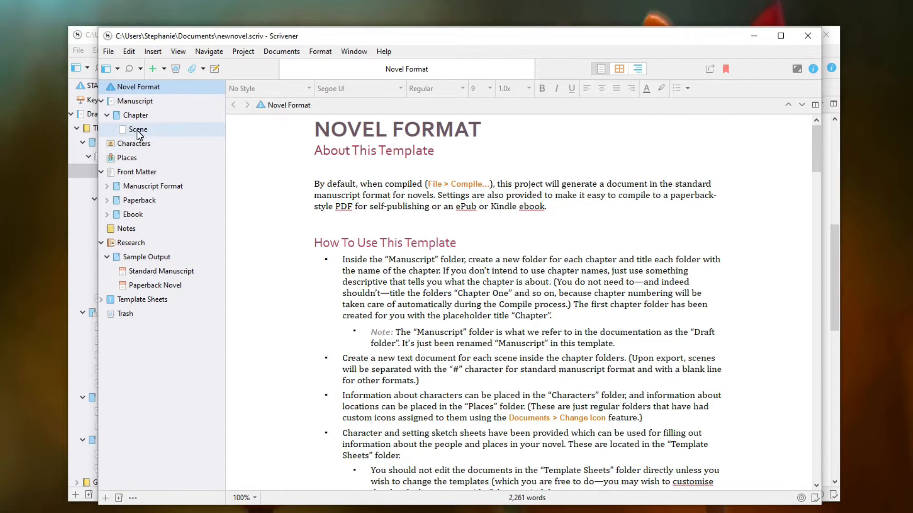
# Type placeholder text into the Scene document and add a new document under Chapter
pyautogui.click(137, 130)
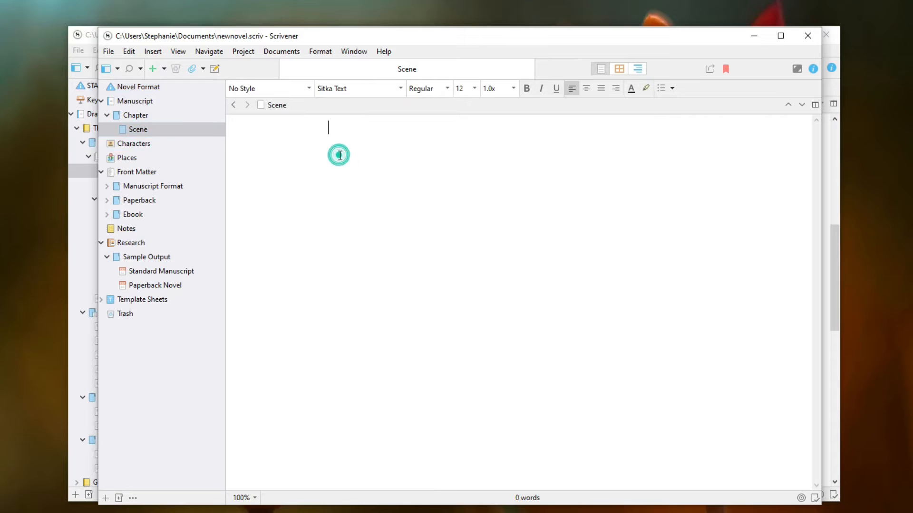
pyautogui.write('hjkdhkah')
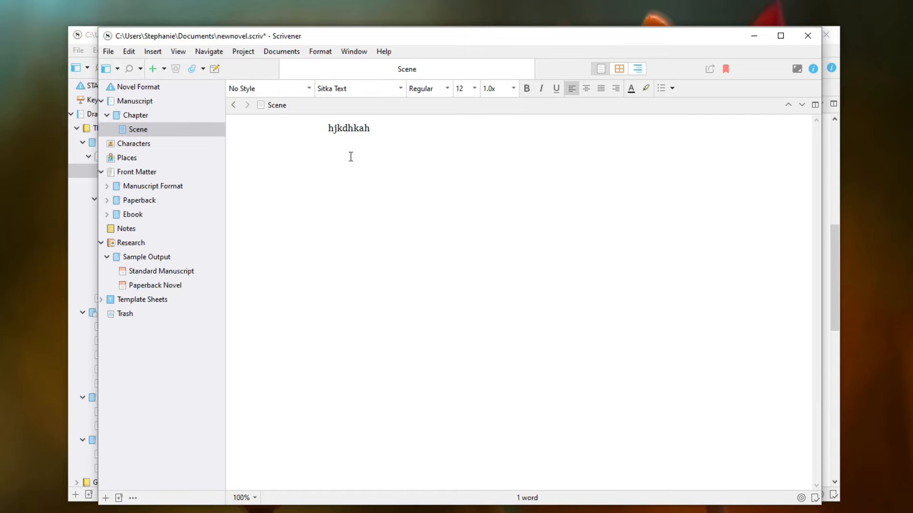
pyautogui.write('lfskhfakshflka')
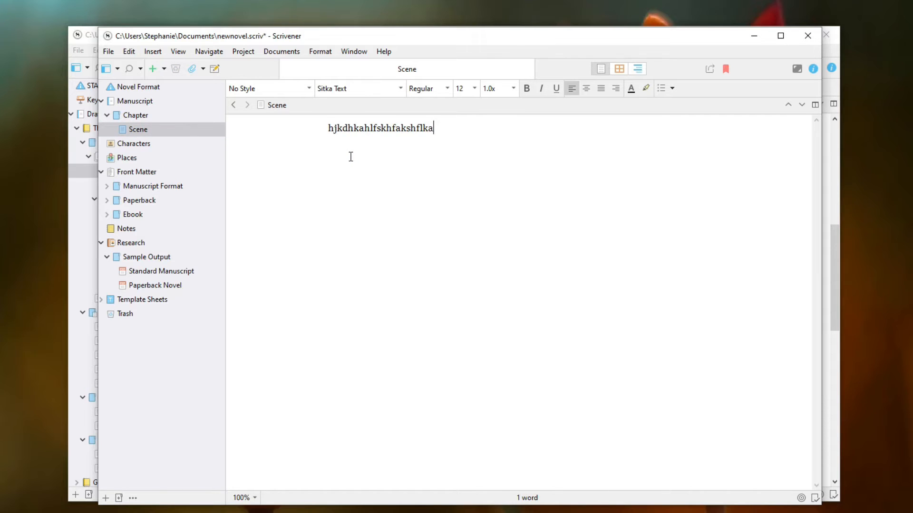
pyautogui.click(138, 130)
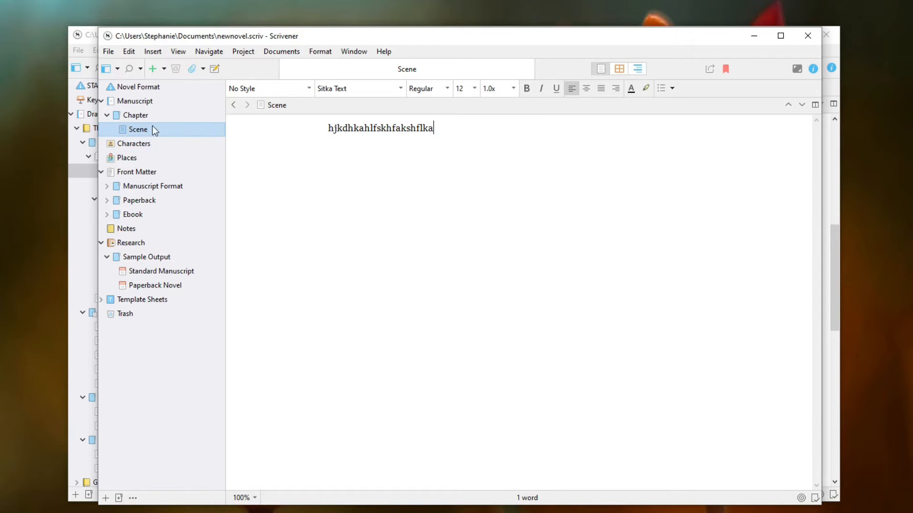
pyautogui.click(153, 69)
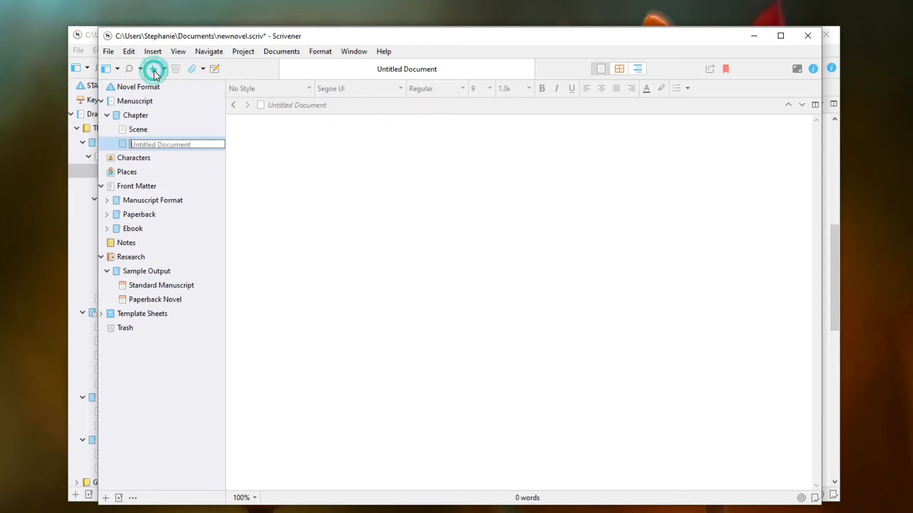
# Title the new Chapter document 'happy scene' and fill it with placeholder text
pyautogui.click(153, 68)
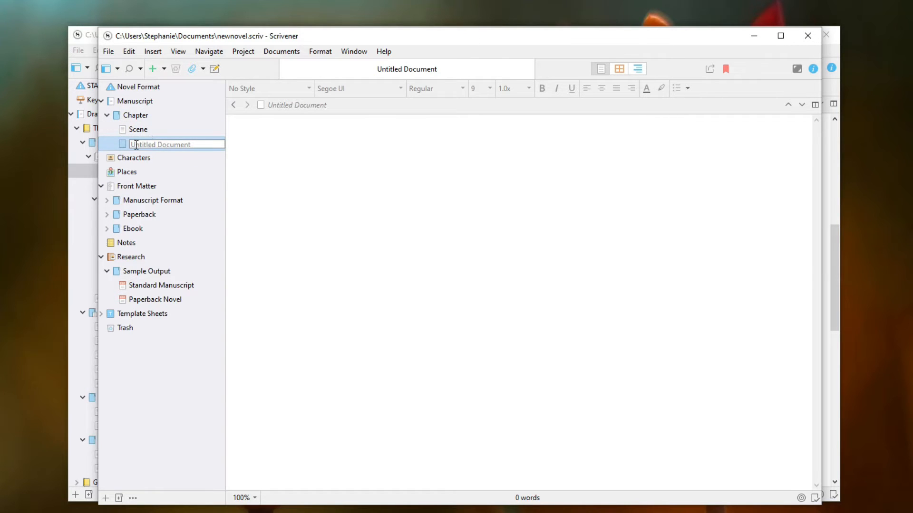
pyautogui.write('happy s')
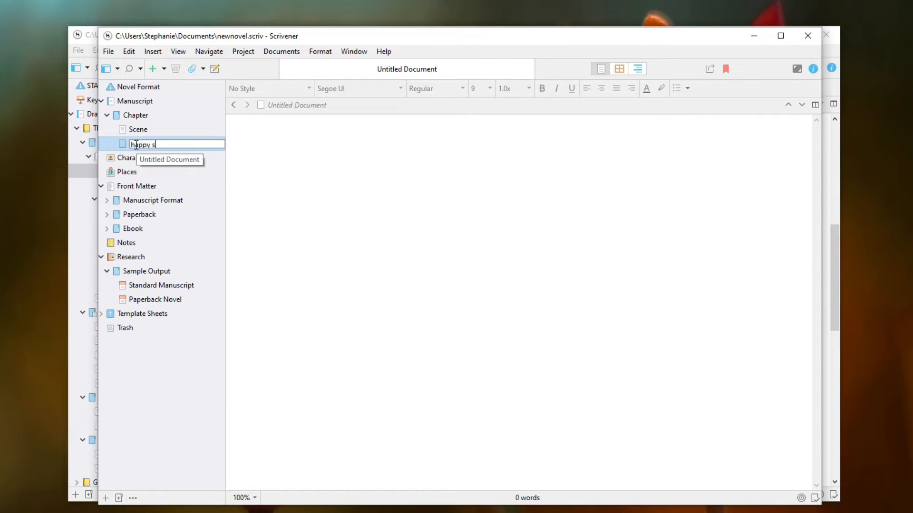
pyautogui.write('cene')
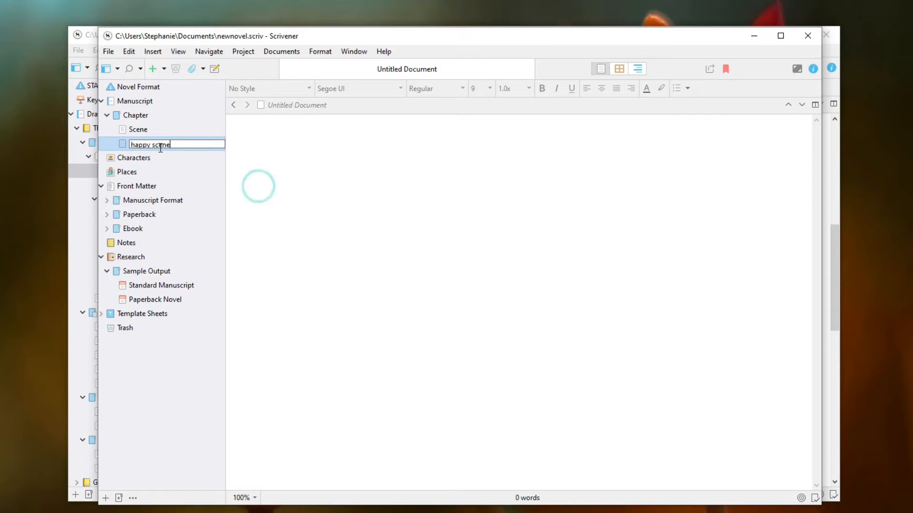
pyautogui.click(138, 129)
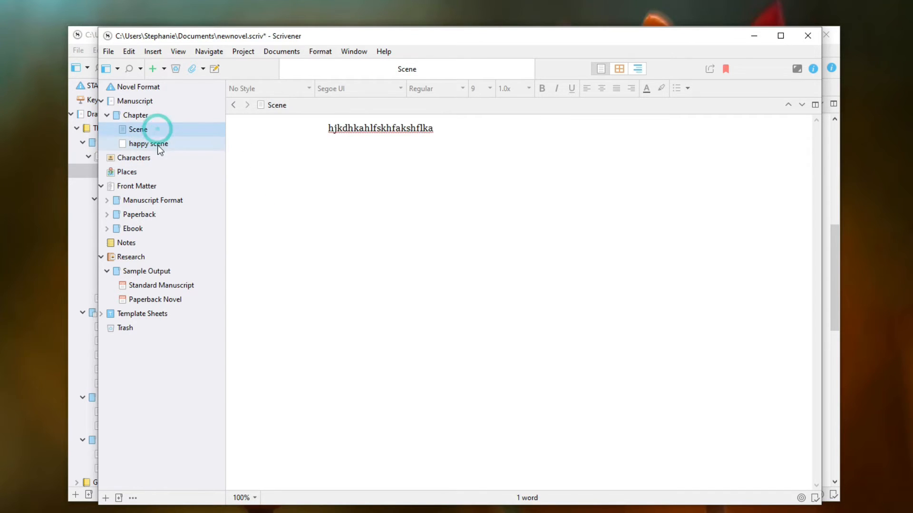
pyautogui.click(147, 143)
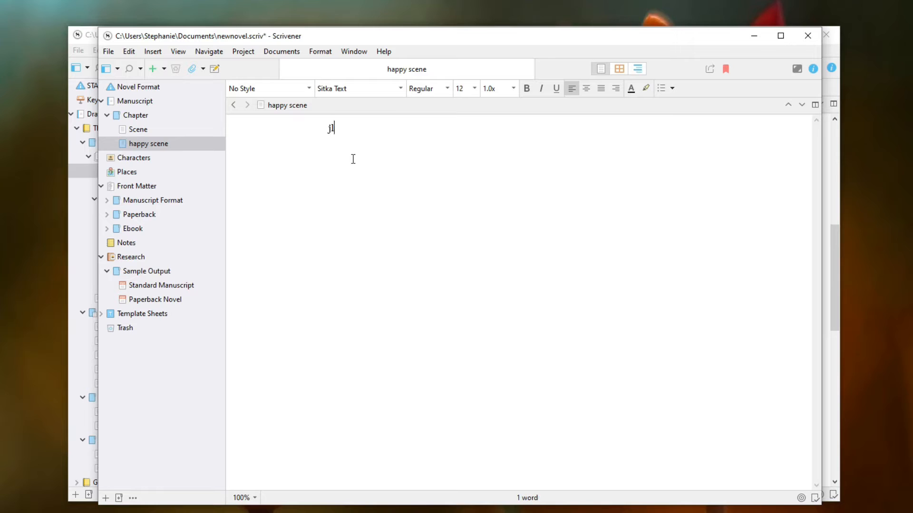
pyautogui.write('ja;ljsdklfjalsdjfl')
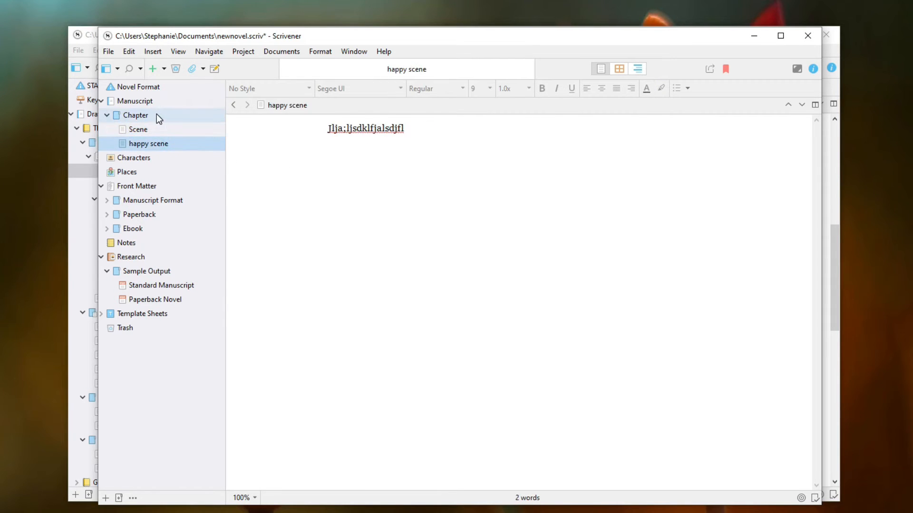
# Add a third Untitled Document after happy scene, keeping the default name
pyautogui.click(152, 68)
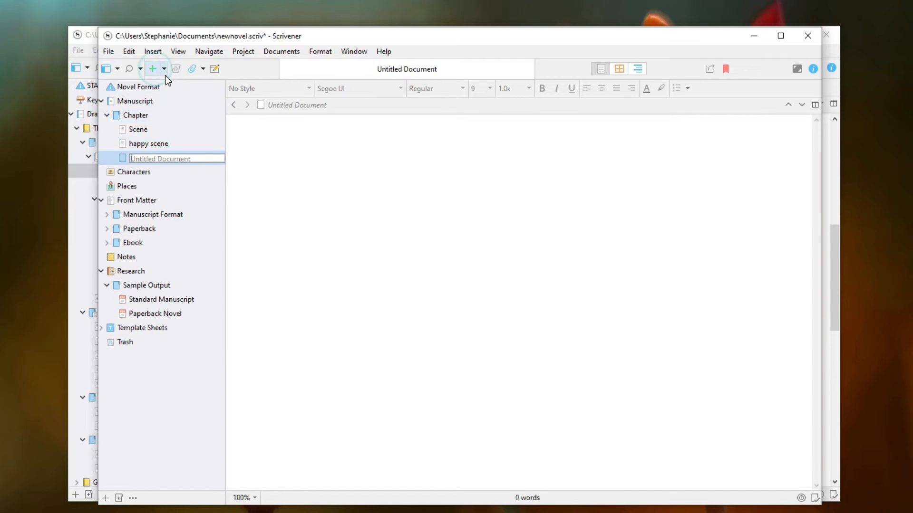
pyautogui.press('ctrl+s')
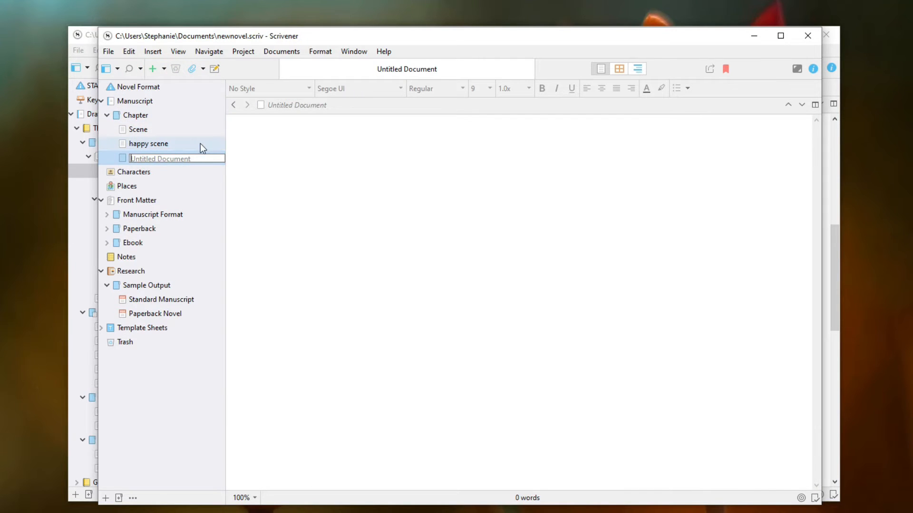
pyautogui.click(138, 129)
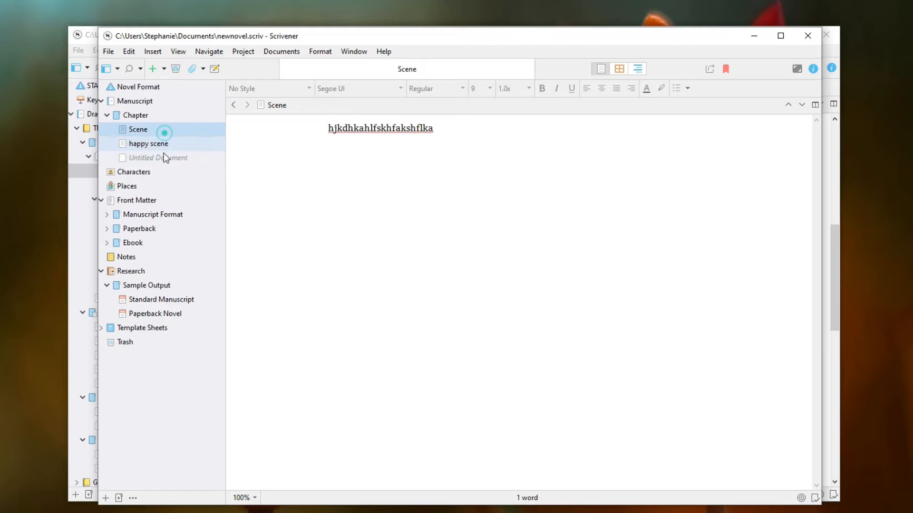
pyautogui.click(158, 158)
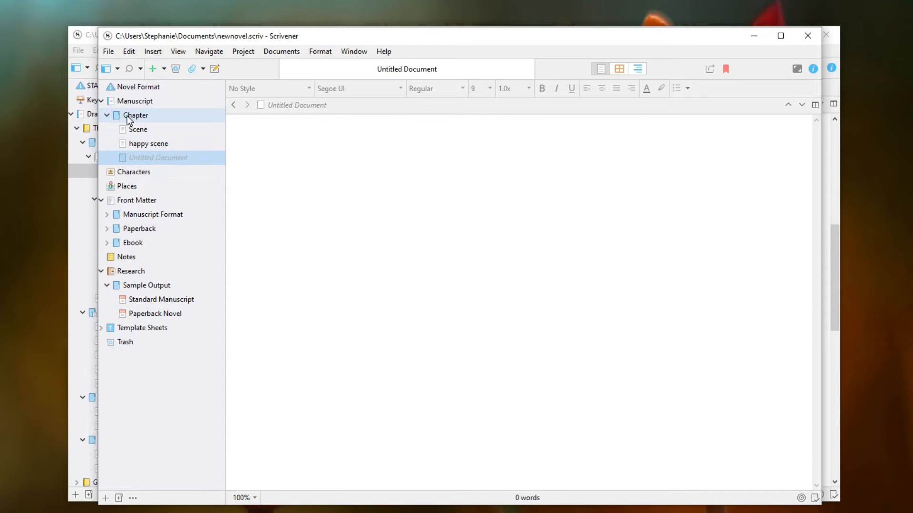
# Duplicate the Chapter folder and rename the copy 'Chapter-2'
pyautogui.rightClick(135, 115)
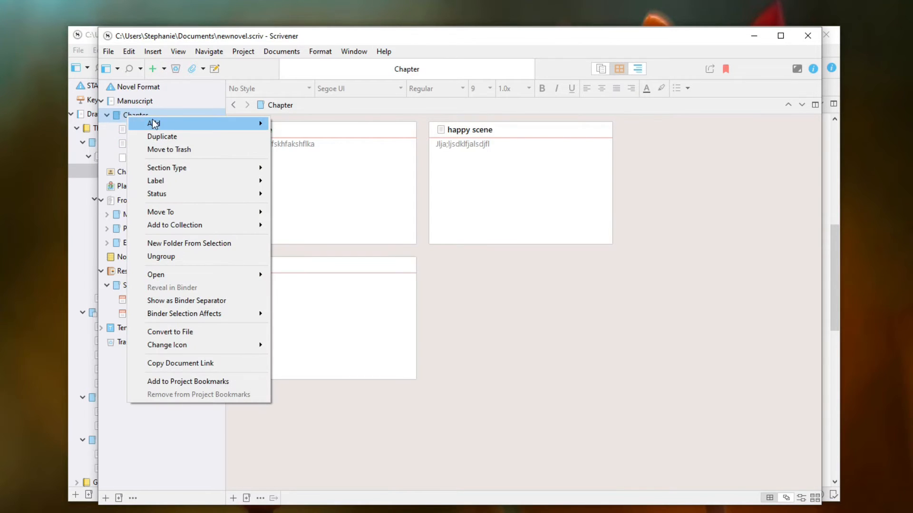
pyautogui.click(153, 123)
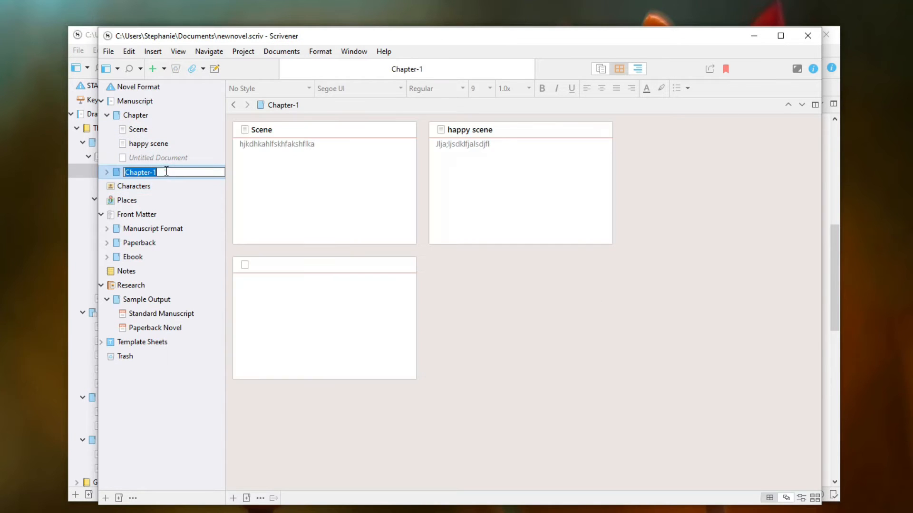
pyautogui.write('Chapter-2')
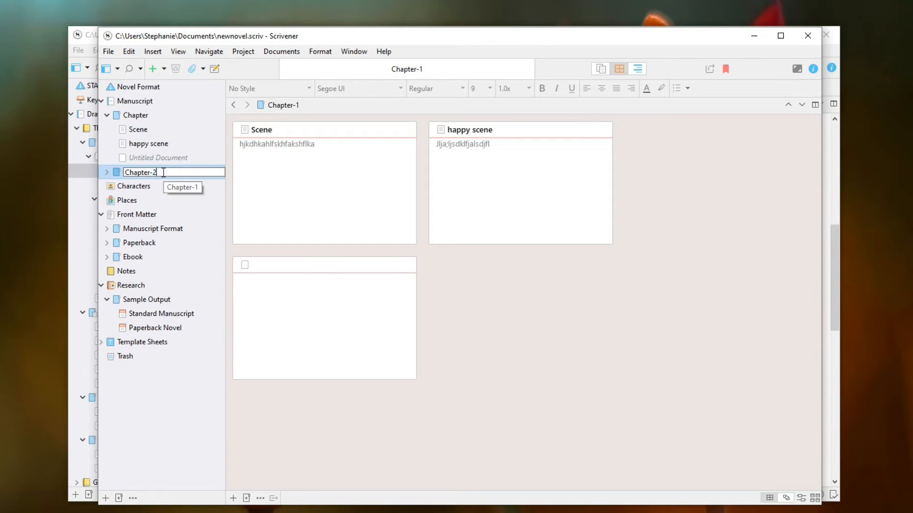
pyautogui.press('Return')
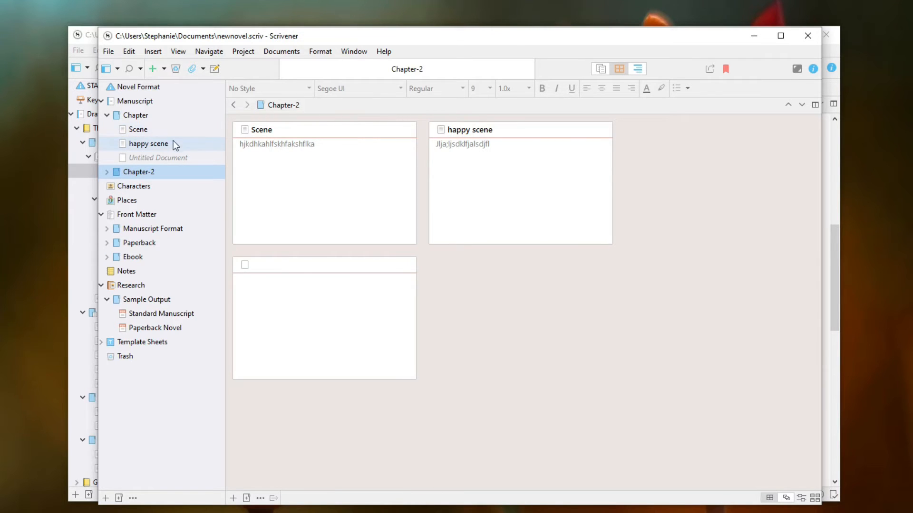
# Move happy scene below Chapter-2 and review both chapters' scenes
pyautogui.moveTo(148, 144); pyautogui.dragTo(138, 130)
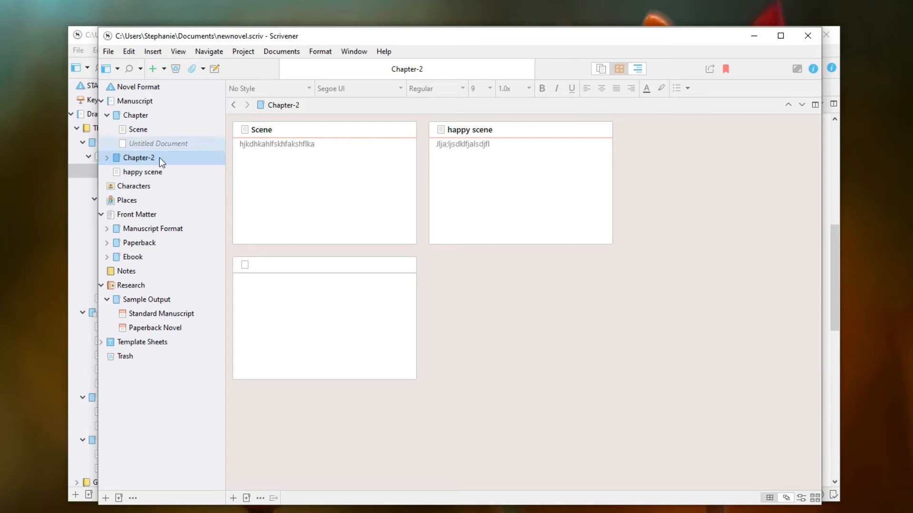
pyautogui.moveTo(464, 175)
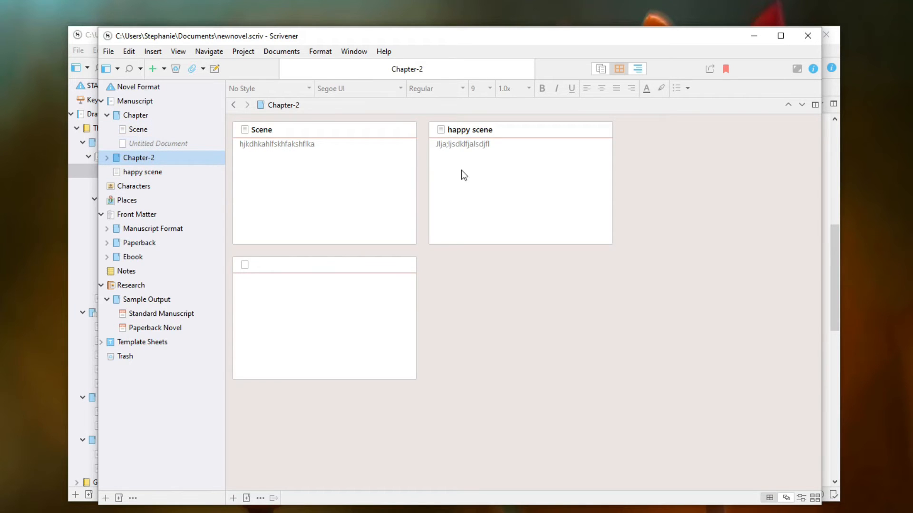
pyautogui.click(135, 114)
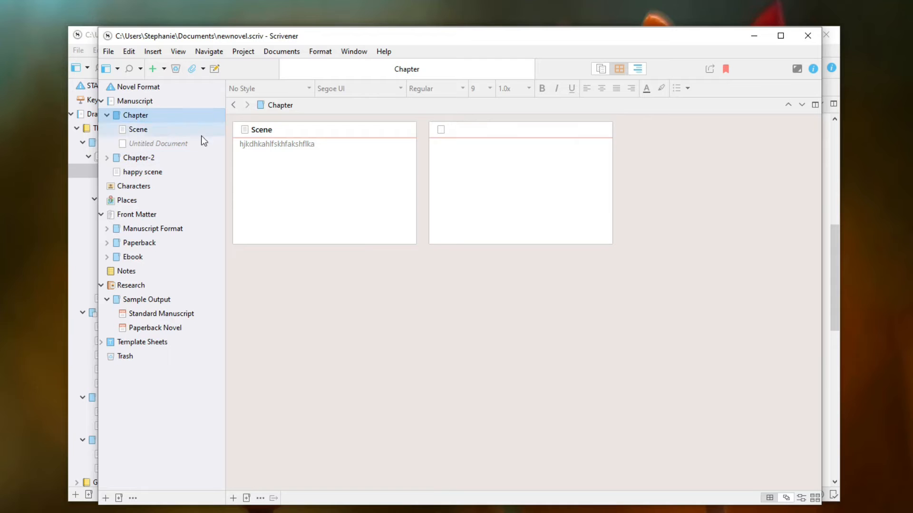
pyautogui.click(138, 158)
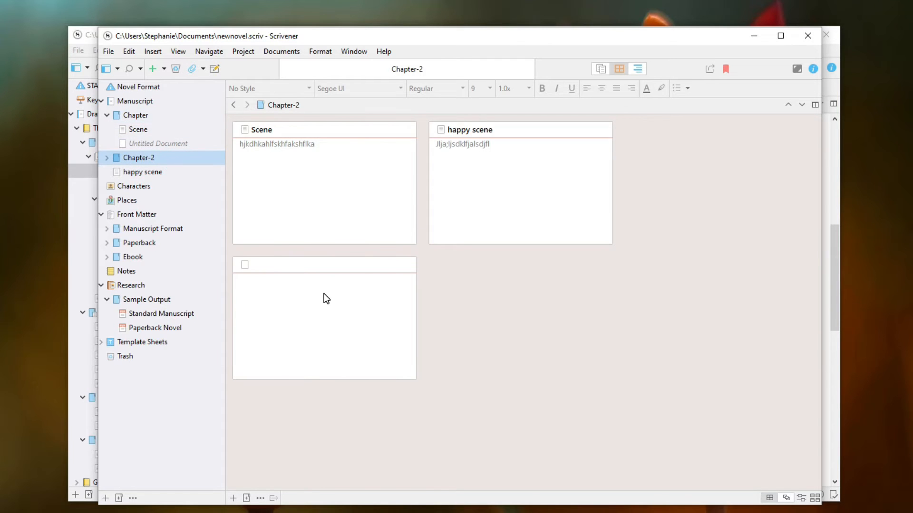
pyautogui.click(107, 158)
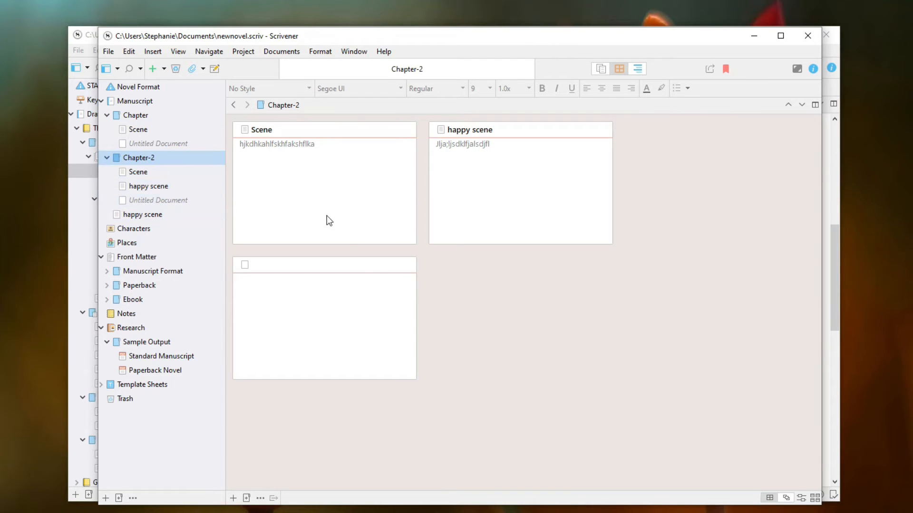
pyautogui.moveTo(138, 174)
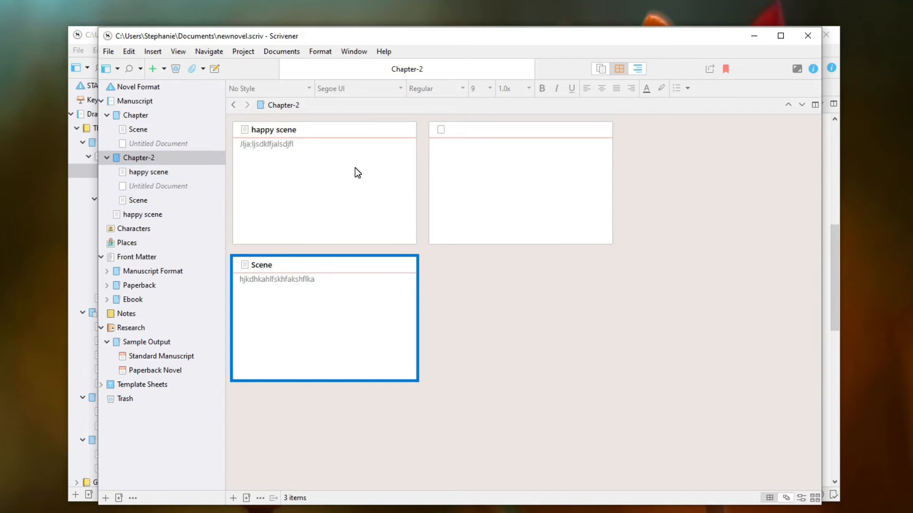
pyautogui.moveTo(308, 130)
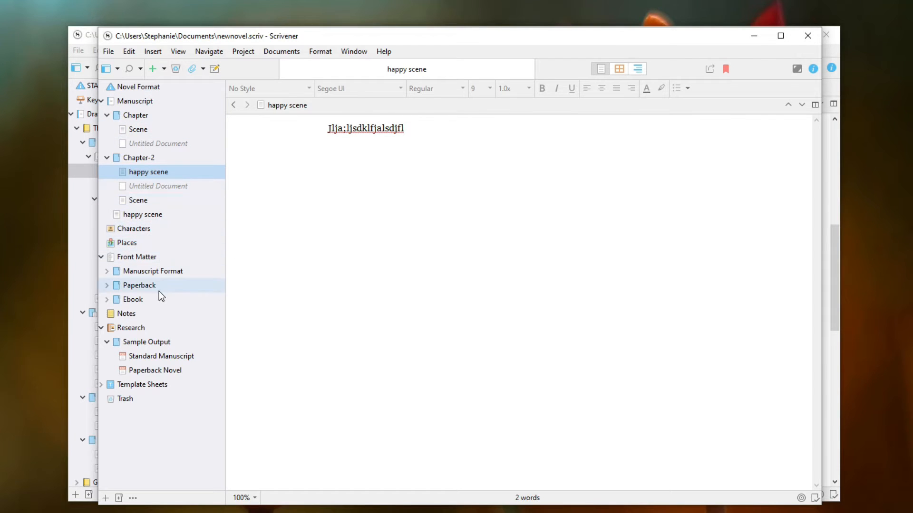
pyautogui.moveTo(105, 333)
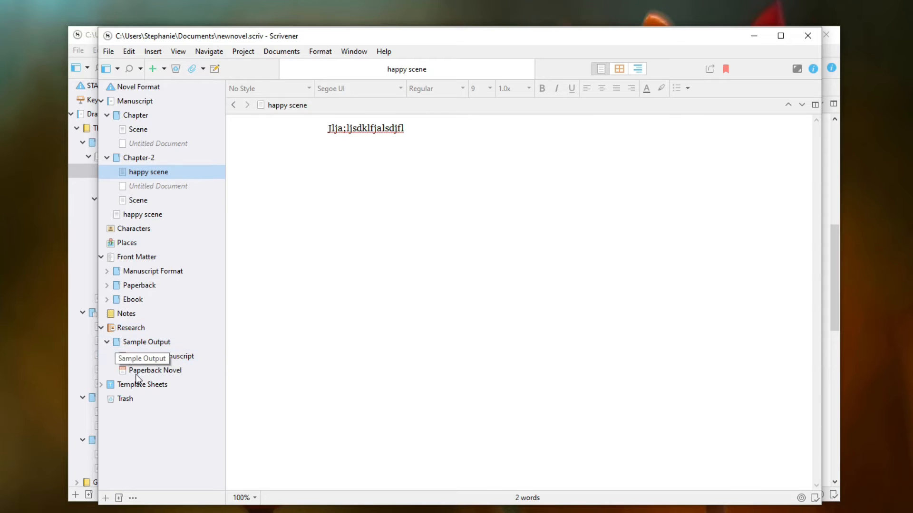
# Browse the Standard Manuscript and Paperback Novel sample outputs
pyautogui.click(161, 356)
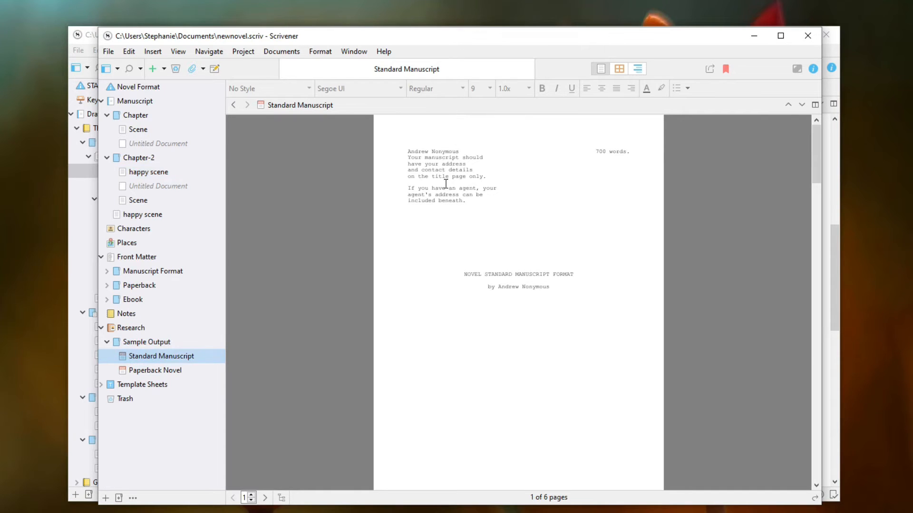
pyautogui.moveTo(502, 207)
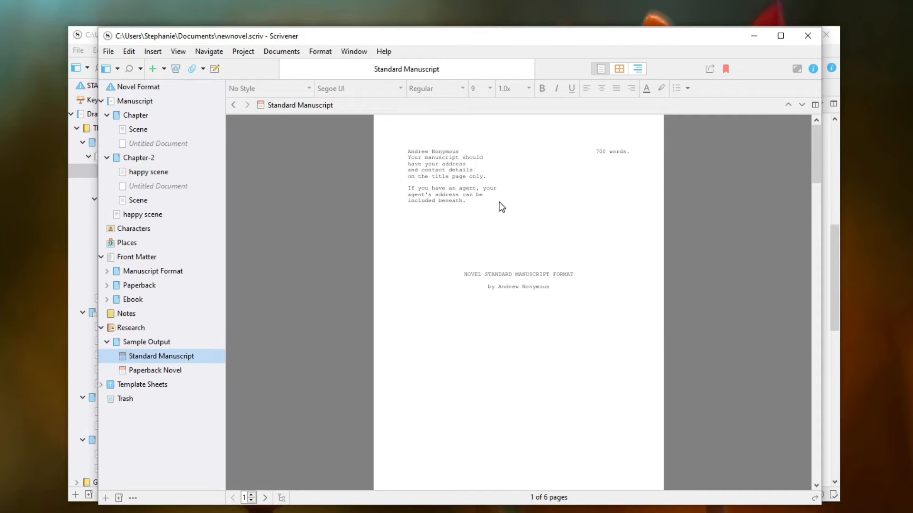
pyautogui.scroll(-3)
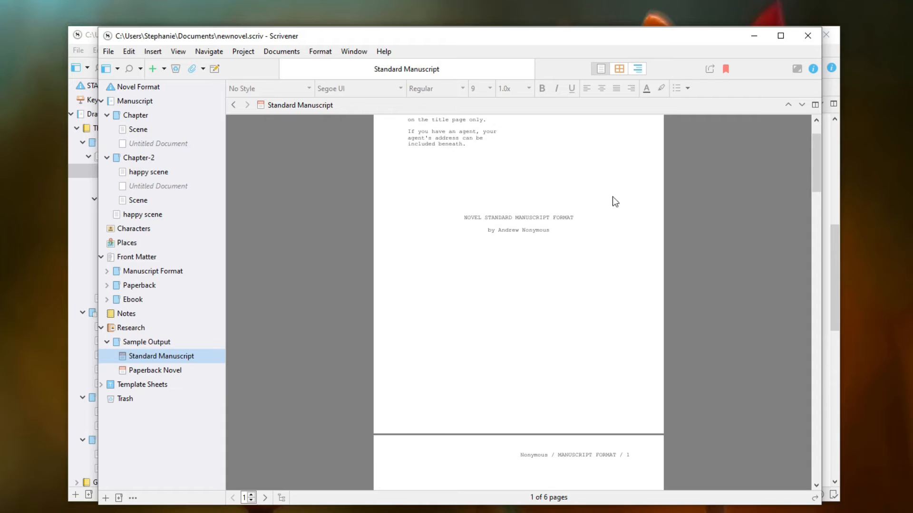
pyautogui.scroll(3)
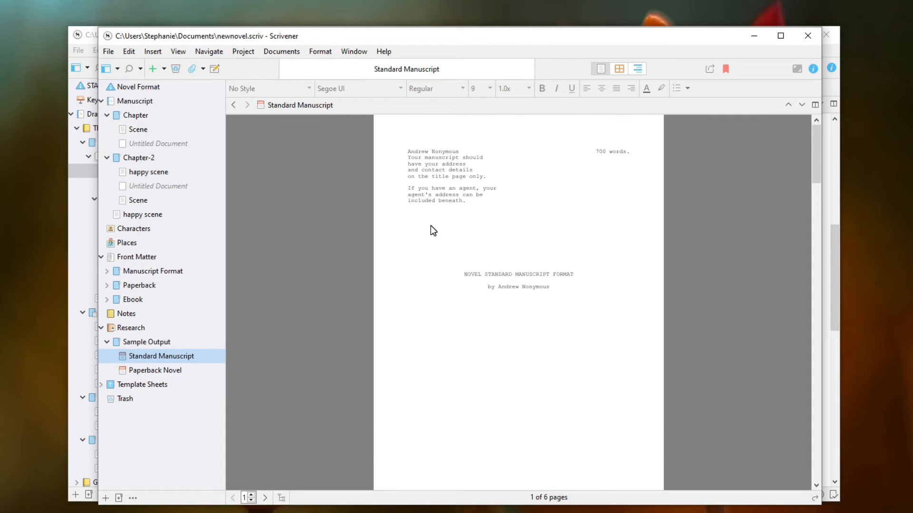
pyautogui.moveTo(393, 345)
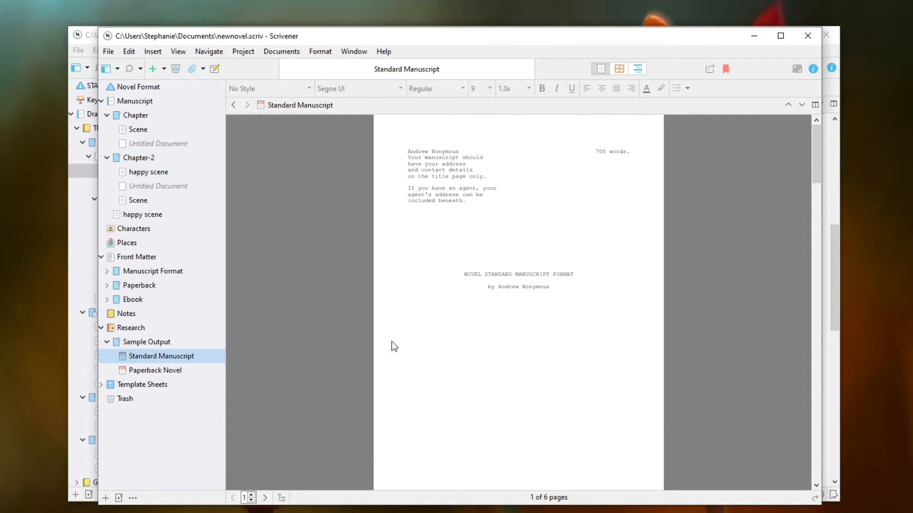
pyautogui.click(155, 370)
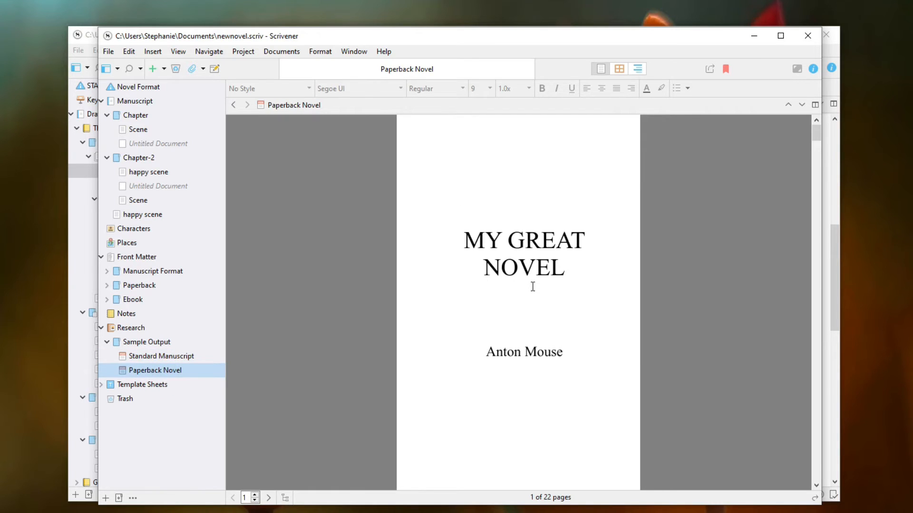
pyautogui.moveTo(148, 384)
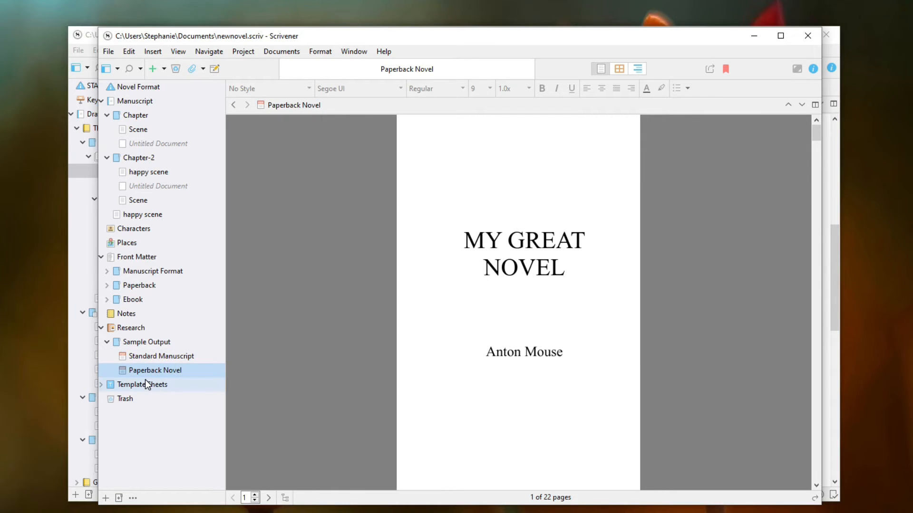
# View the Ebook cover, Paperback copyright and blank pages, ending on Manuscript Format
pyautogui.click(133, 299)
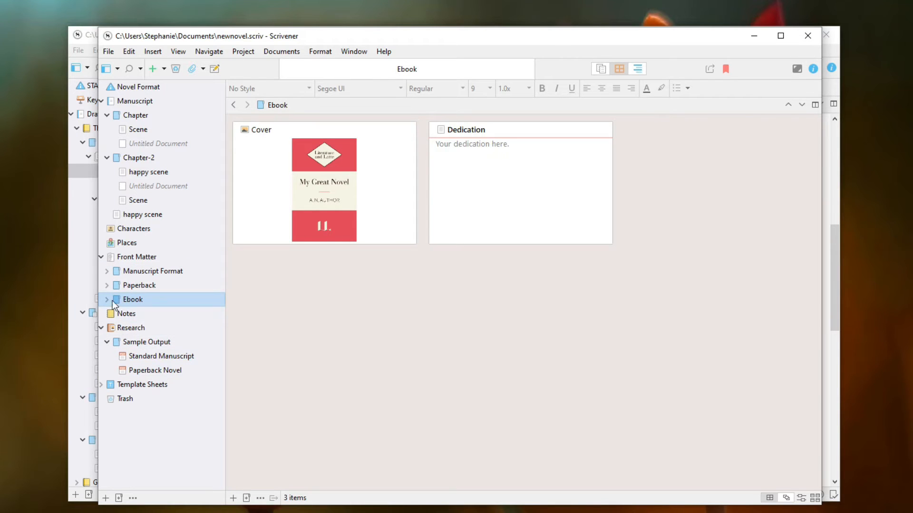
pyautogui.click(107, 299)
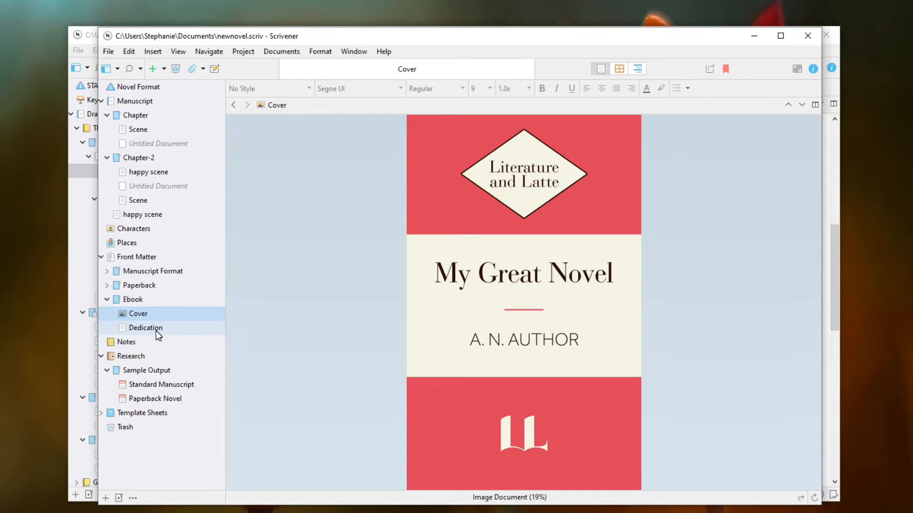
pyautogui.click(145, 328)
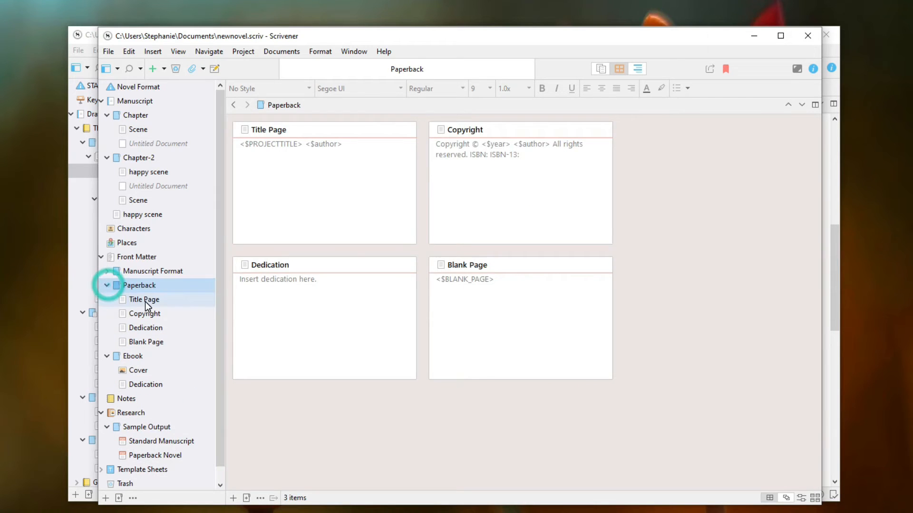
pyautogui.click(144, 313)
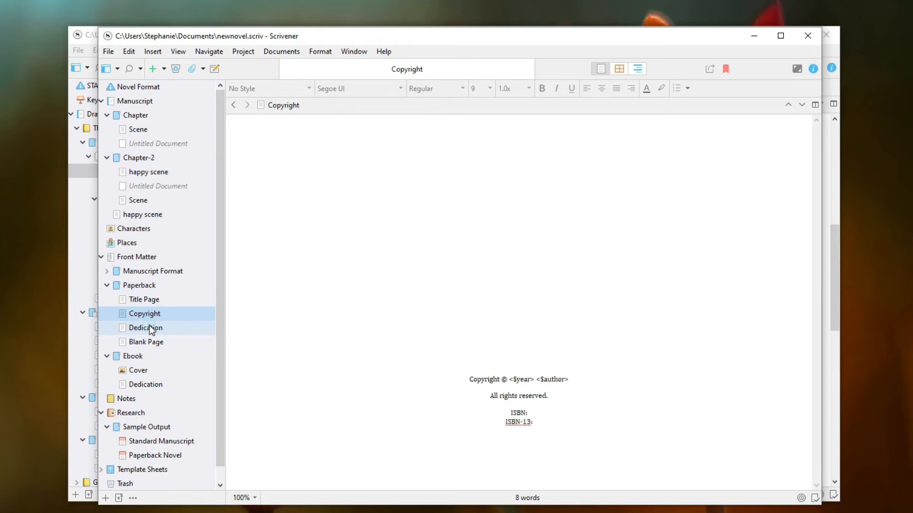
pyautogui.click(145, 342)
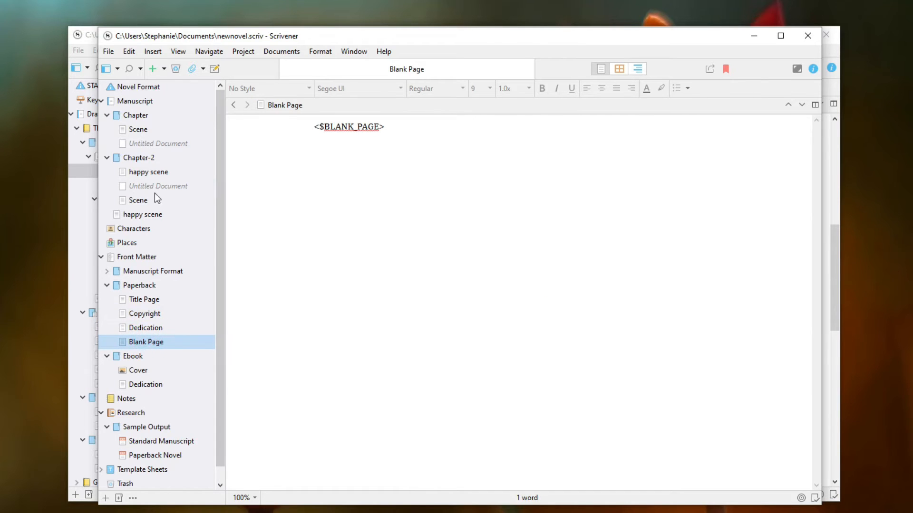
pyautogui.click(153, 270)
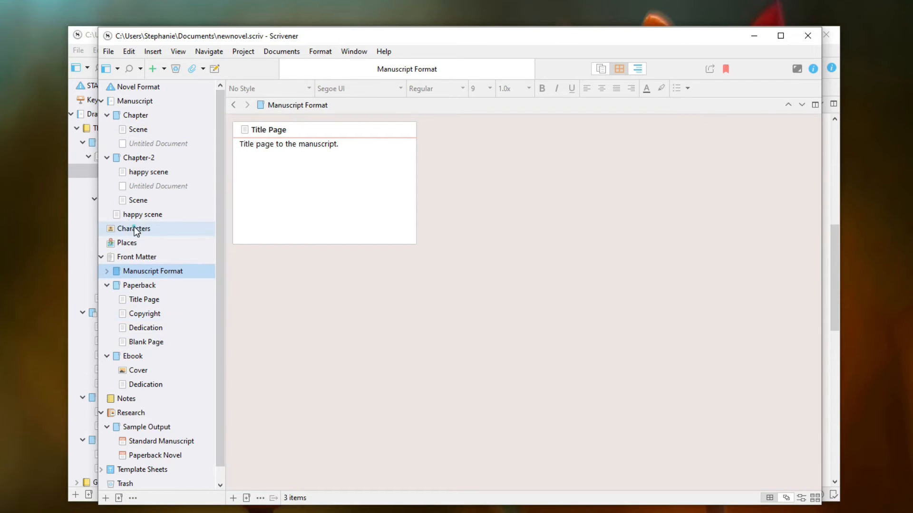
# Add a 'Favorite color' line under Notes in the Setting Sketch template sheet
pyautogui.click(133, 228)
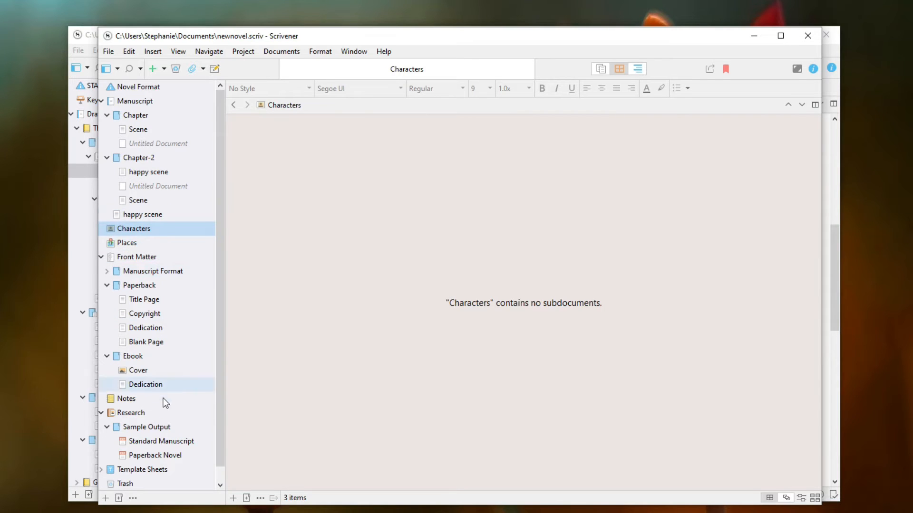
pyautogui.click(101, 455)
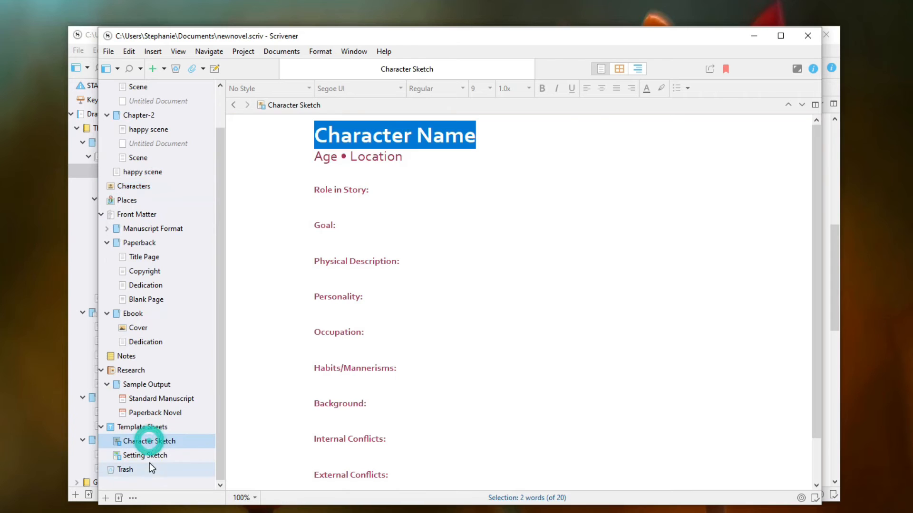
pyautogui.click(145, 455)
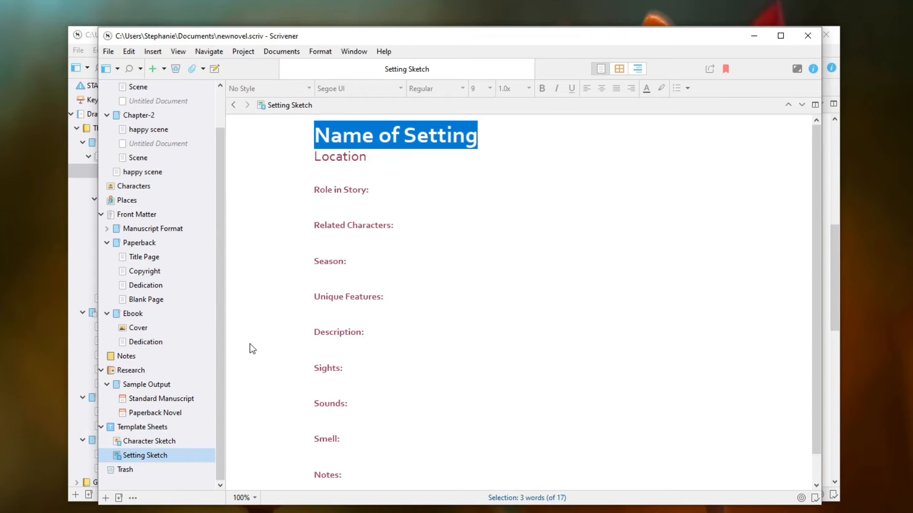
pyautogui.click(380, 446)
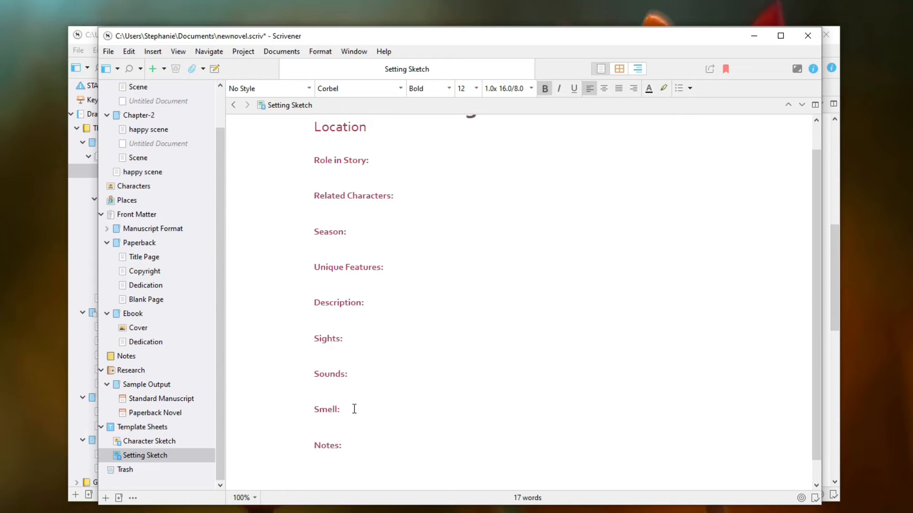
pyautogui.click(314, 470)
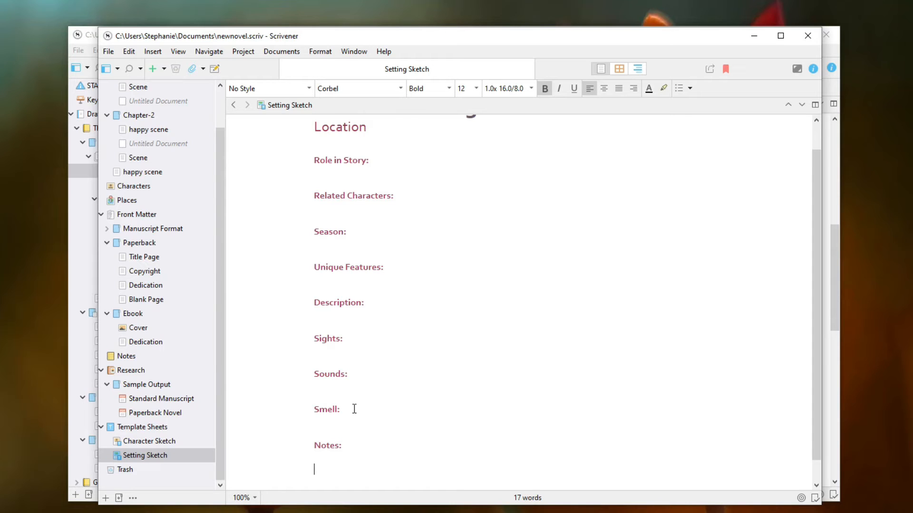
pyautogui.write('favorit')
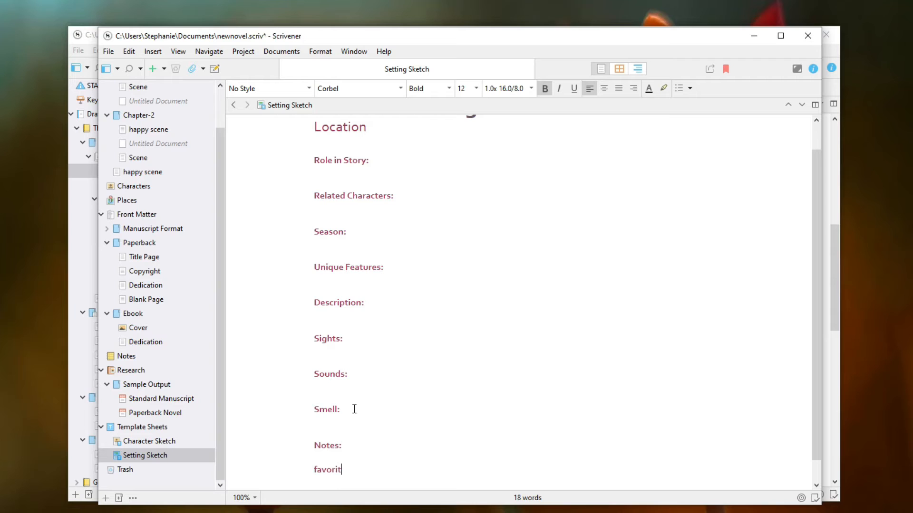
pyautogui.write('Favorite color')
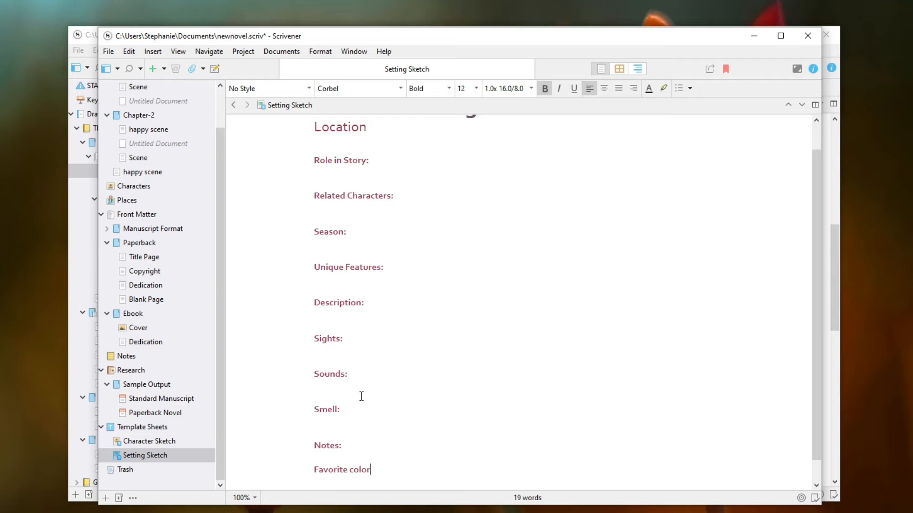
# Add a 'Favorite color' line under Notes in the Character Sketch template sheet
pyautogui.click(149, 441)
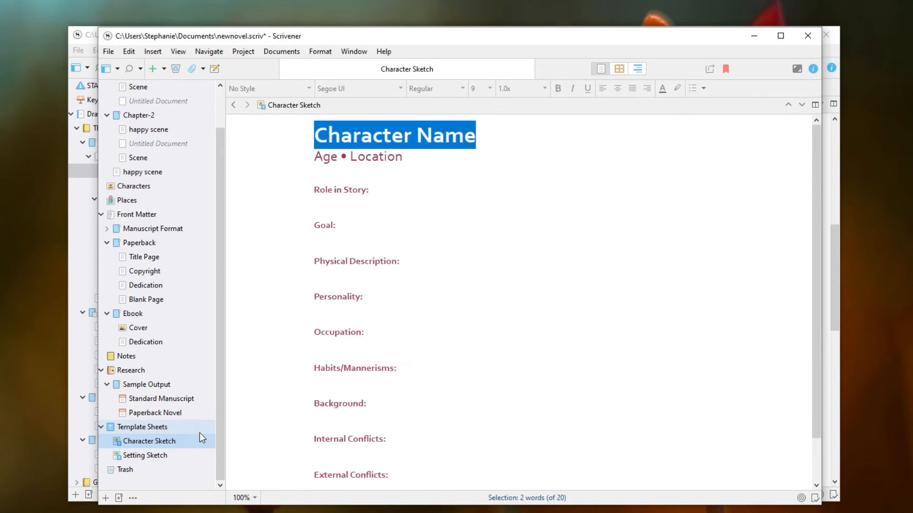
pyautogui.click(145, 455)
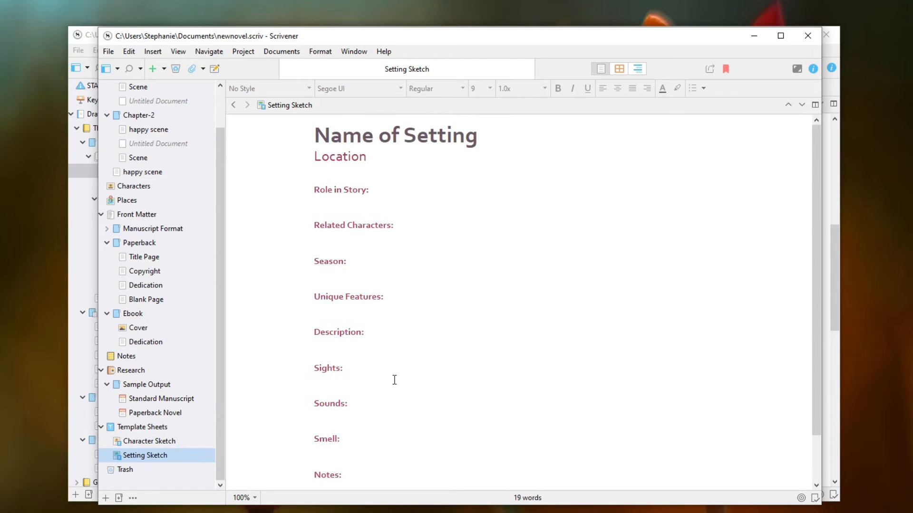
pyautogui.click(148, 441)
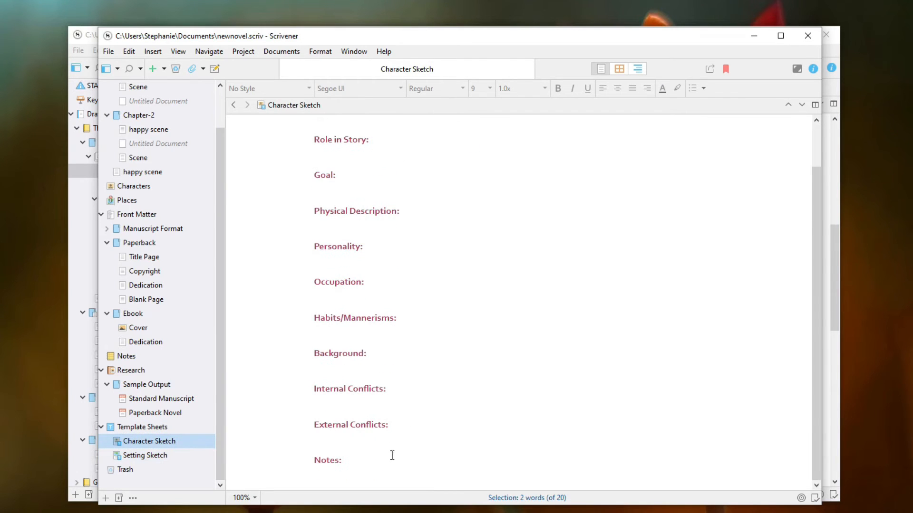
pyautogui.write('gsb')
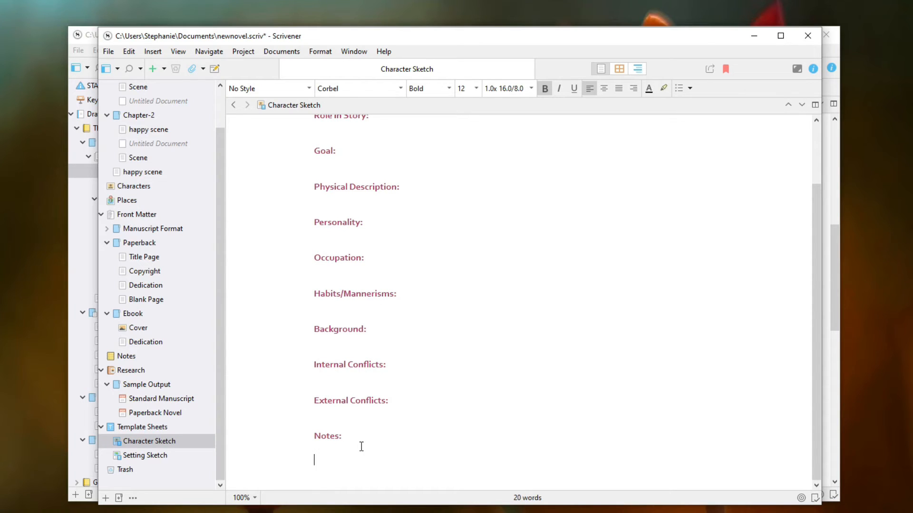
pyautogui.write('Favorite col')
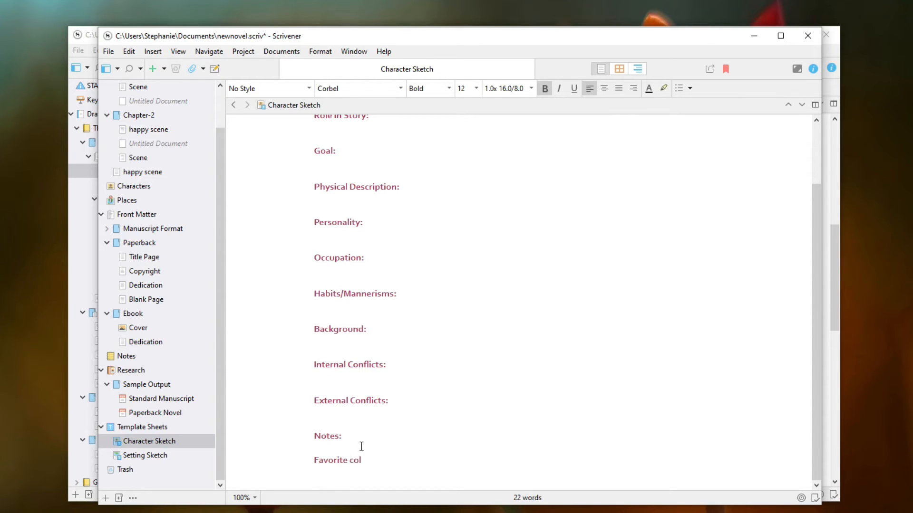
pyautogui.write('or')
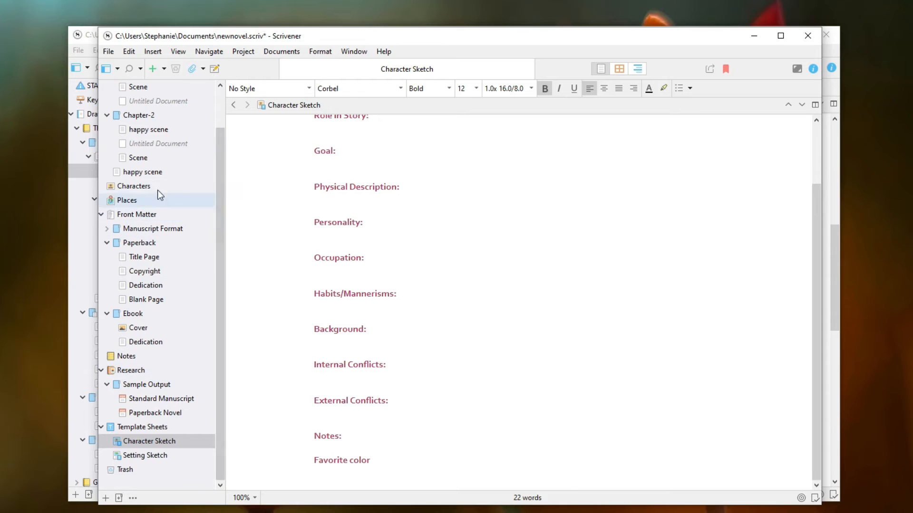
pyautogui.click(134, 186)
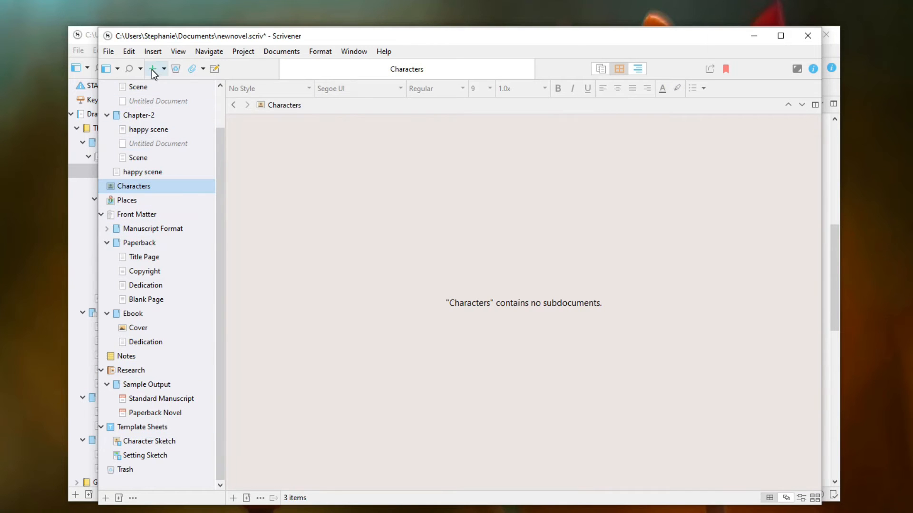
# Add a Character Sketch to Characters and replace its heading with 'jimmy'
pyautogui.click(153, 69)
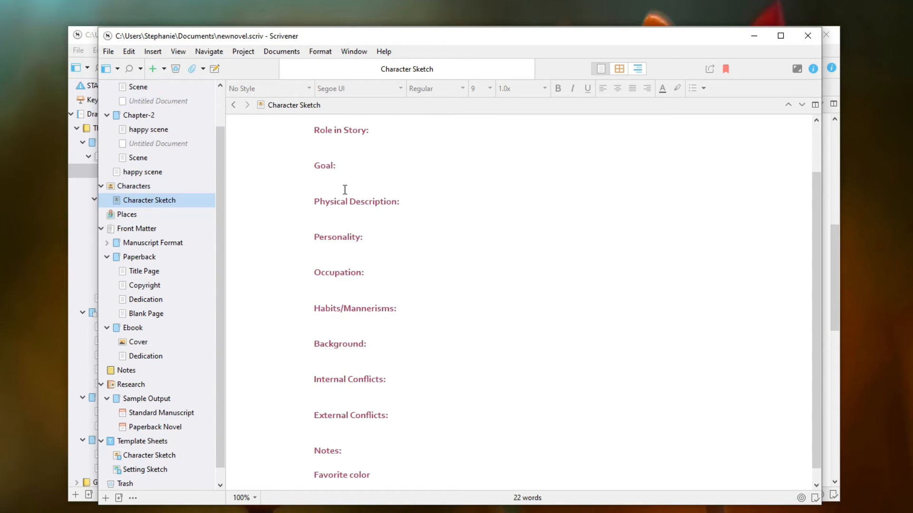
pyautogui.scroll(3)
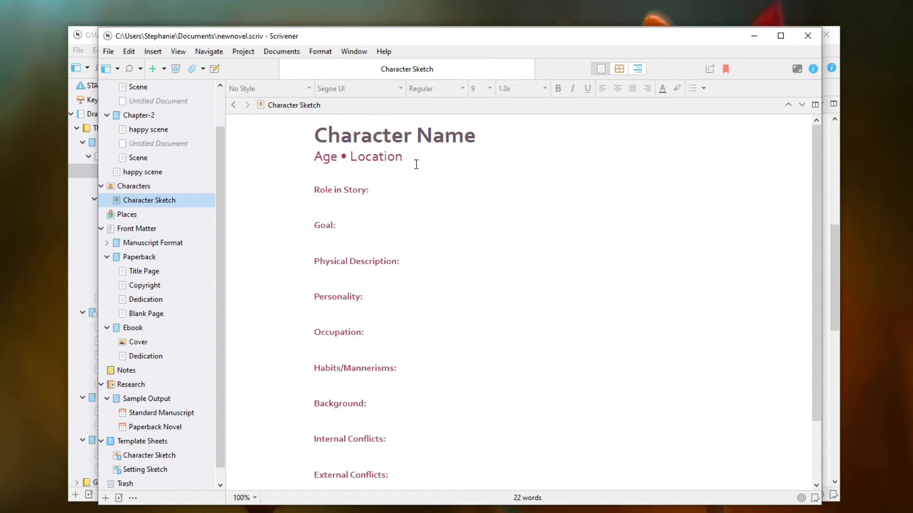
pyautogui.moveTo(352, 152)
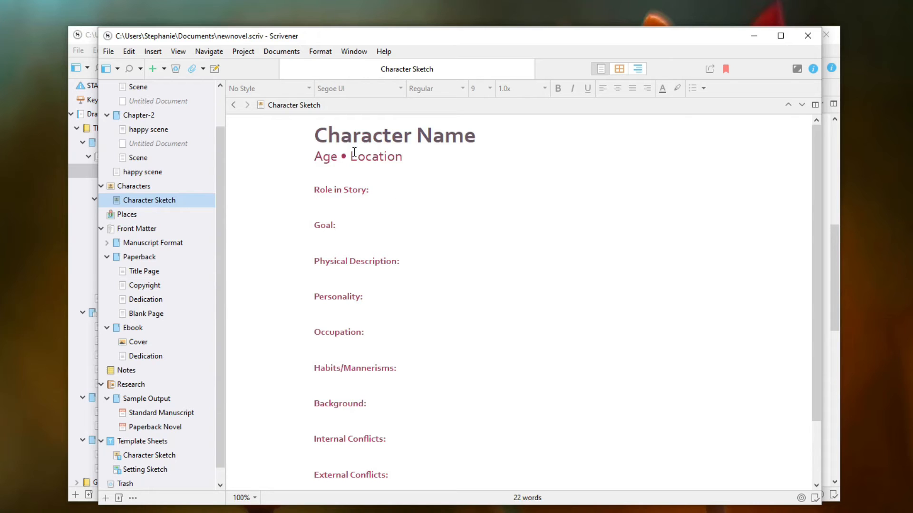
pyautogui.doubleClick(395, 135)
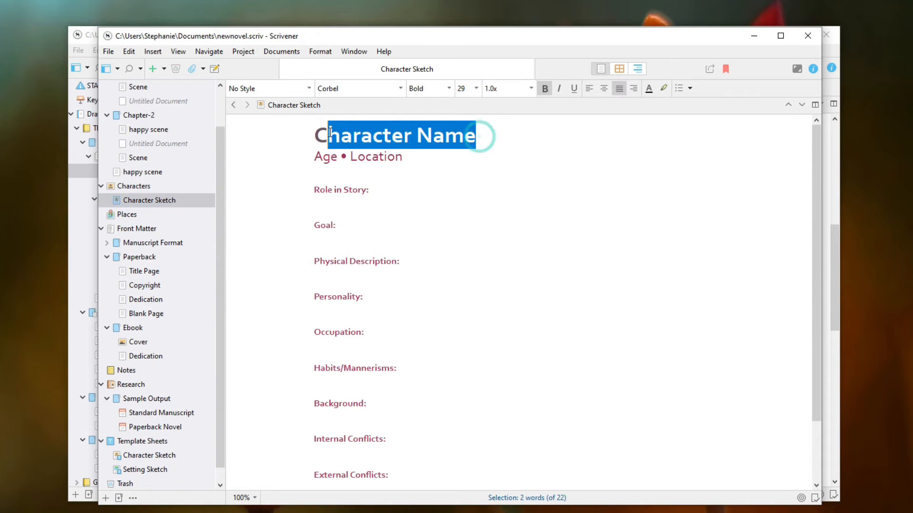
pyautogui.write('j')
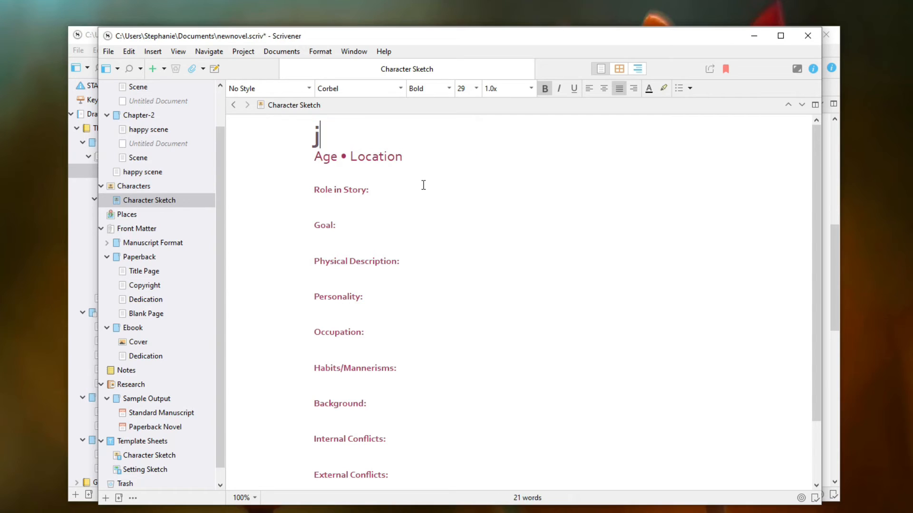
pyautogui.write('immy')
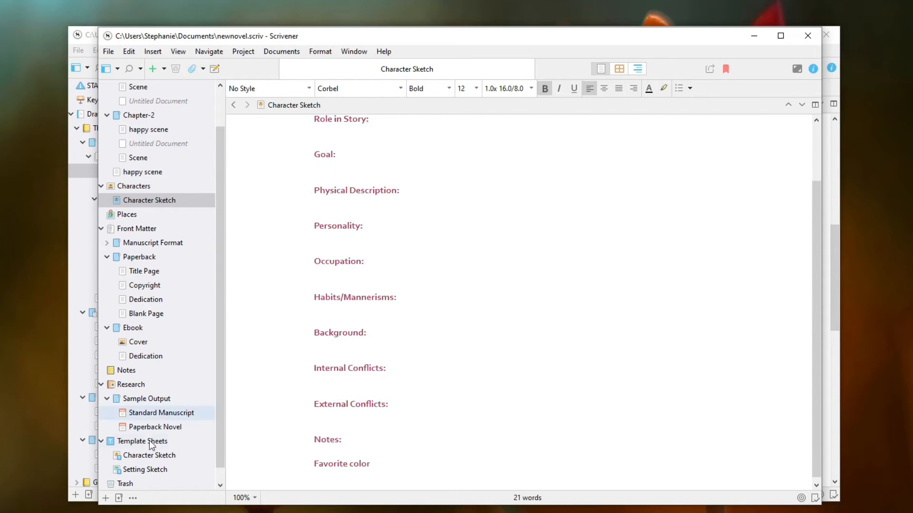
pyautogui.click(149, 456)
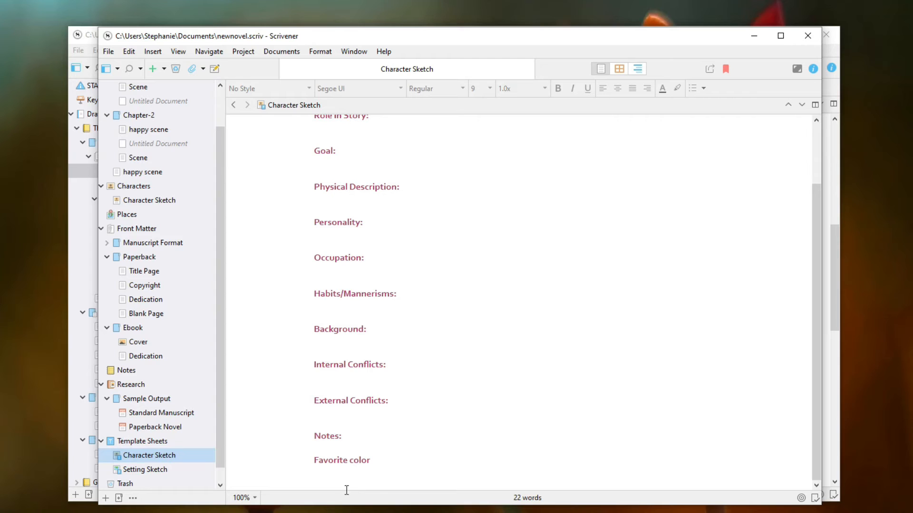
# View jimmy's Character Sketch, then open the empty Places folder
pyautogui.click(154, 199)
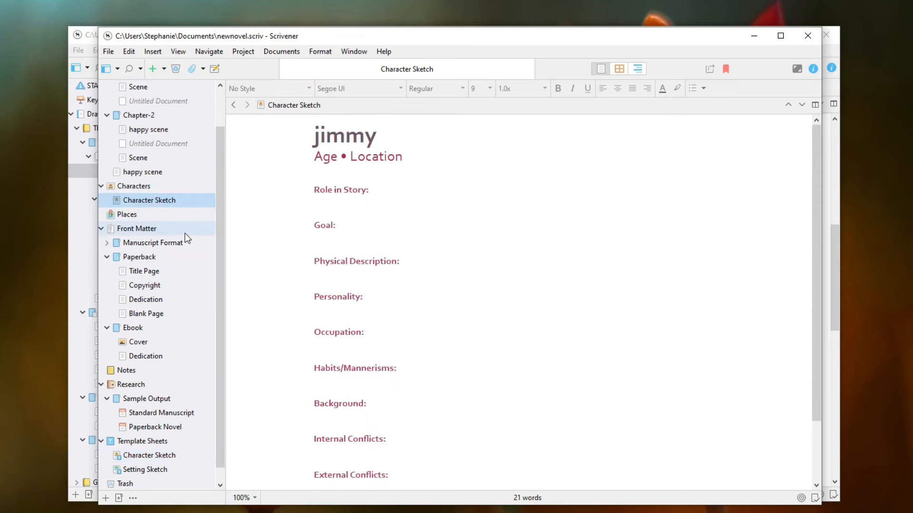
pyautogui.moveTo(330, 296)
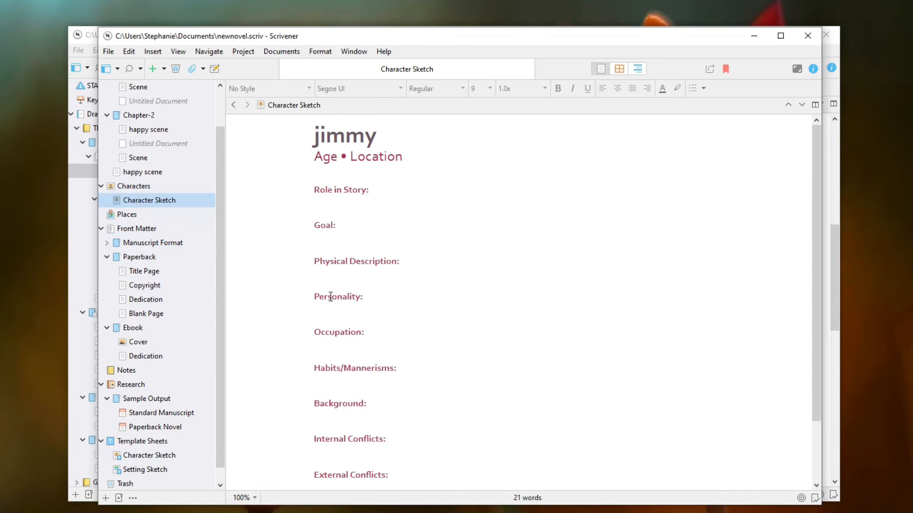
pyautogui.moveTo(357, 234)
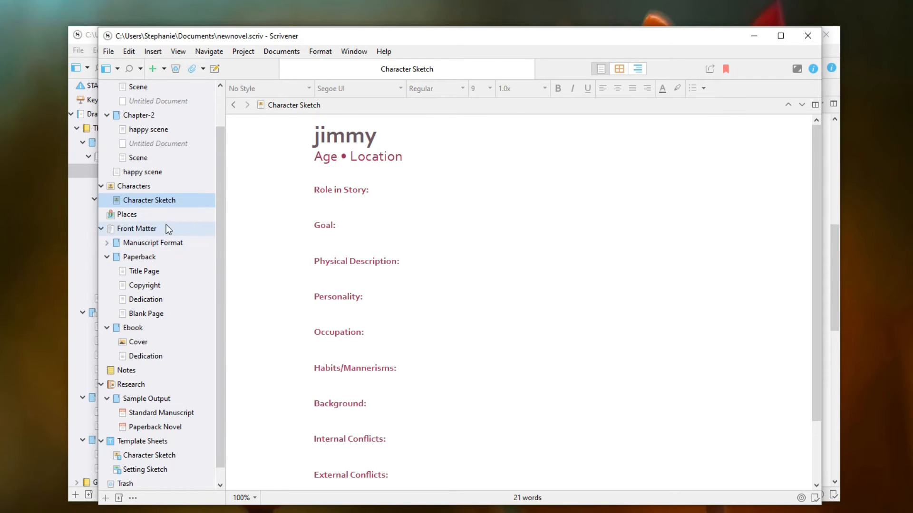
pyautogui.click(127, 214)
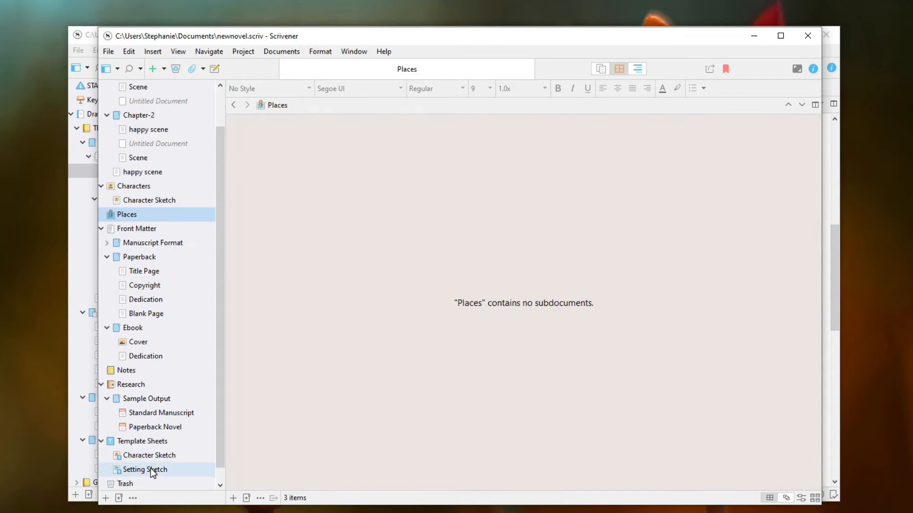
pyautogui.click(145, 470)
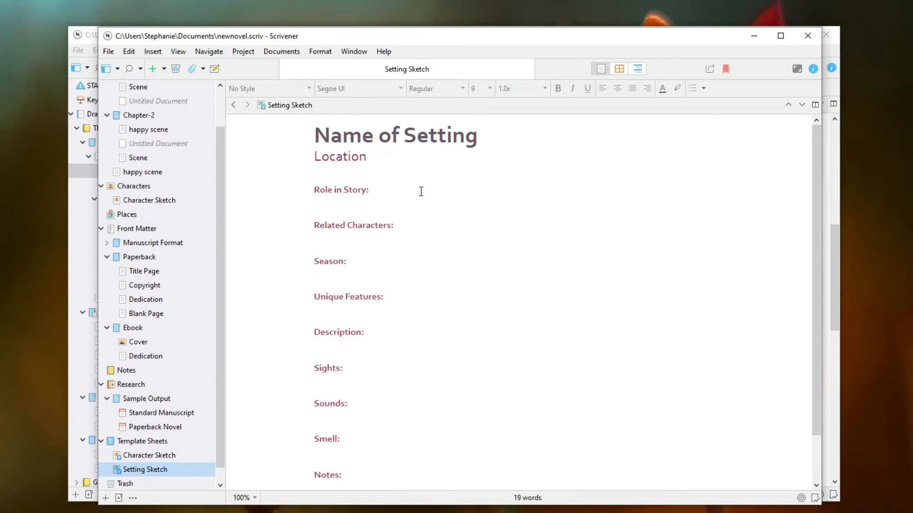
pyautogui.scroll(-3)
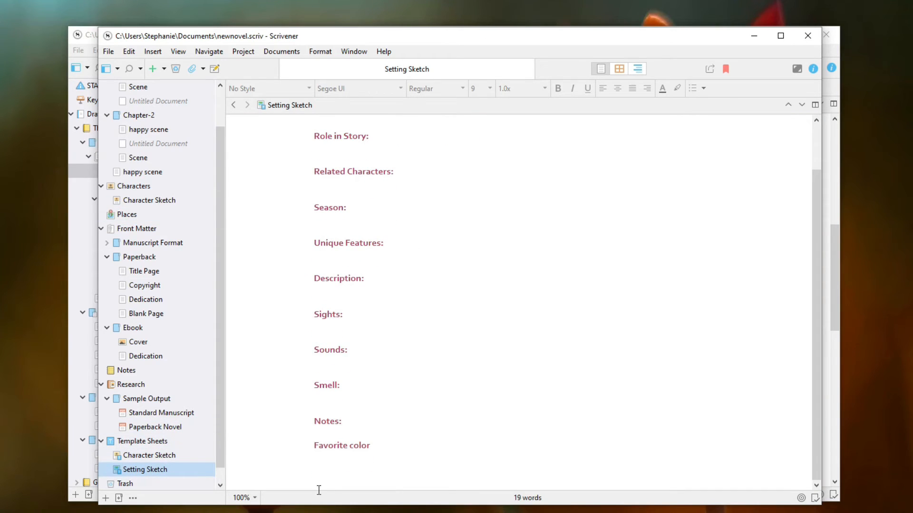
pyautogui.click(125, 215)
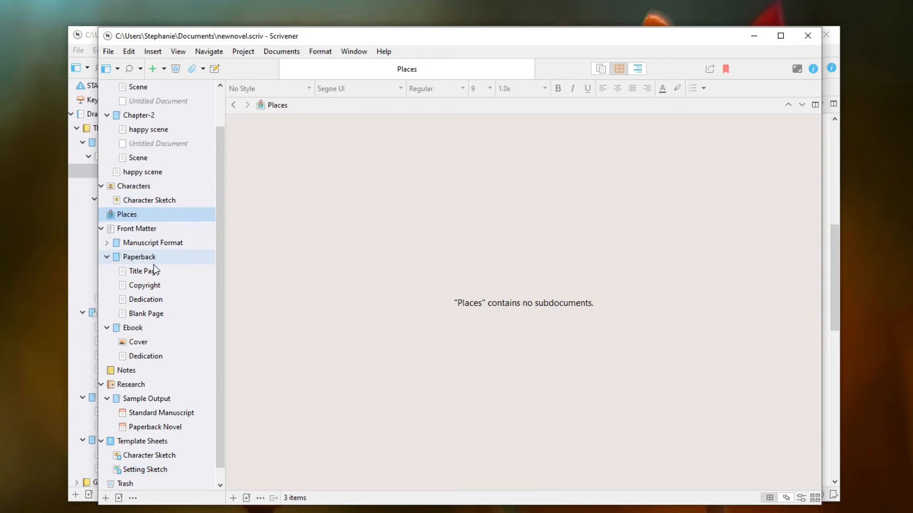
pyautogui.moveTo(401, 145)
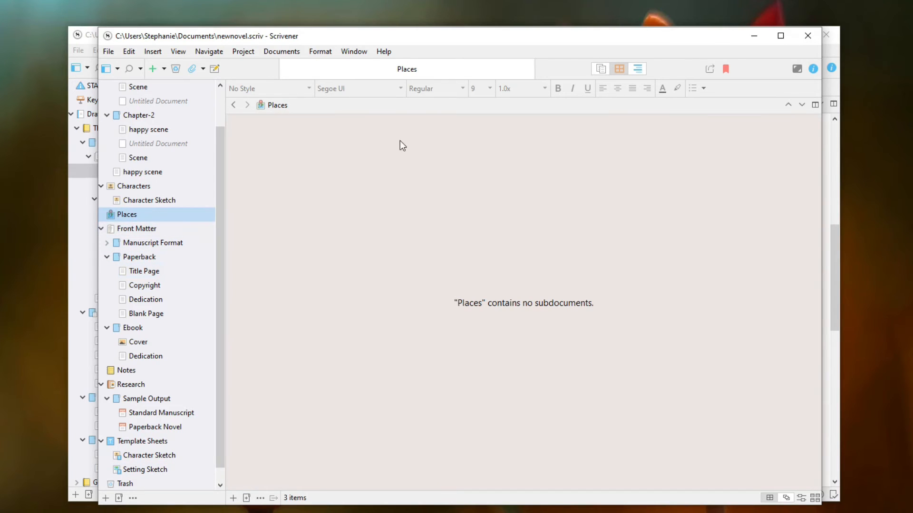
pyautogui.moveTo(410, 256)
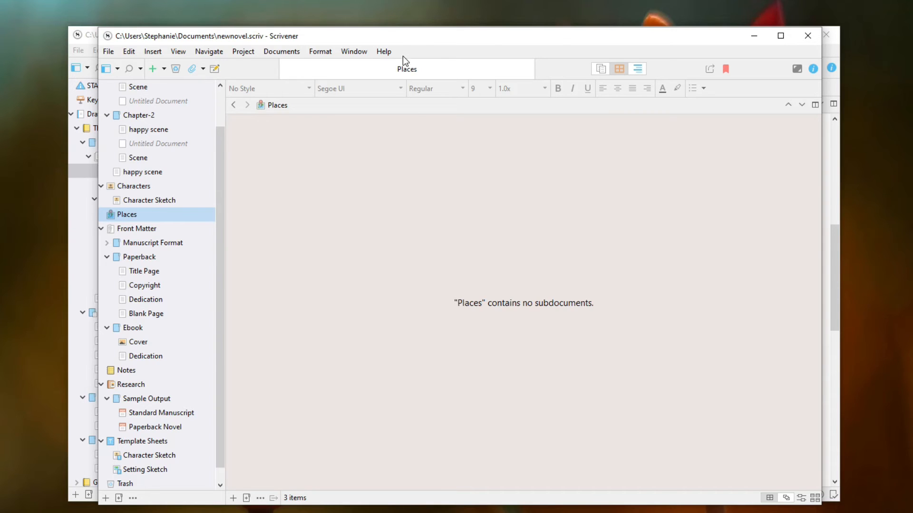
pyautogui.moveTo(440, 156)
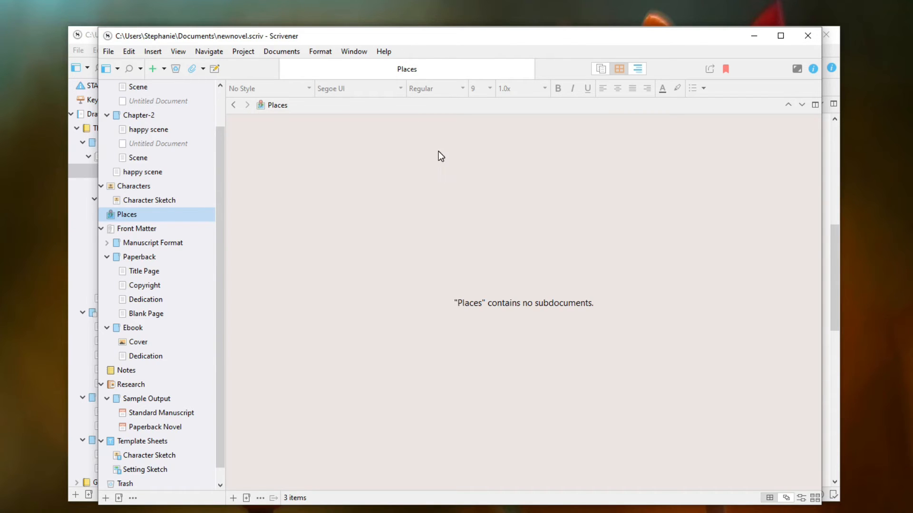
pyautogui.moveTo(340, 198)
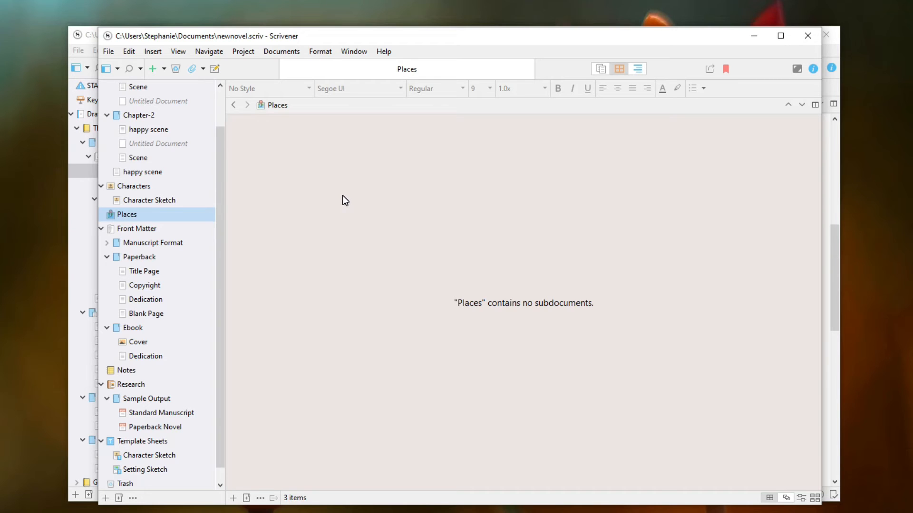
pyautogui.moveTo(348, 195)
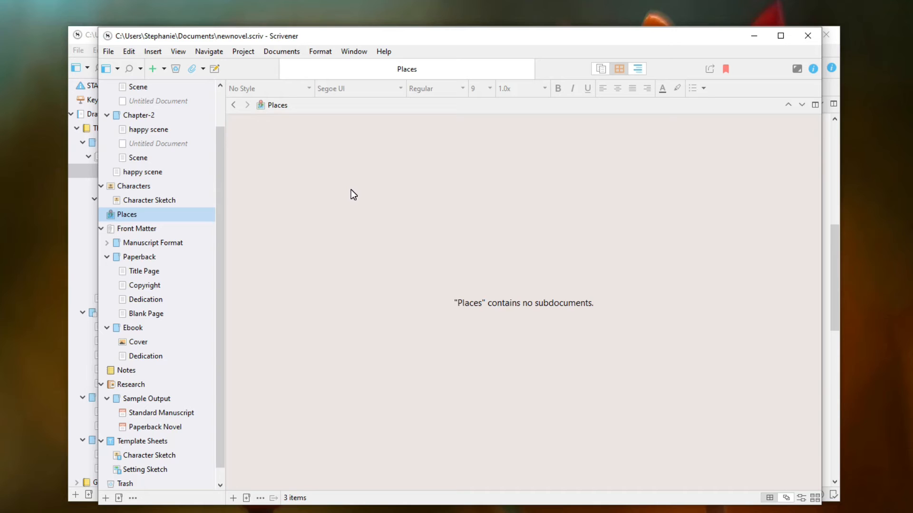
pyautogui.moveTo(415, 283)
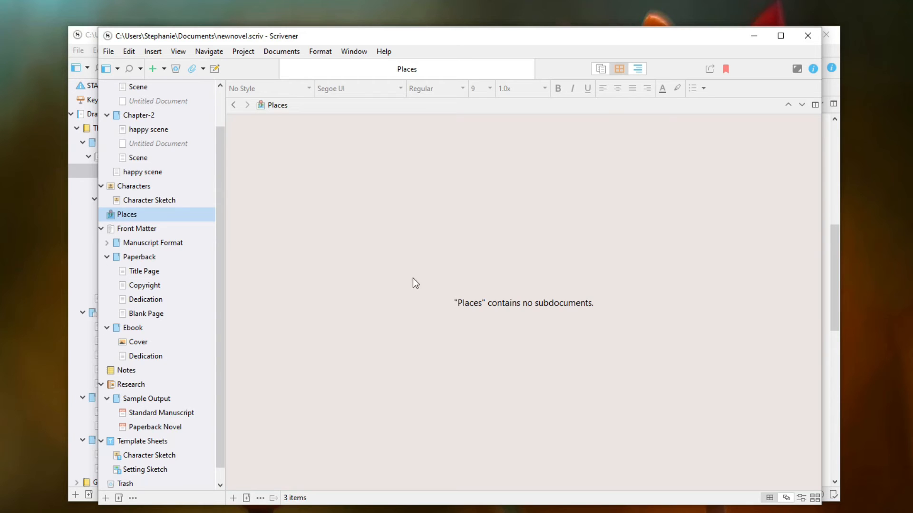
pyautogui.moveTo(475, 371)
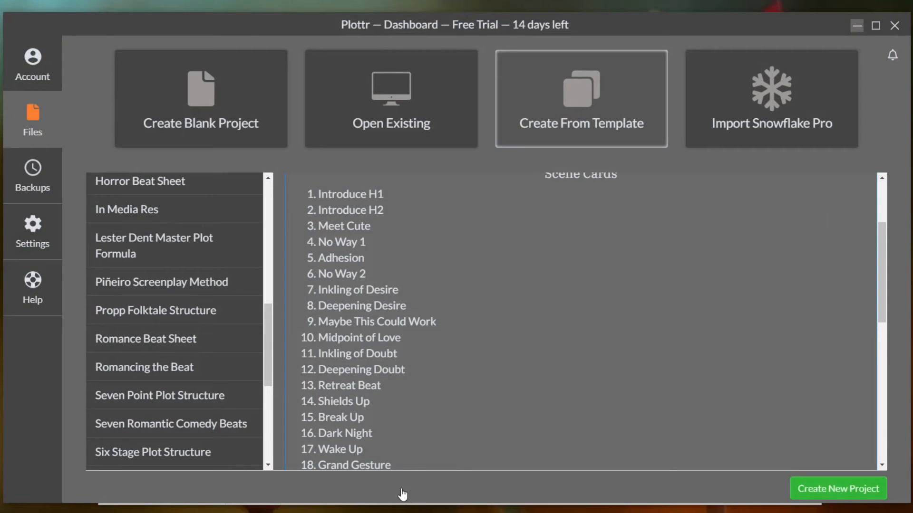
pyautogui.moveTo(364, 233)
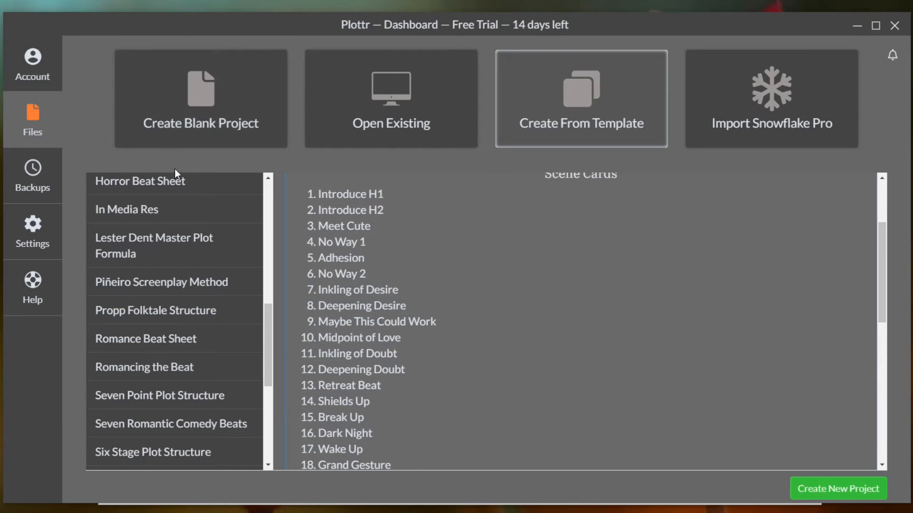
pyautogui.moveTo(348, 26)
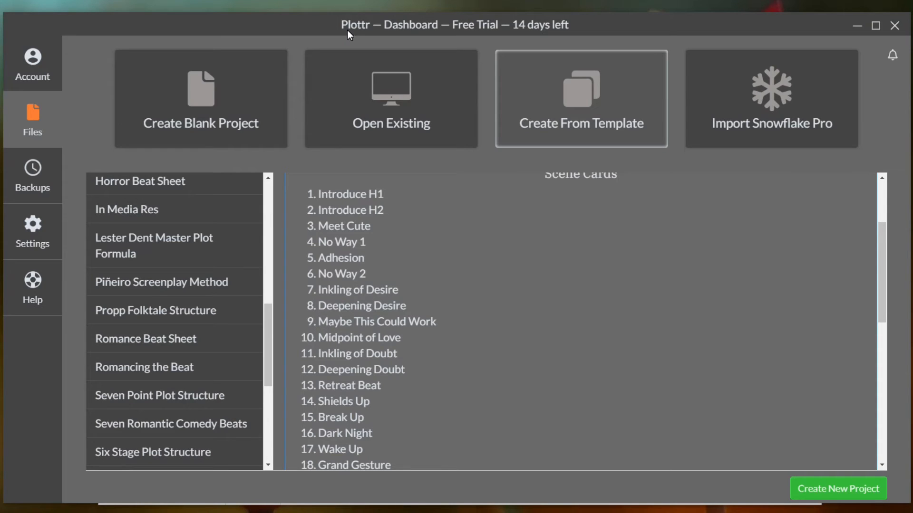
pyautogui.moveTo(323, 179)
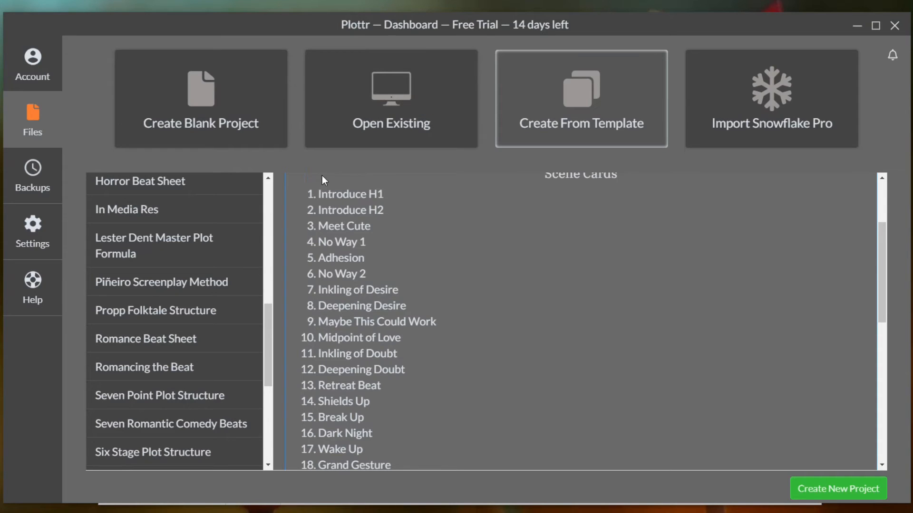
pyautogui.moveTo(259, 258)
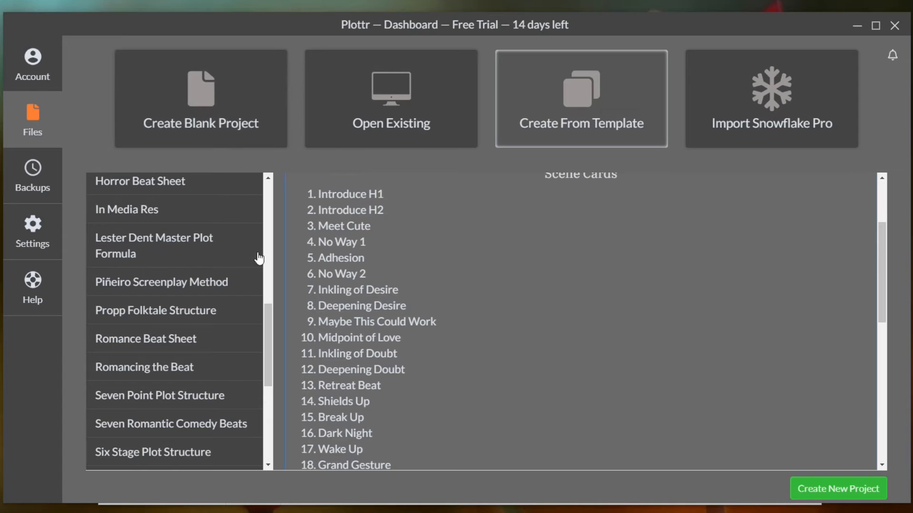
# Preview the Cozy Mystery Beat Sheet template and scroll its 21 scene cards and beats
pyautogui.scroll(3)
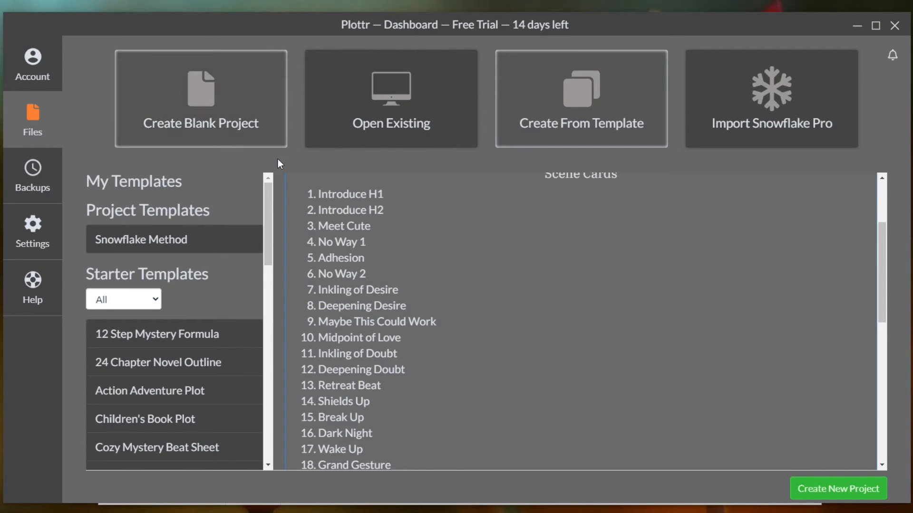
pyautogui.scroll(-3)
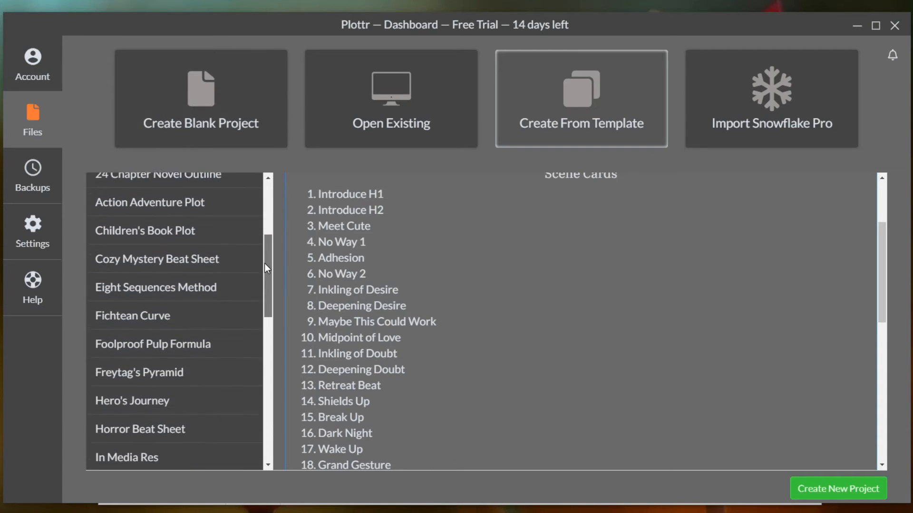
pyautogui.scroll(-3)
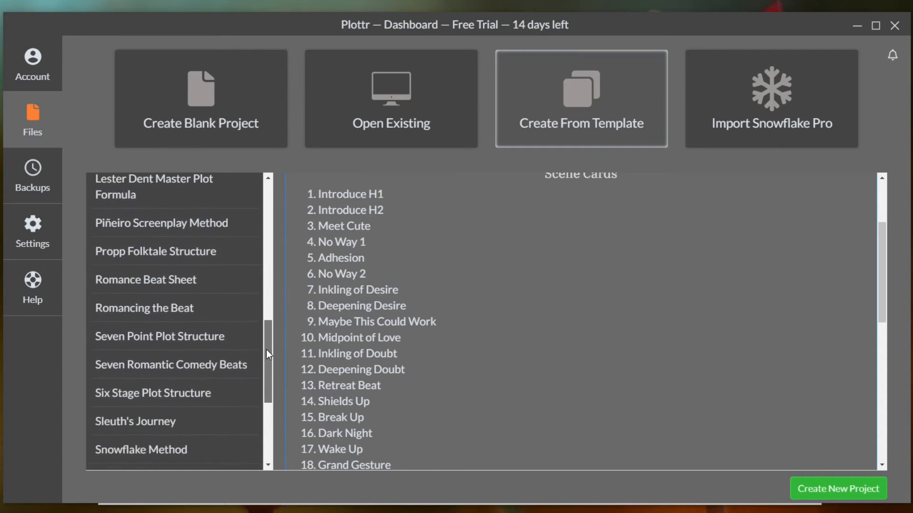
pyautogui.scroll(-3)
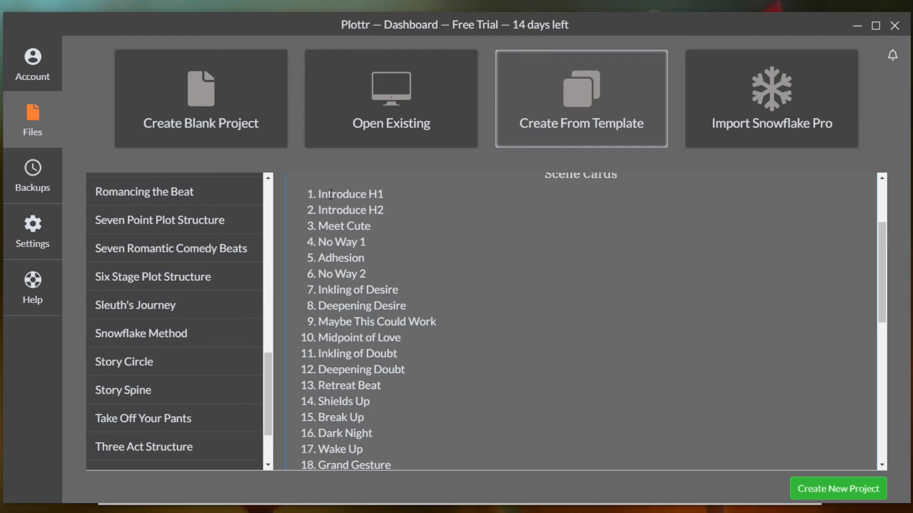
pyautogui.moveTo(425, 266)
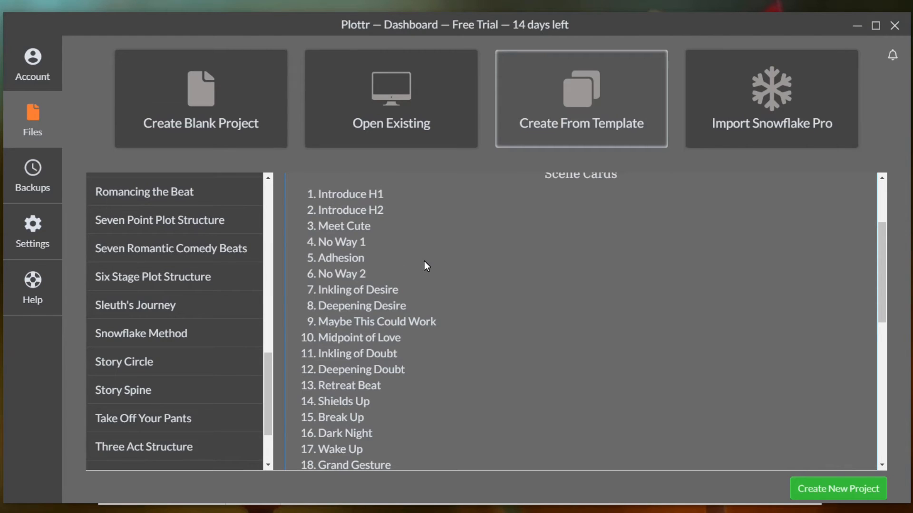
pyautogui.moveTo(373, 242)
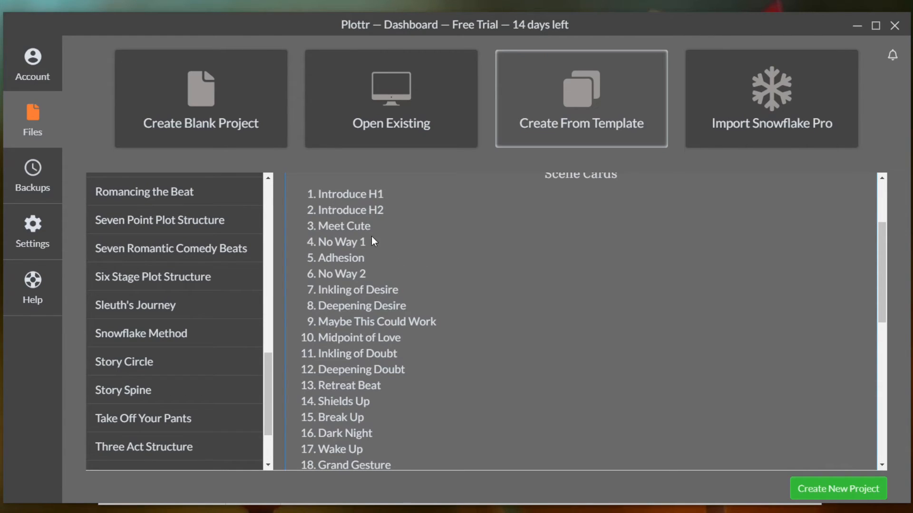
pyautogui.scroll(3)
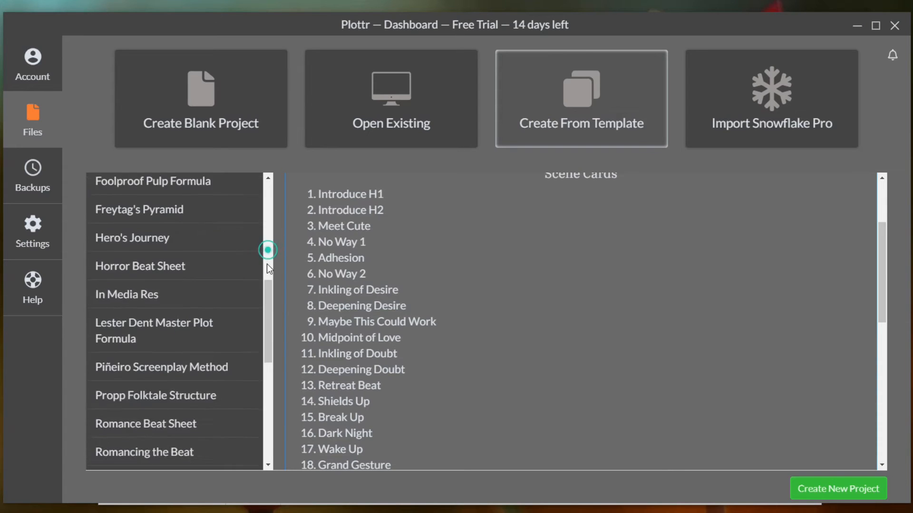
pyautogui.scroll(3)
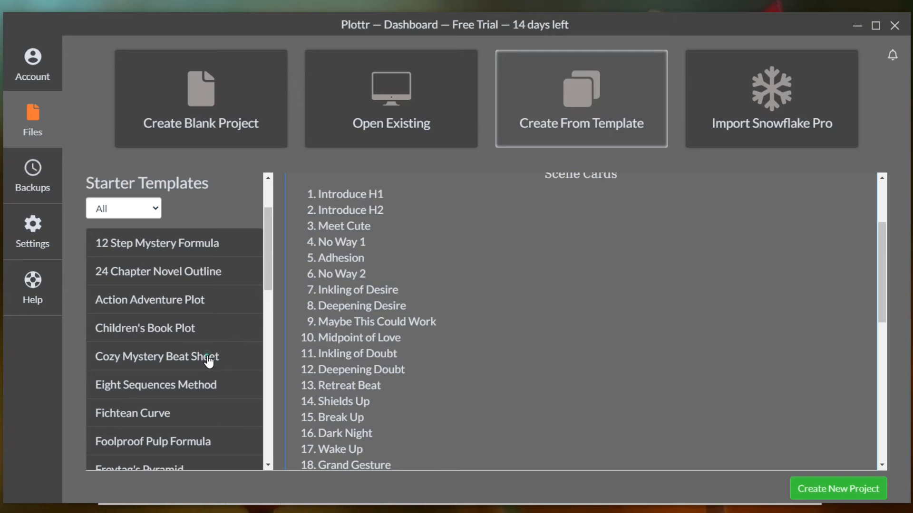
pyautogui.click(156, 356)
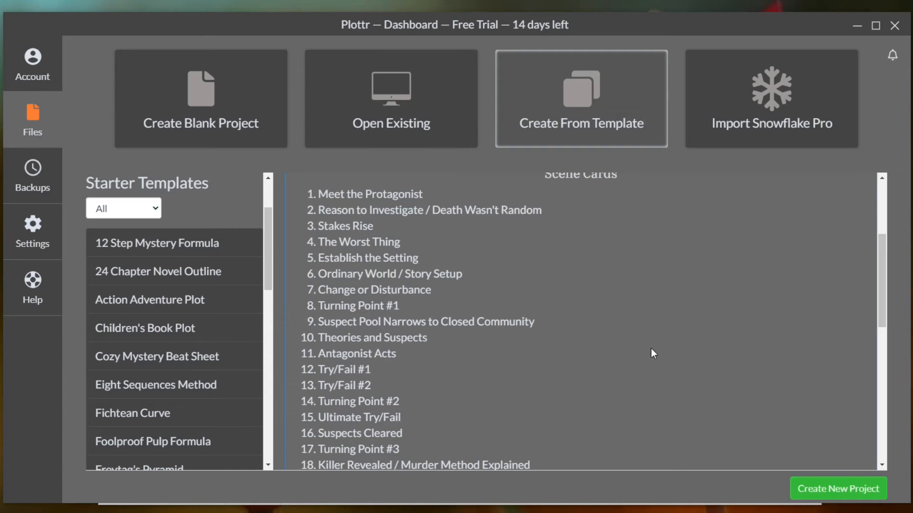
pyautogui.scroll(-3)
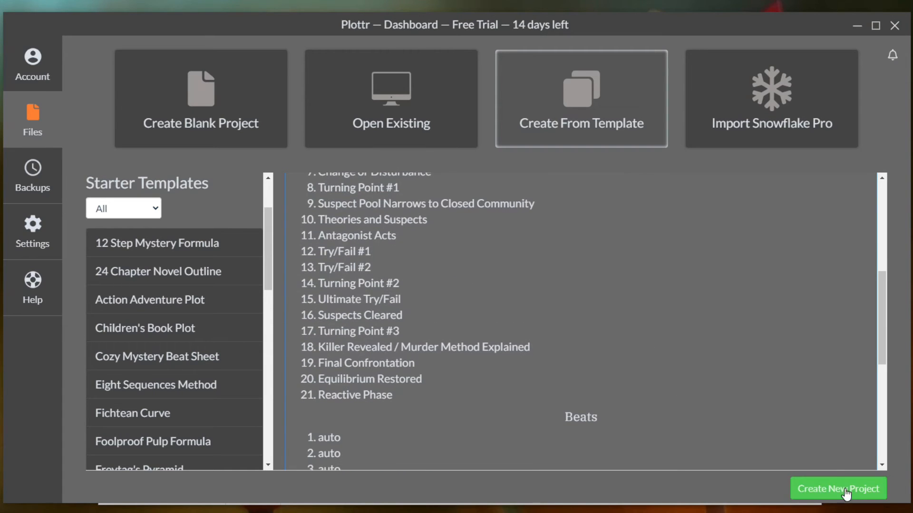
# Create the Cozy Mystery project and select beat cards on its Act 1 timeline
pyautogui.click(837, 488)
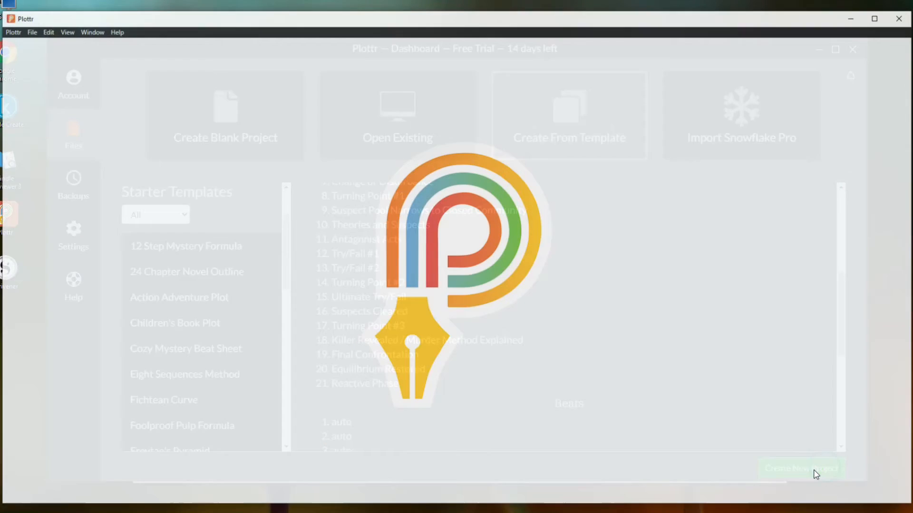
pyautogui.click(801, 469)
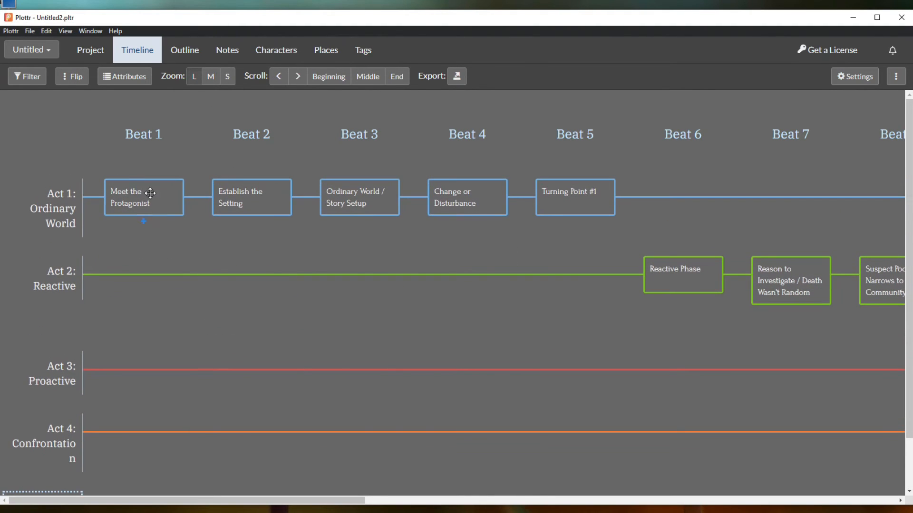
pyautogui.moveTo(329, 241)
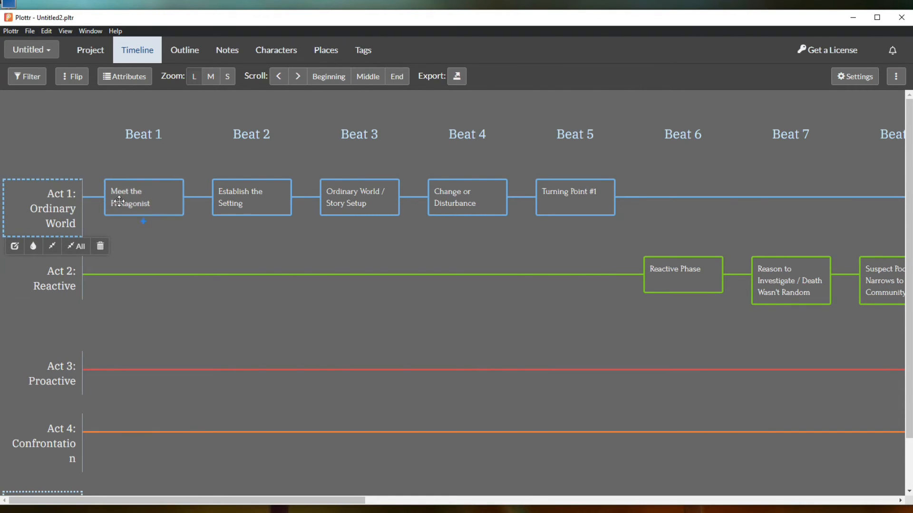
pyautogui.click(54, 278)
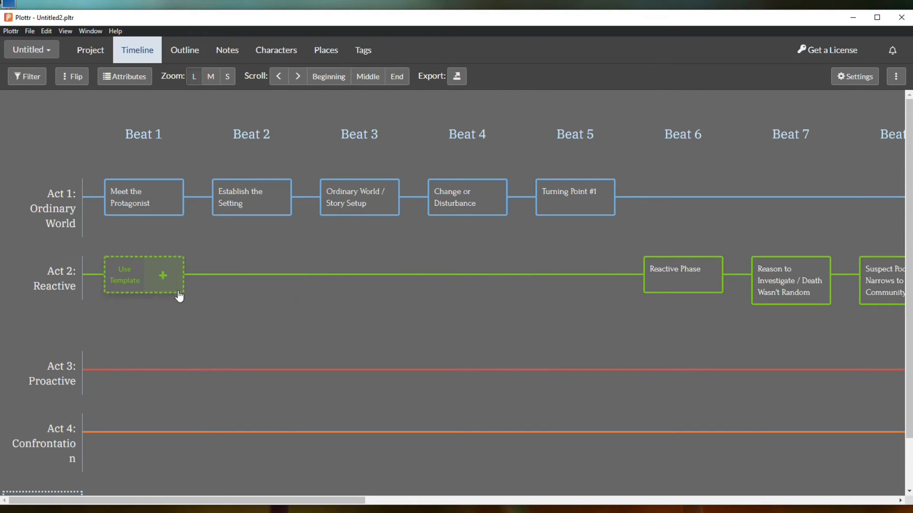
pyautogui.click(466, 197)
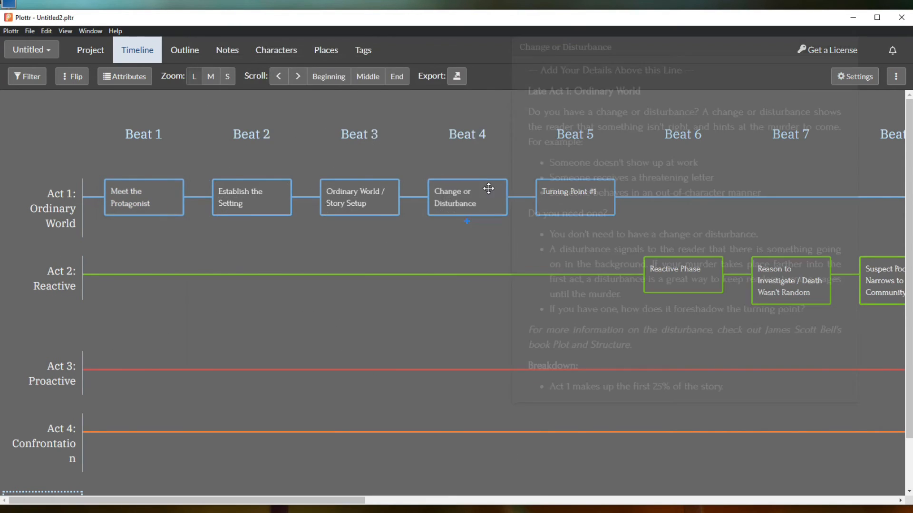
pyautogui.click(143, 134)
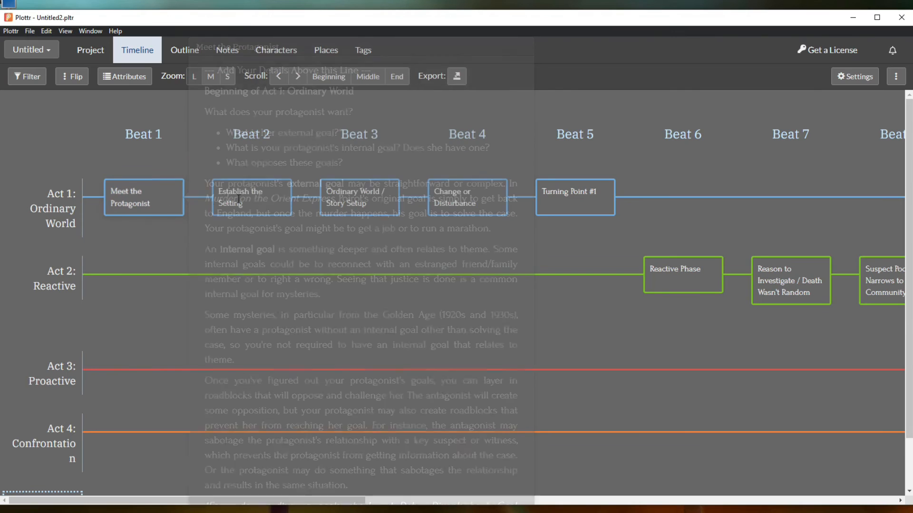
pyautogui.click(359, 134)
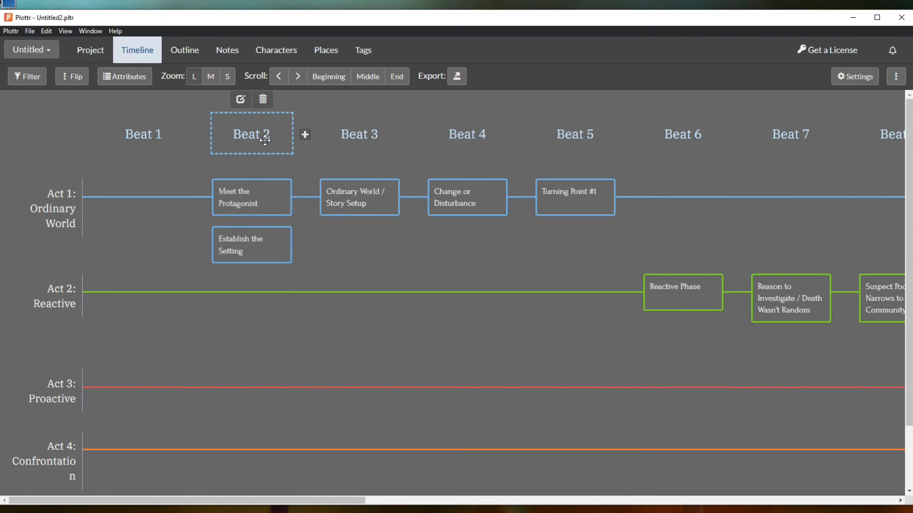
pyautogui.moveTo(246, 129)
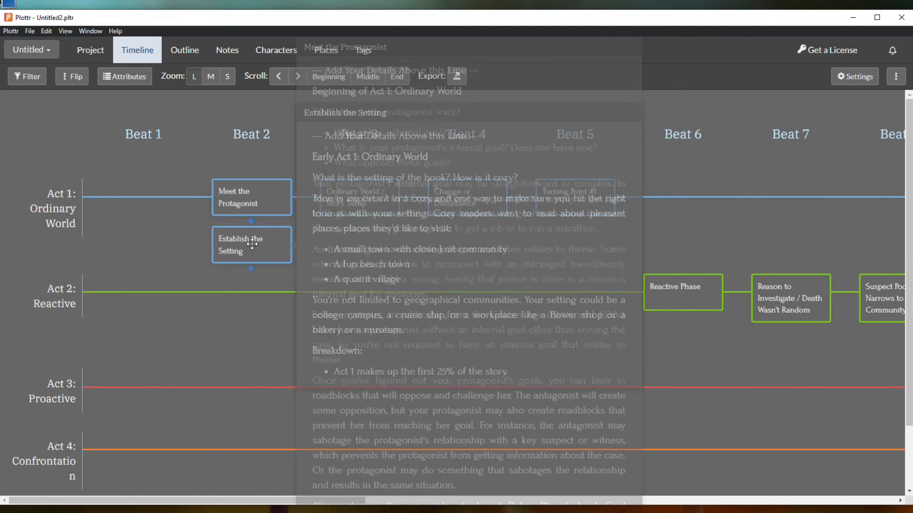
# Place Meet the Protagonist in Beat 2 above Establish the Setting and open its card
pyautogui.click(251, 134)
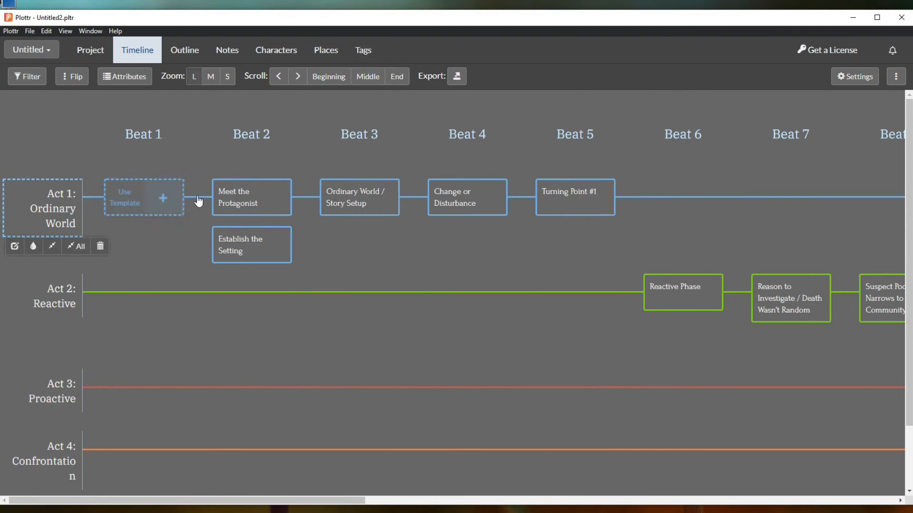
pyautogui.click(251, 197)
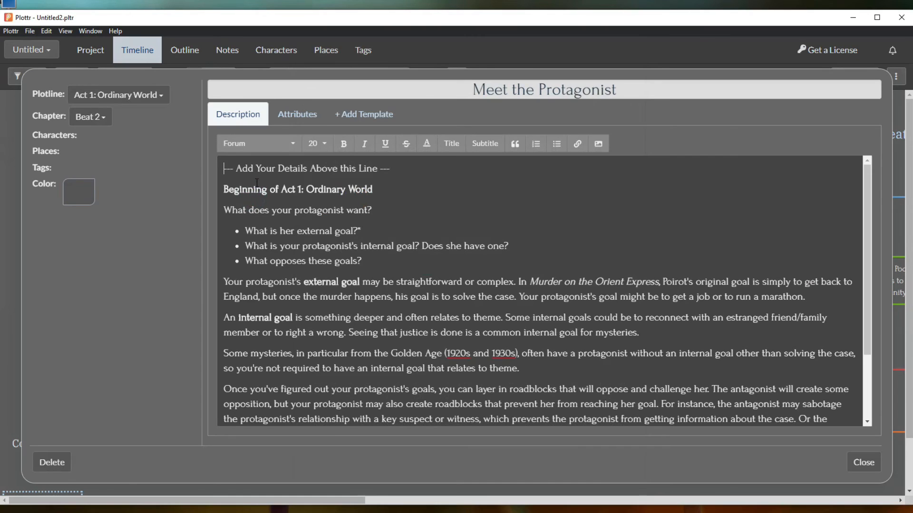
# Read the Meet the Protagonist description's protagonist-goal guidance, then close the card
pyautogui.scroll(-3)
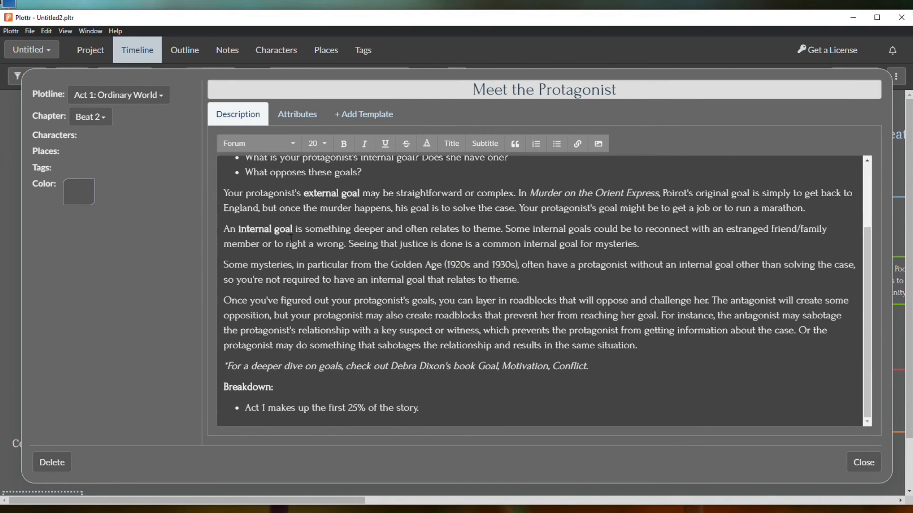
pyautogui.scroll(3)
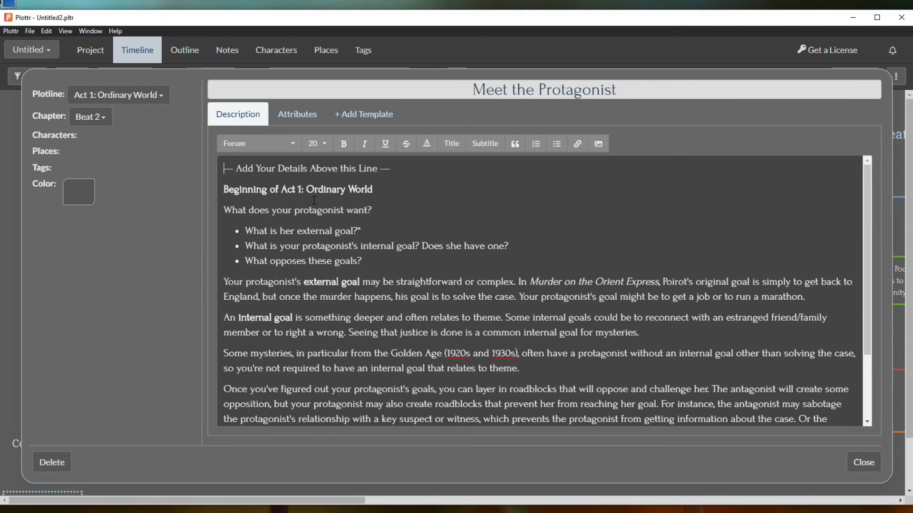
pyautogui.scroll(-3)
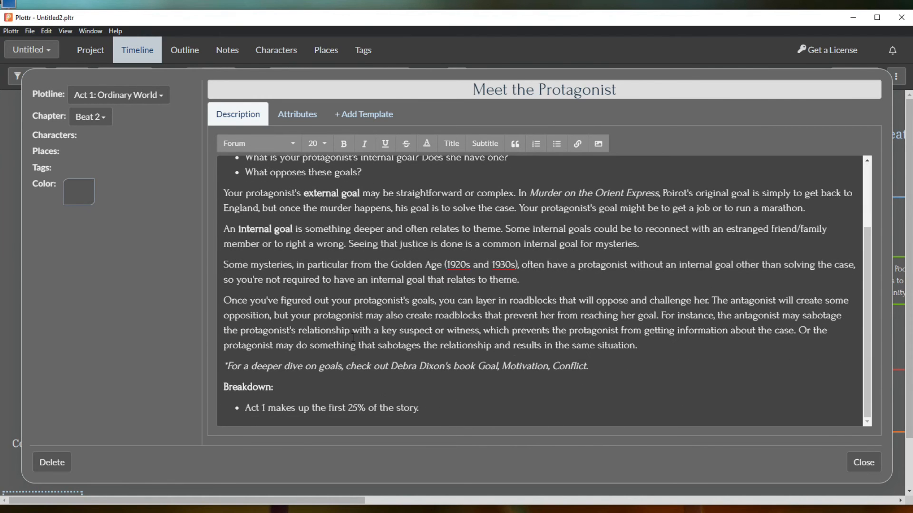
pyautogui.scroll(3)
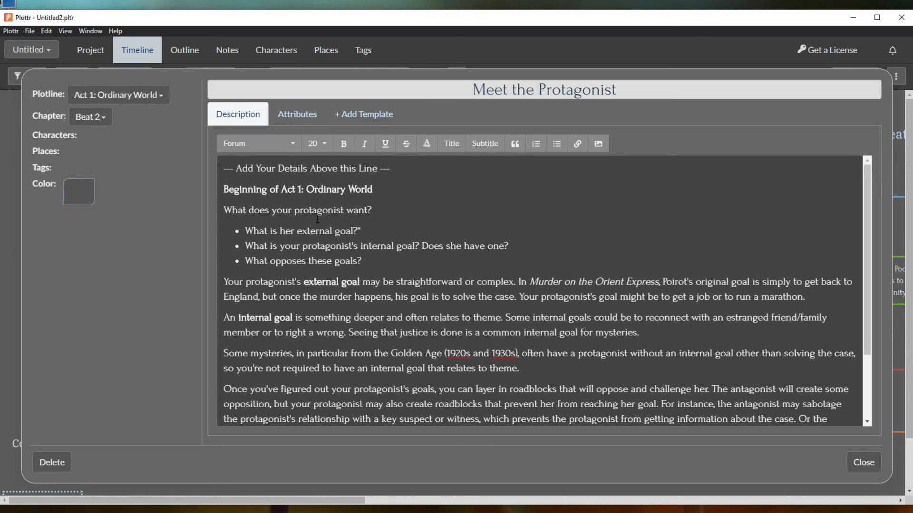
pyautogui.click(223, 168)
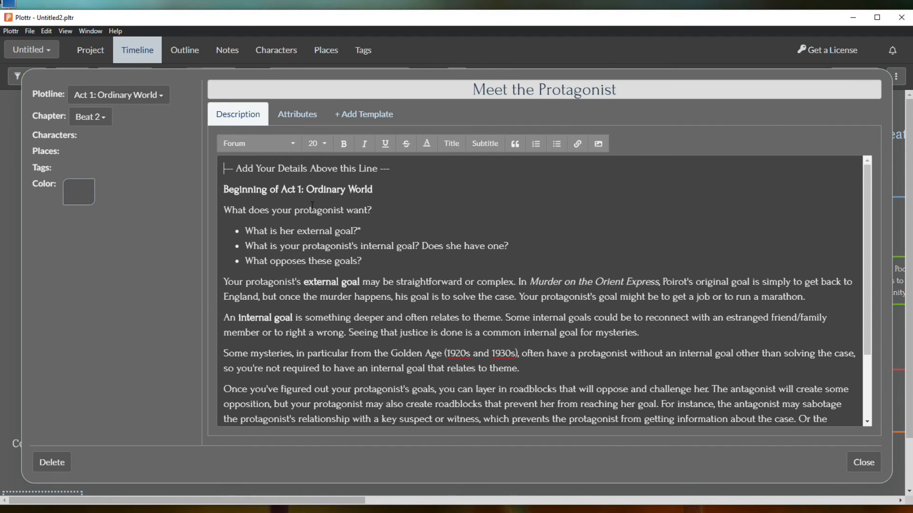
pyautogui.moveTo(741, 159)
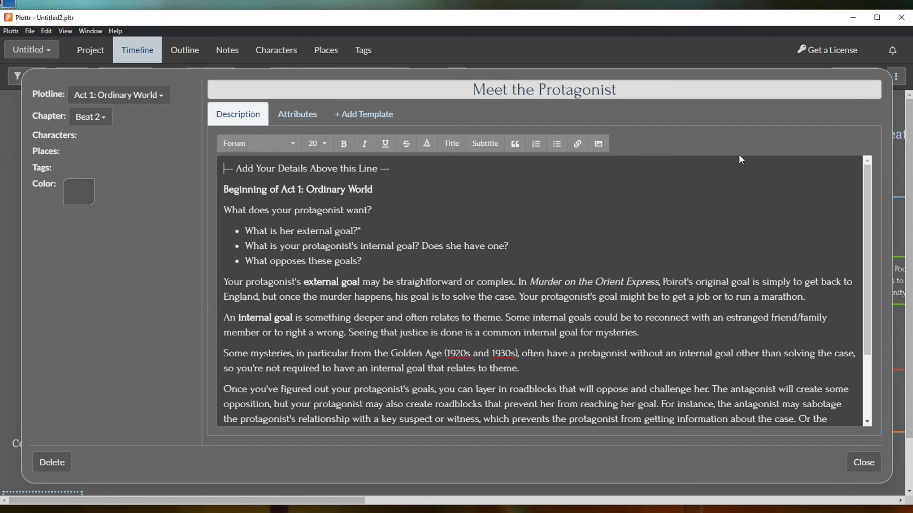
pyautogui.click(863, 462)
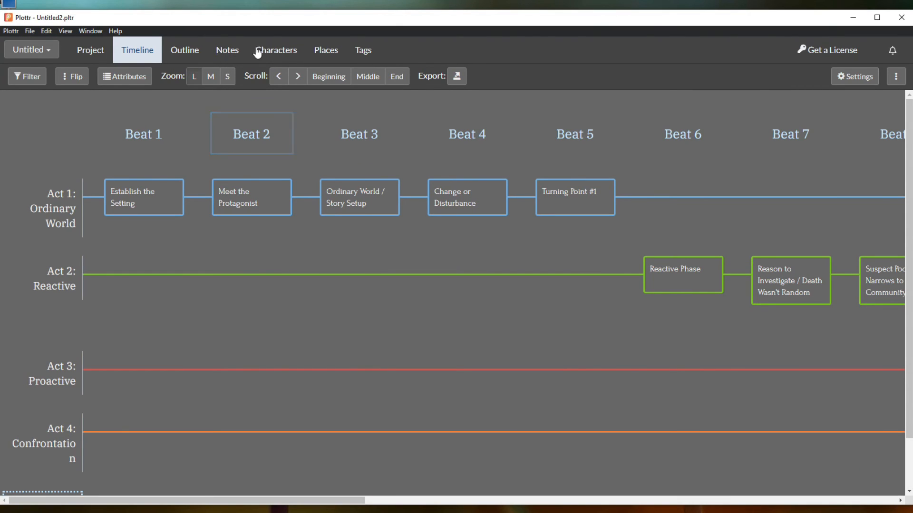
# Look over the empty Notes and beat Outline, return to Timeline, then view Characters
pyautogui.click(227, 50)
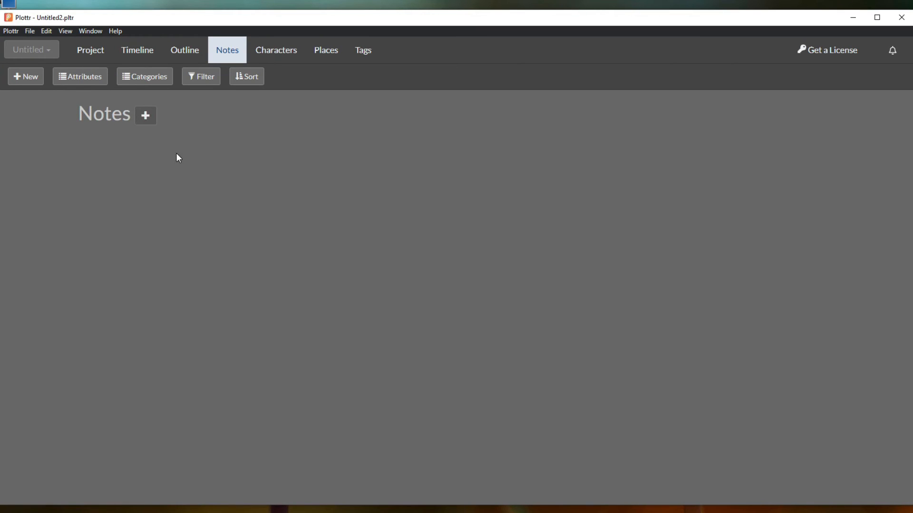
pyautogui.click(184, 50)
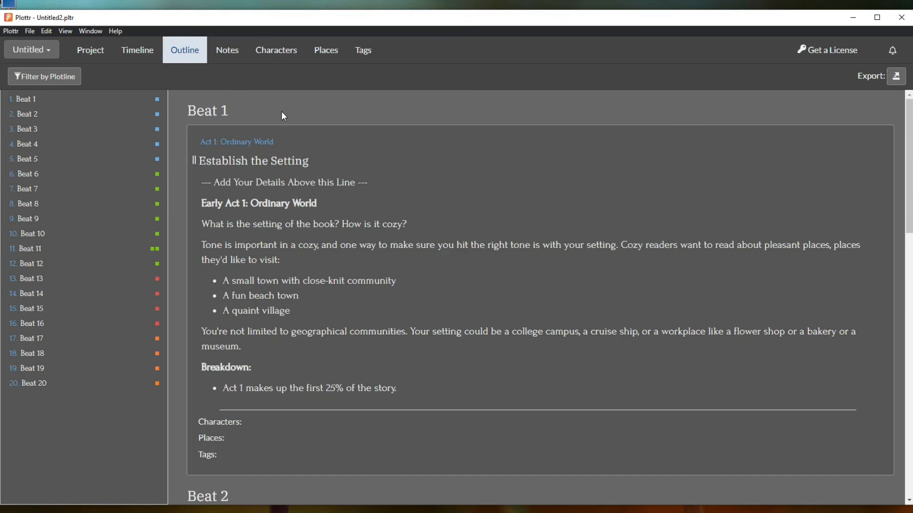
pyautogui.moveTo(137, 50)
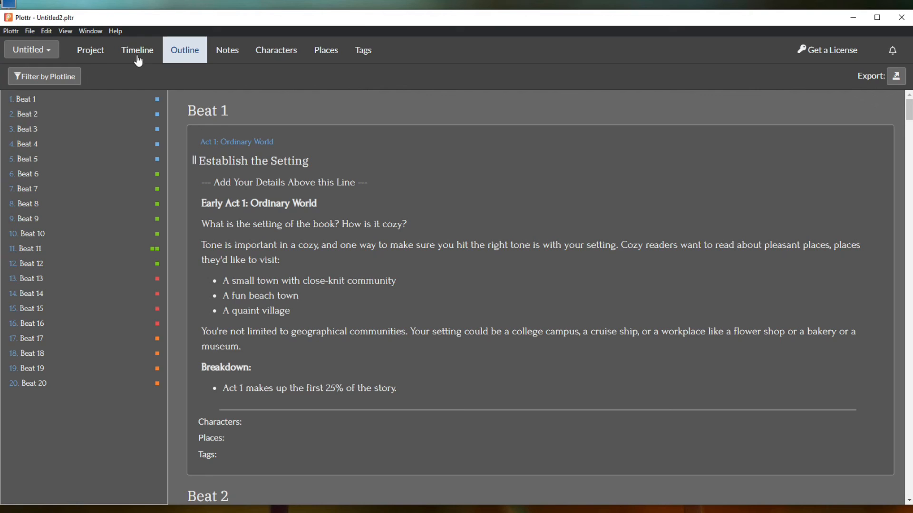
pyautogui.click(137, 49)
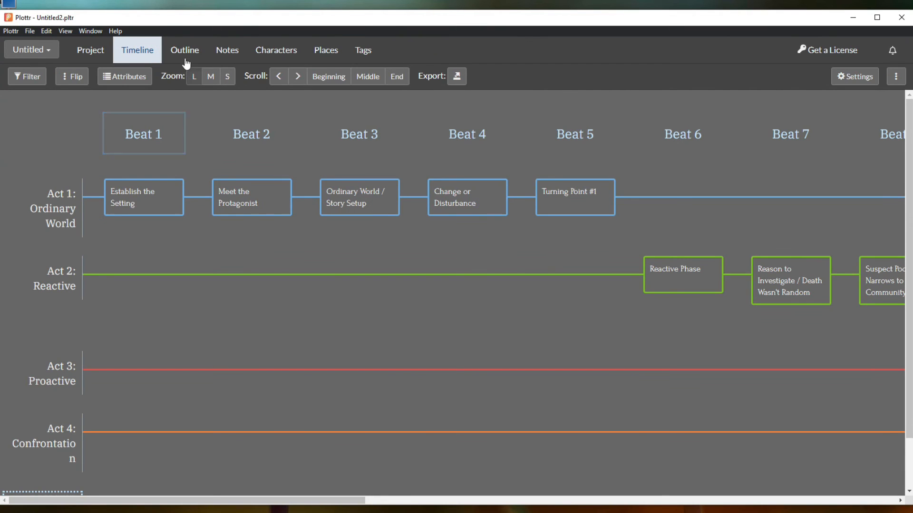
pyautogui.click(276, 50)
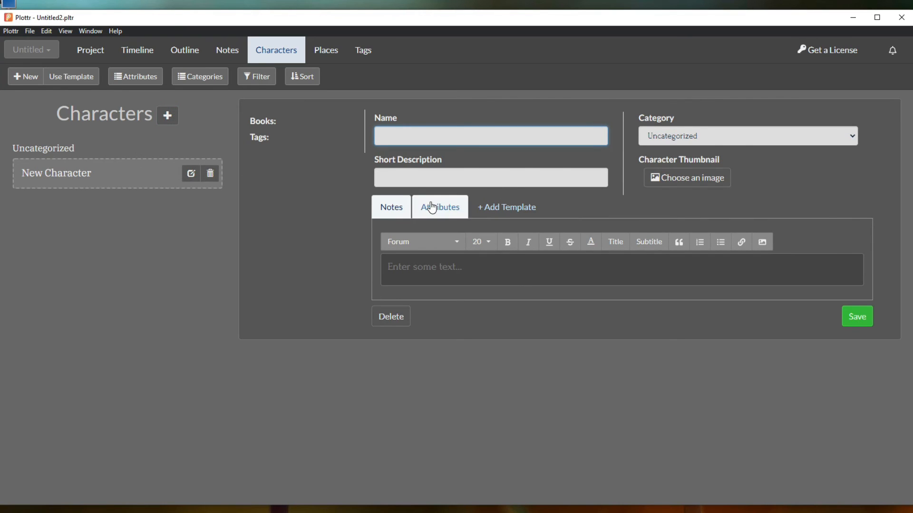
pyautogui.moveTo(665, 195)
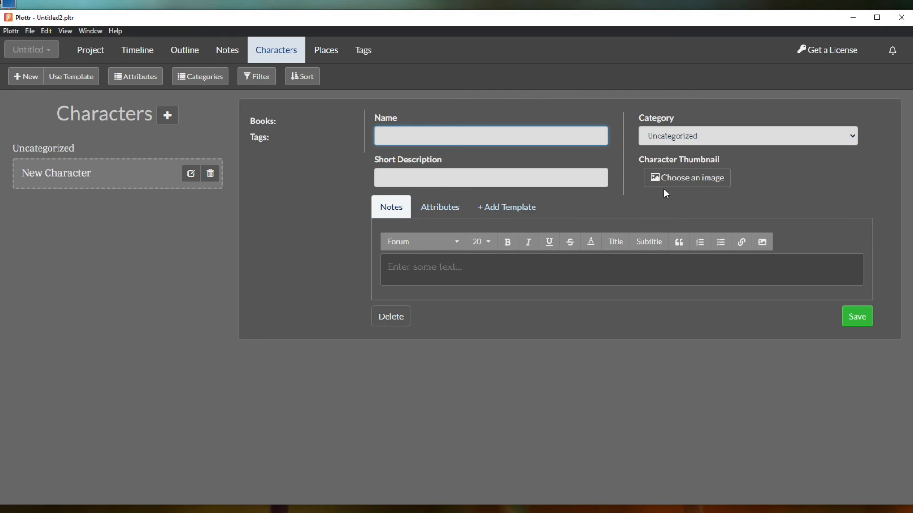
# Add a blank New Character, then switch to the empty Places view
pyautogui.click(490, 135)
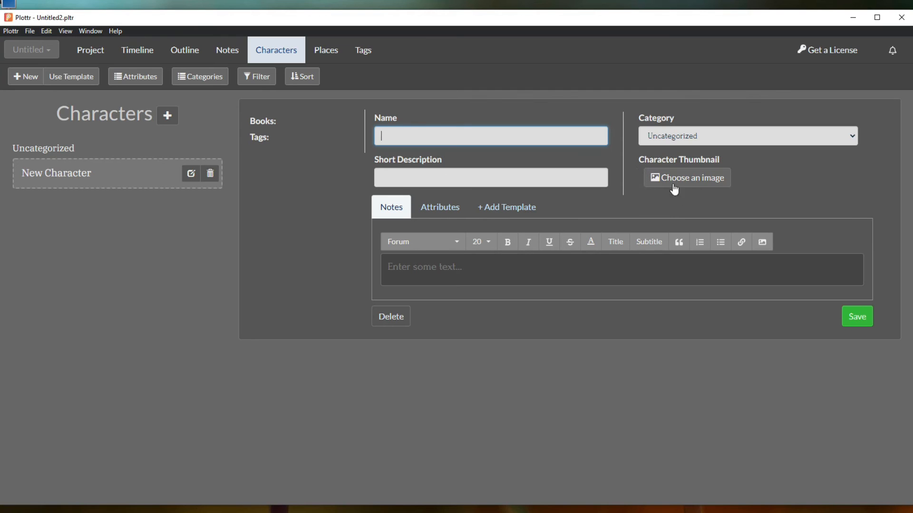
pyautogui.moveTo(718, 185)
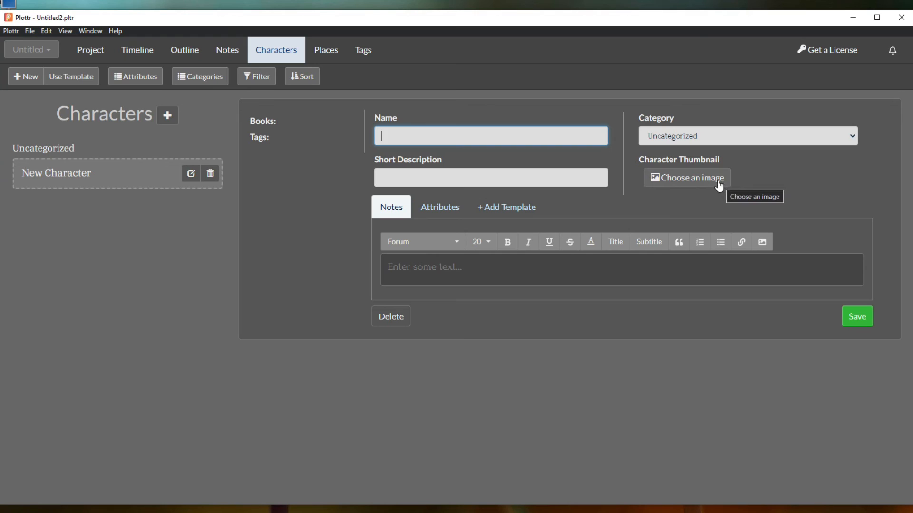
pyautogui.moveTo(669, 220)
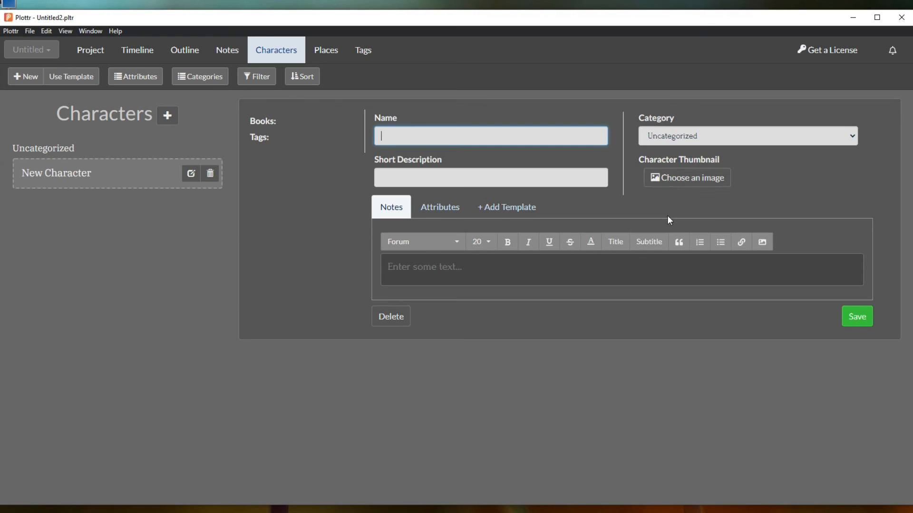
pyautogui.moveTo(649, 210)
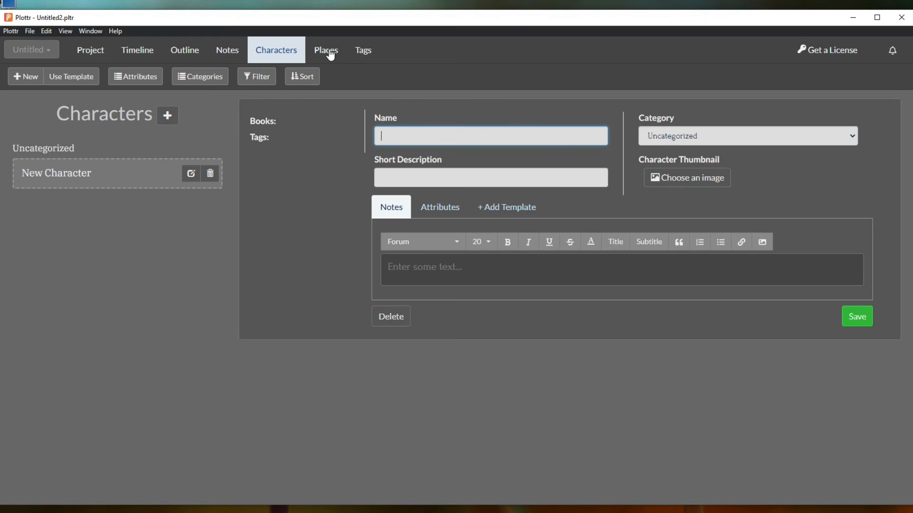
pyautogui.click(325, 50)
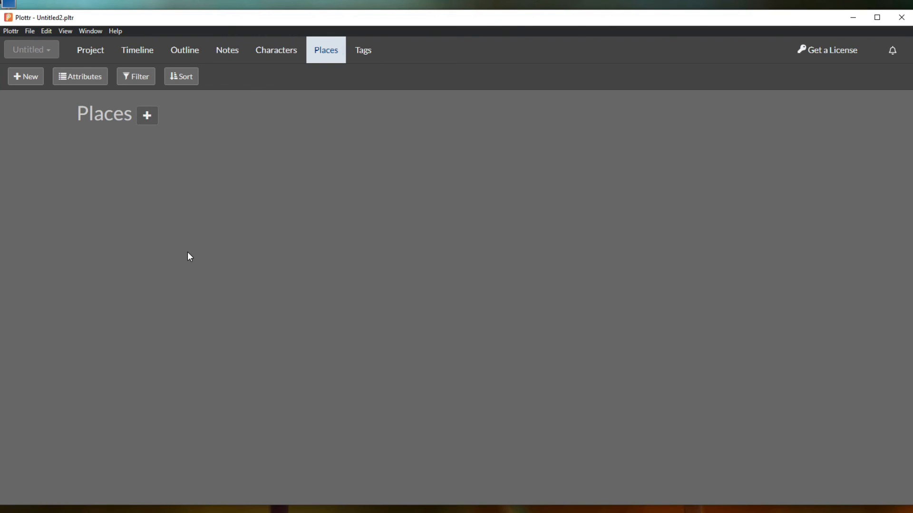
pyautogui.moveTo(79, 168)
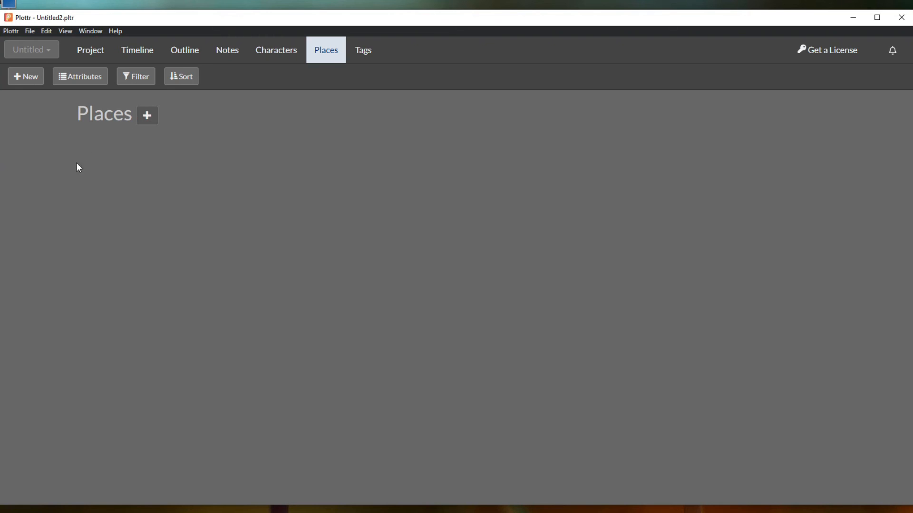
pyautogui.moveTo(172, 185)
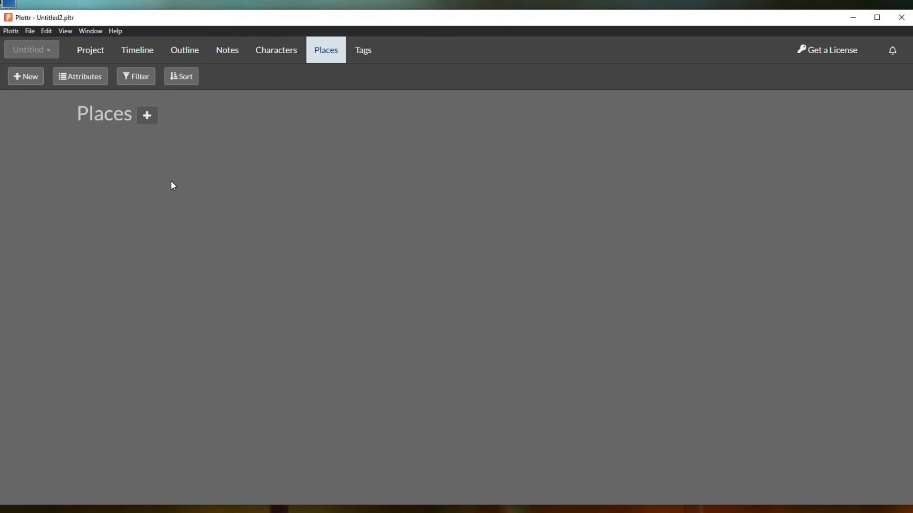
pyautogui.moveTo(146, 114)
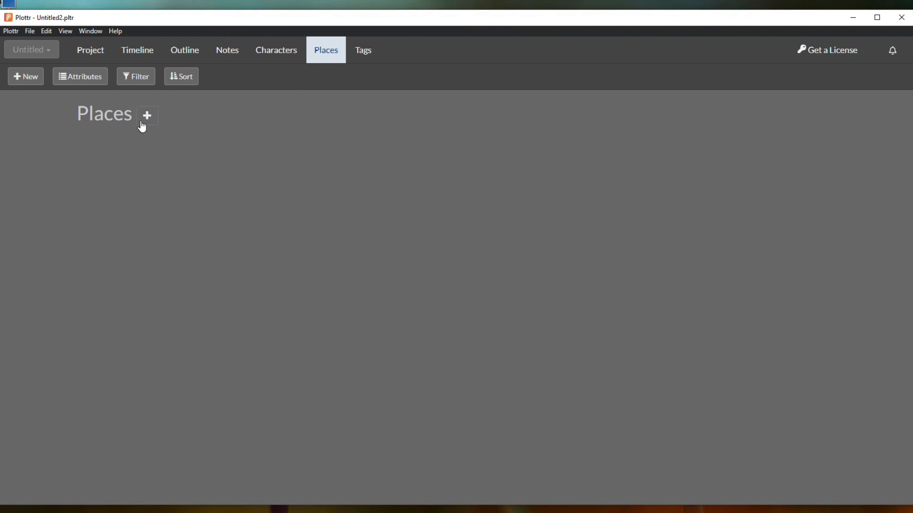
# Switch to the Tags view showing empty Main and Uncategorized groups
pyautogui.click(362, 50)
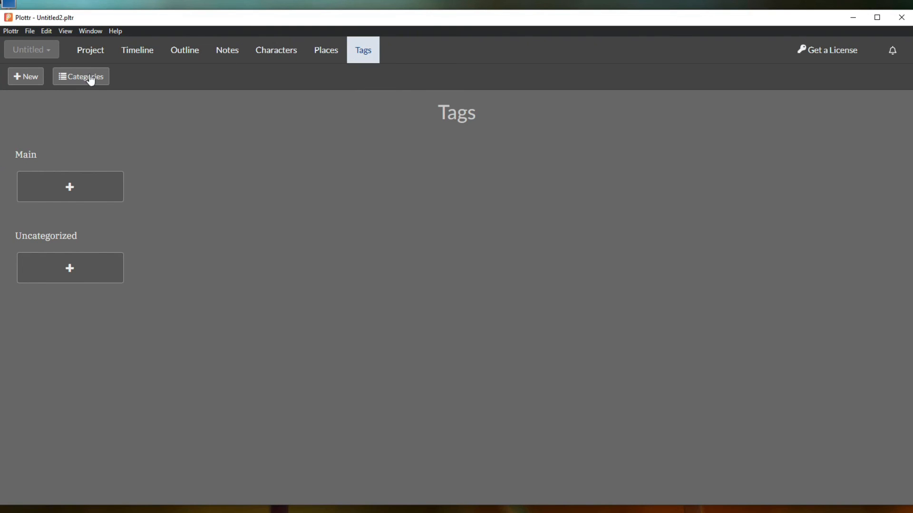
pyautogui.moveTo(205, 225)
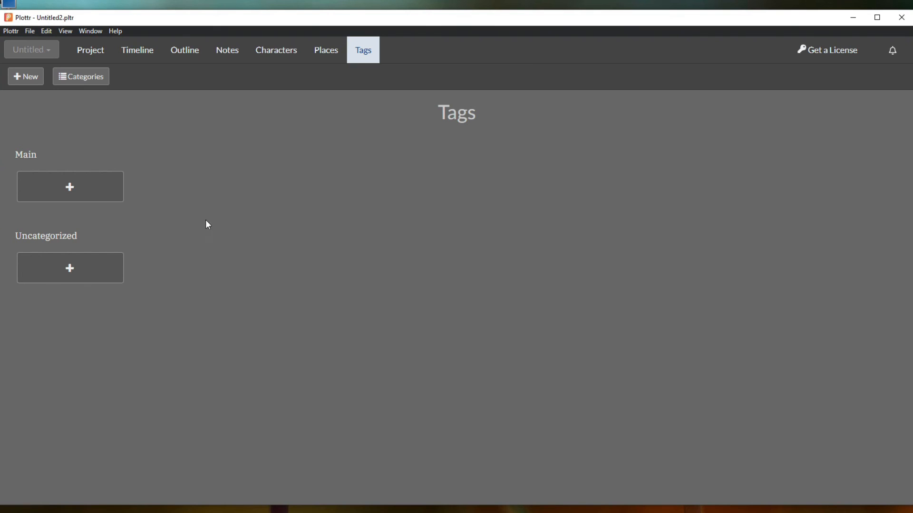
pyautogui.moveTo(236, 94)
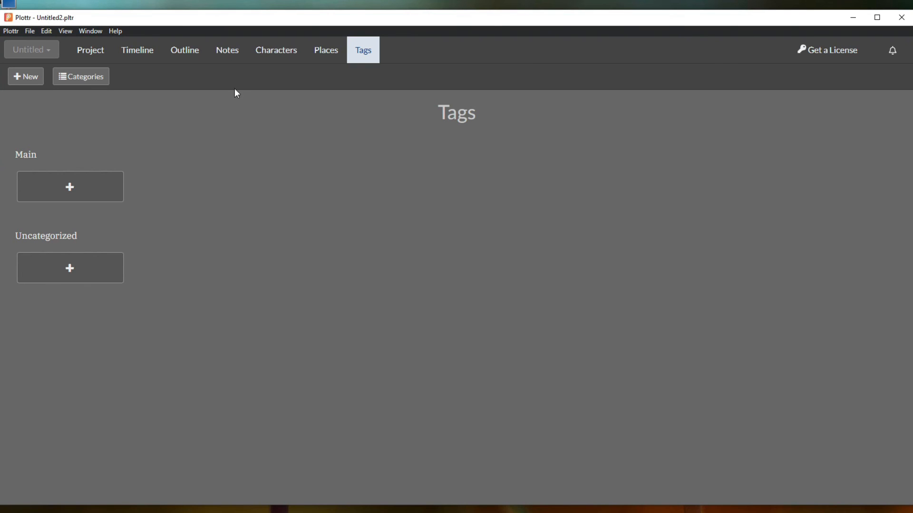
pyautogui.moveTo(194, 131)
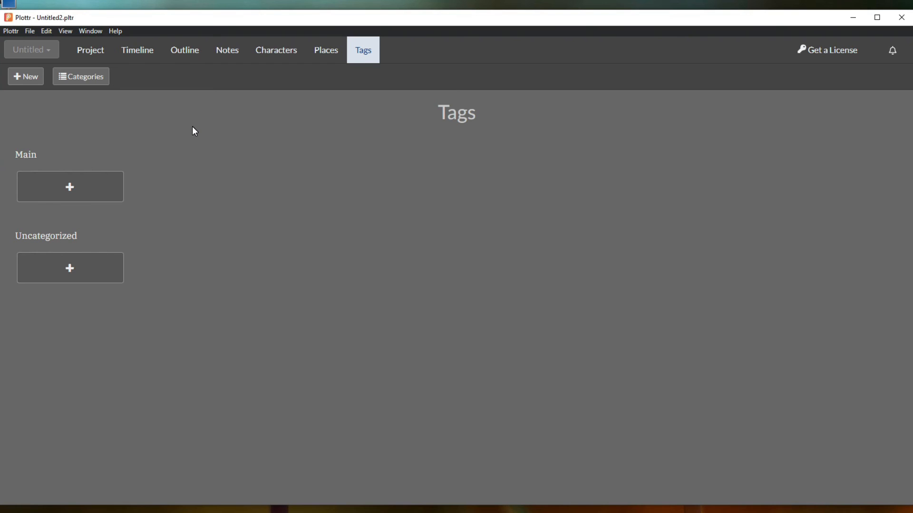
pyautogui.moveTo(255, 177)
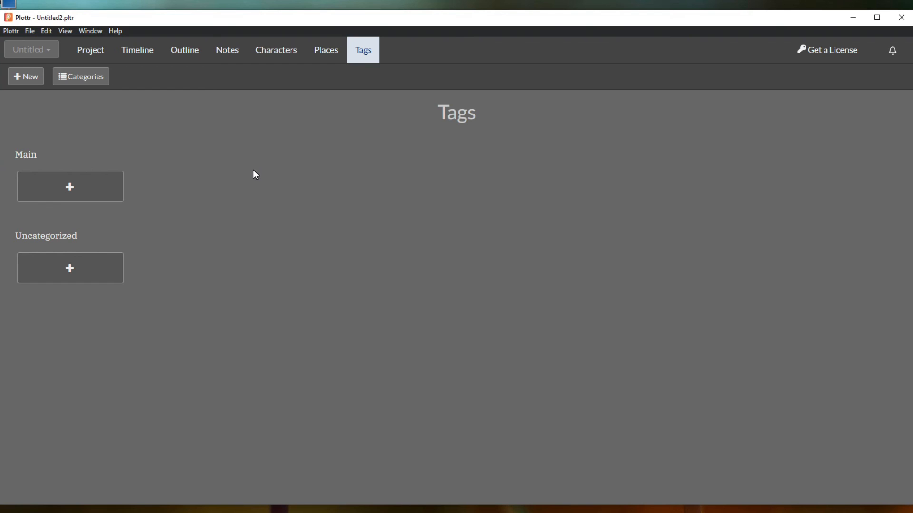
pyautogui.moveTo(106, 56)
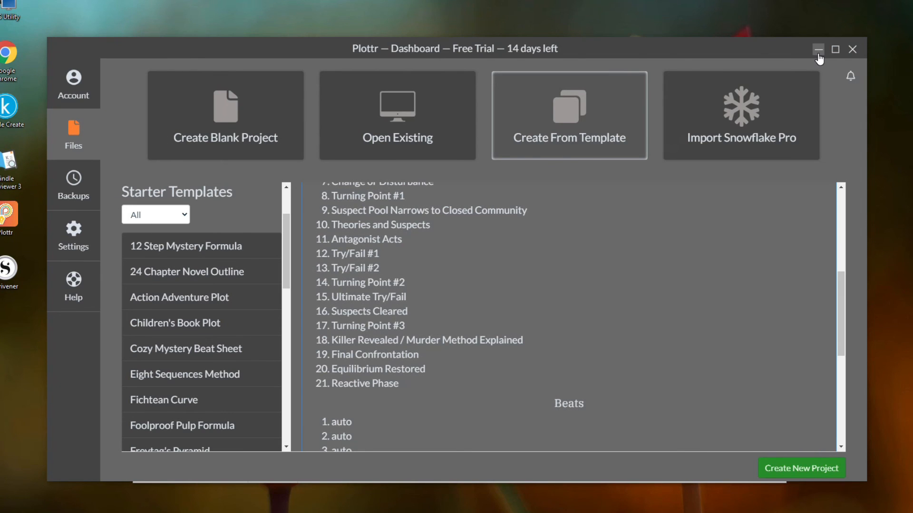
# Go through the Project overview back to the Cozy Mystery timeline of acts and beats
pyautogui.click(818, 49)
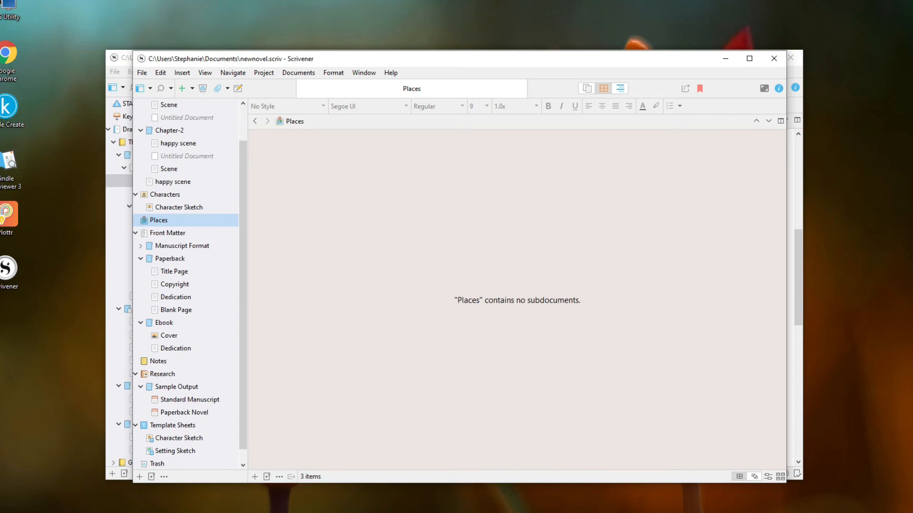
pyautogui.click(9, 219)
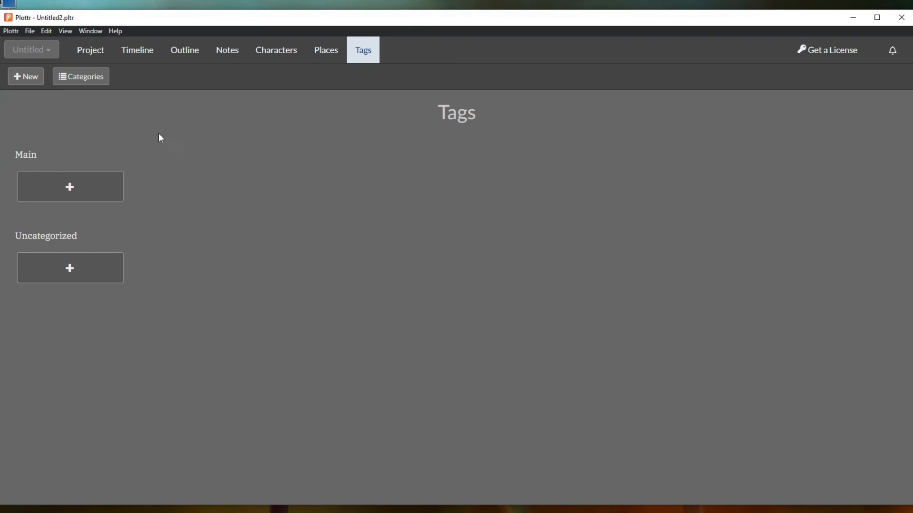
pyautogui.click(90, 50)
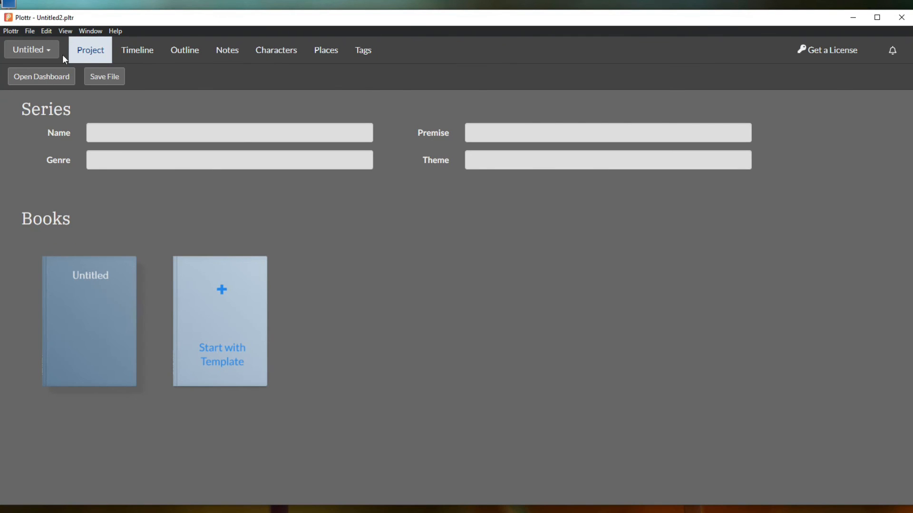
pyautogui.click(137, 50)
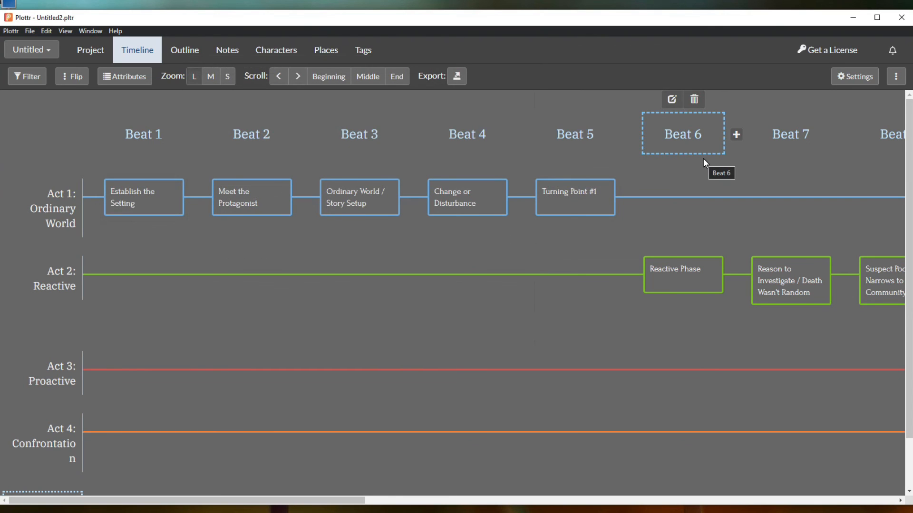
pyautogui.moveTo(649, 181)
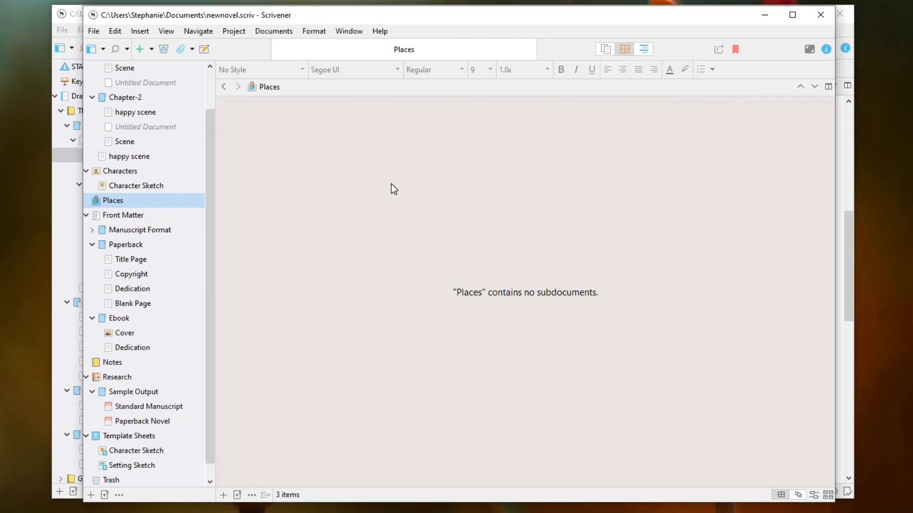
pyautogui.moveTo(390, 230)
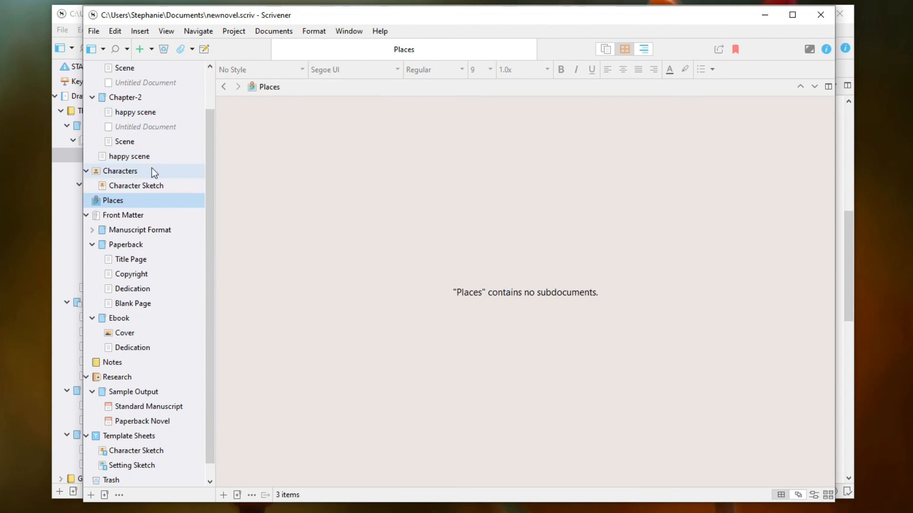
pyautogui.moveTo(316, 278)
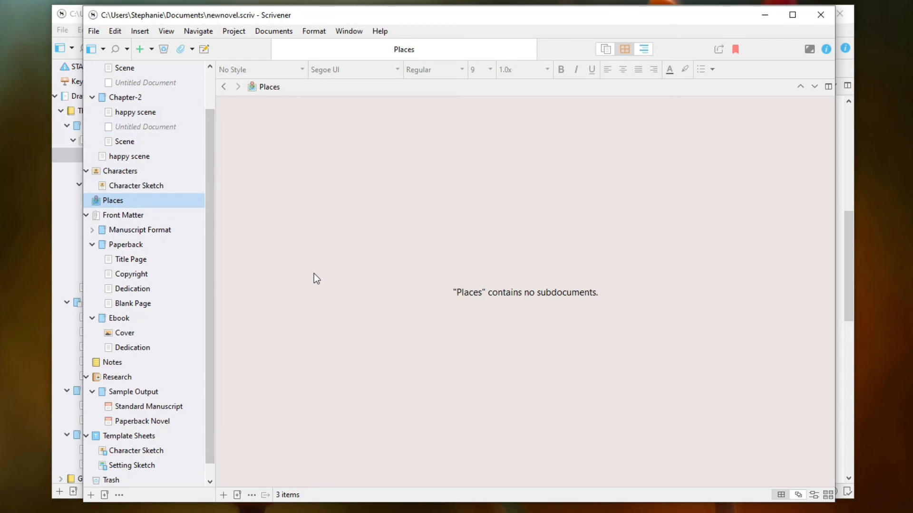
pyautogui.moveTo(378, 193)
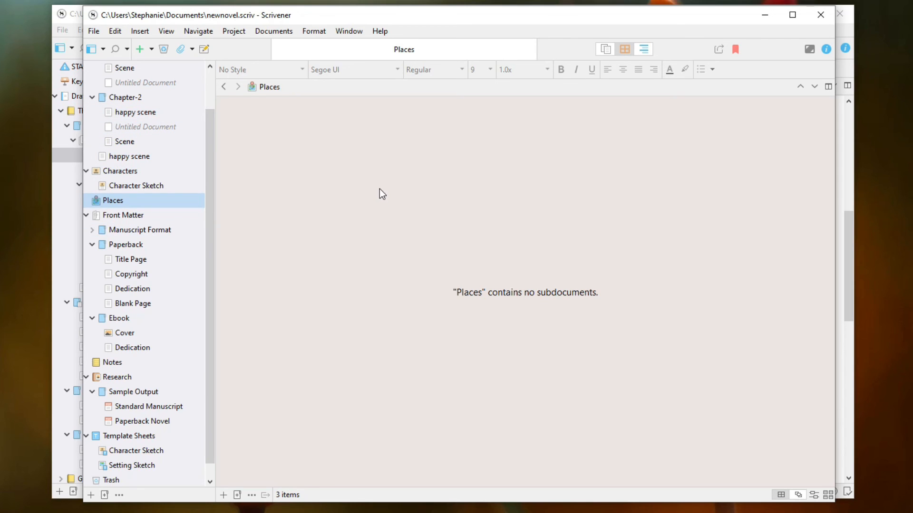
pyautogui.moveTo(379, 194)
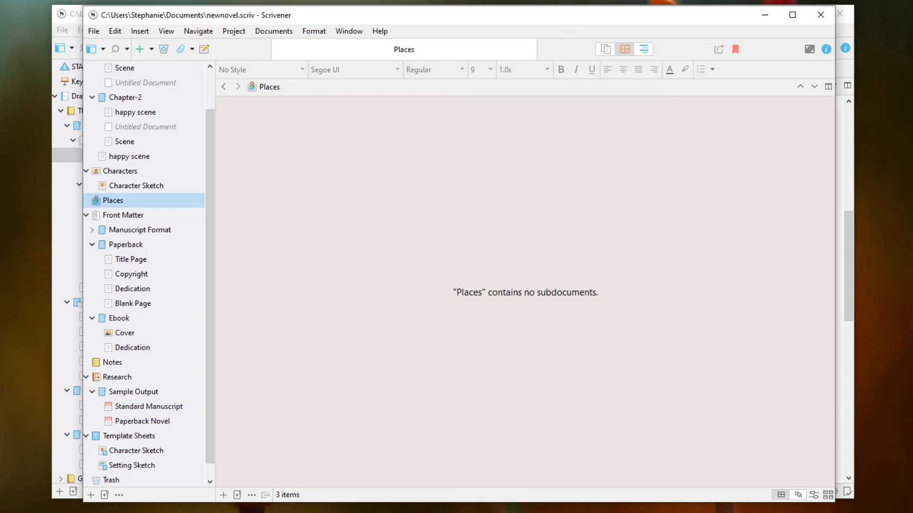
pyautogui.moveTo(351, 127)
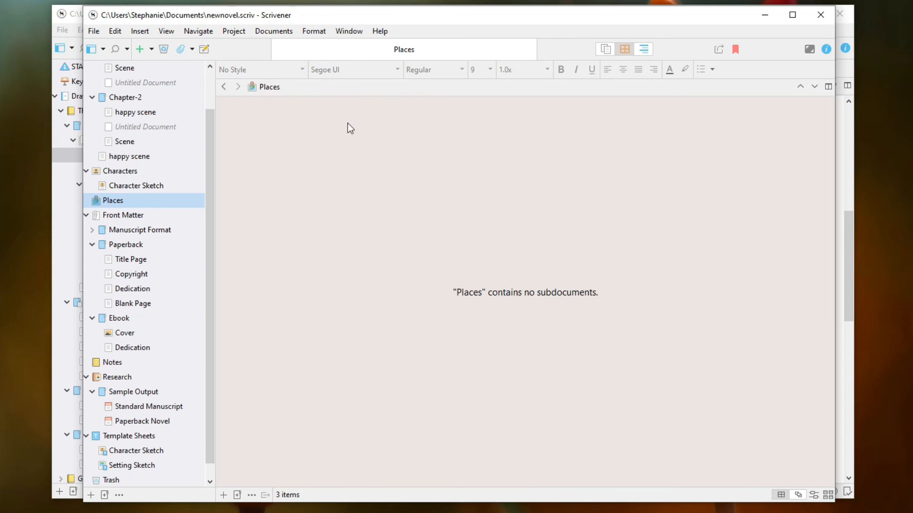
pyautogui.moveTo(165, 97)
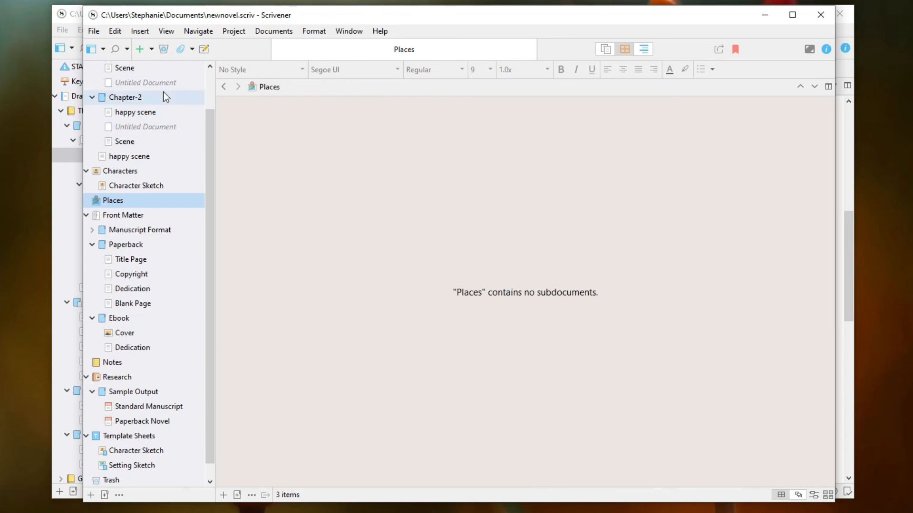
pyautogui.moveTo(145, 83)
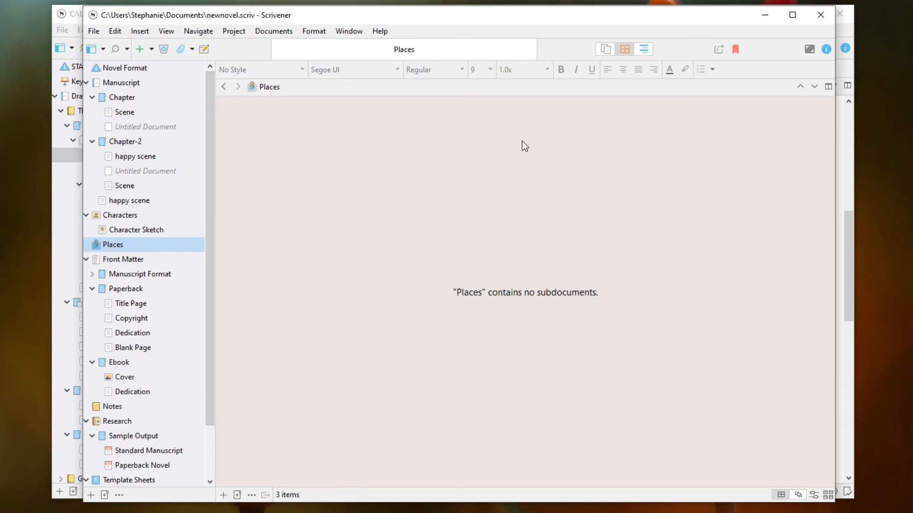
pyautogui.moveTo(355, 132)
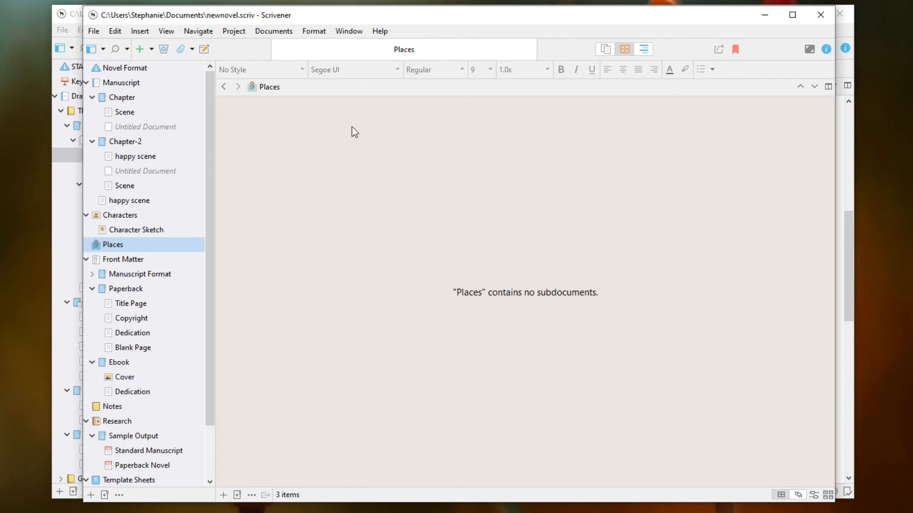
pyautogui.moveTo(291, 102)
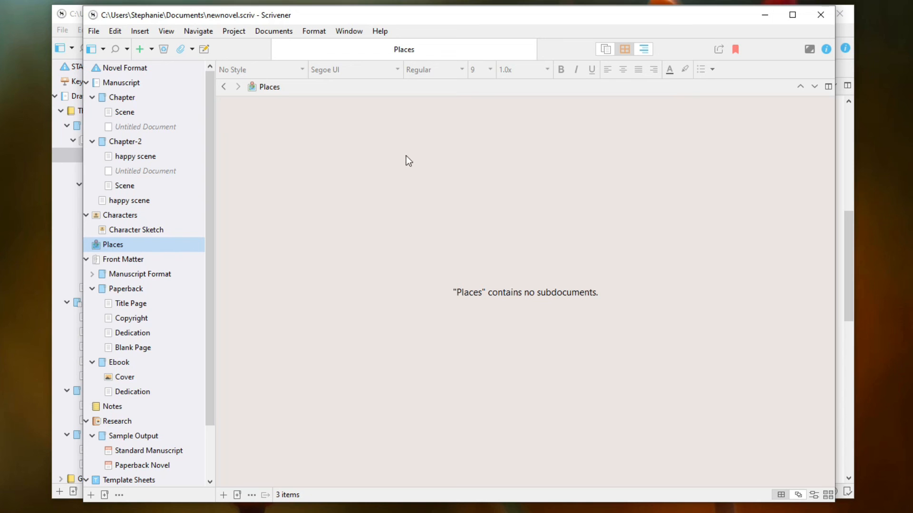
pyautogui.moveTo(575, 91)
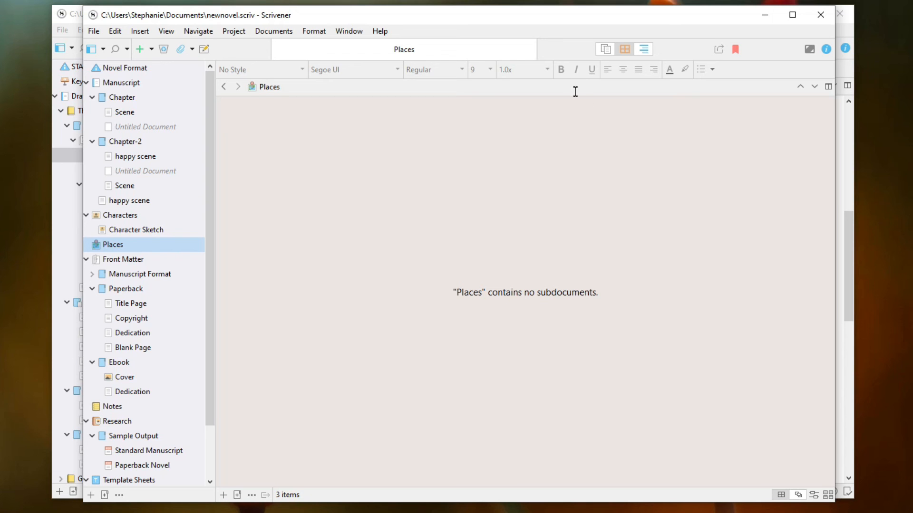